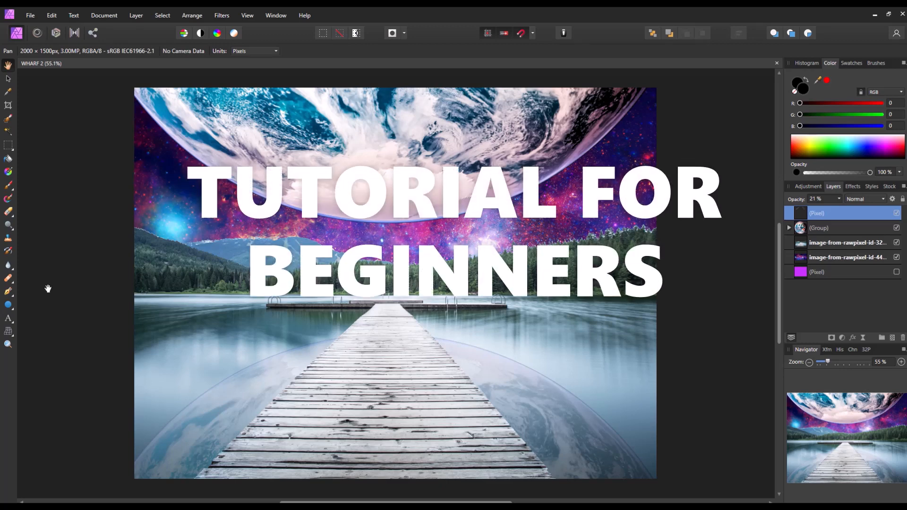
mouse_move(94, 227)
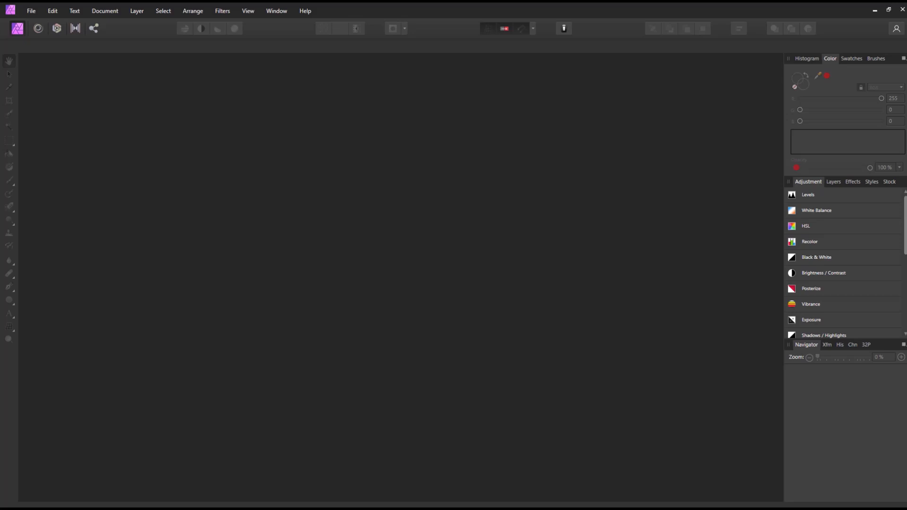
mouse_move(41, 58)
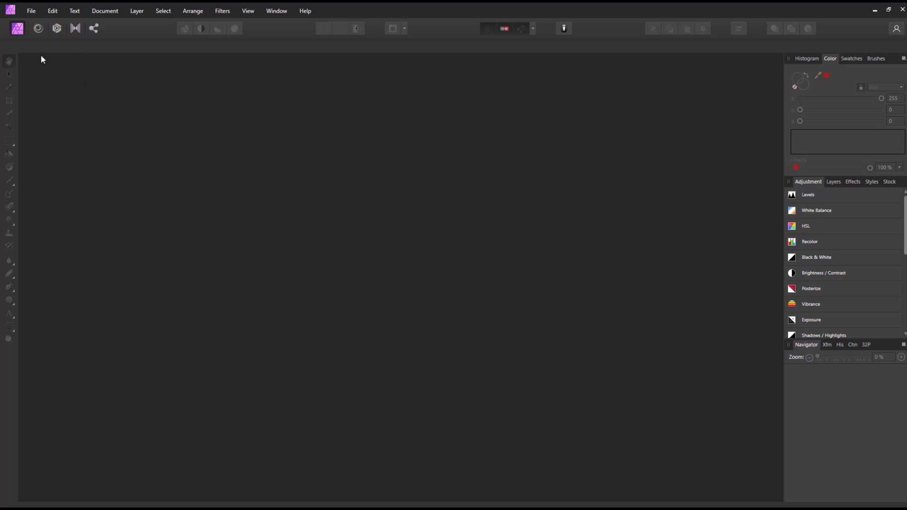
- Create a new document with page width 2000 px (1500 px height, 300 DPI)
click(33, 10)
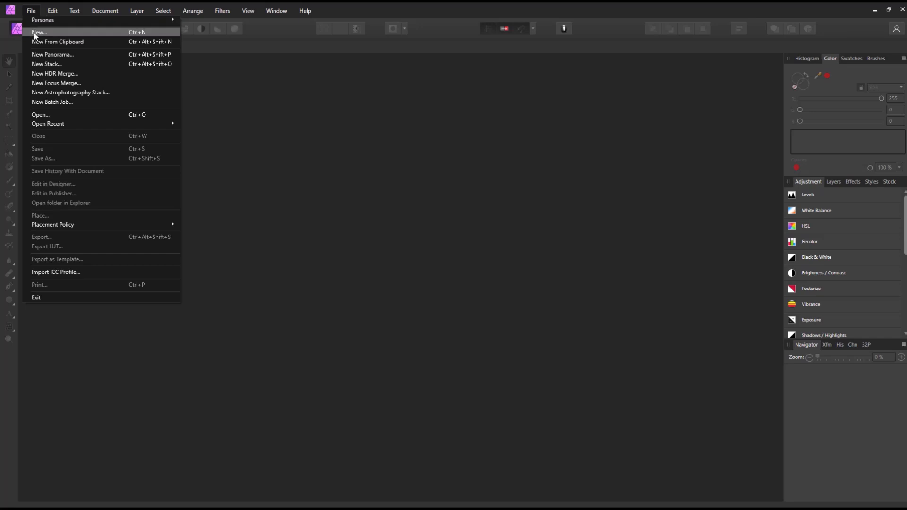
click(39, 32)
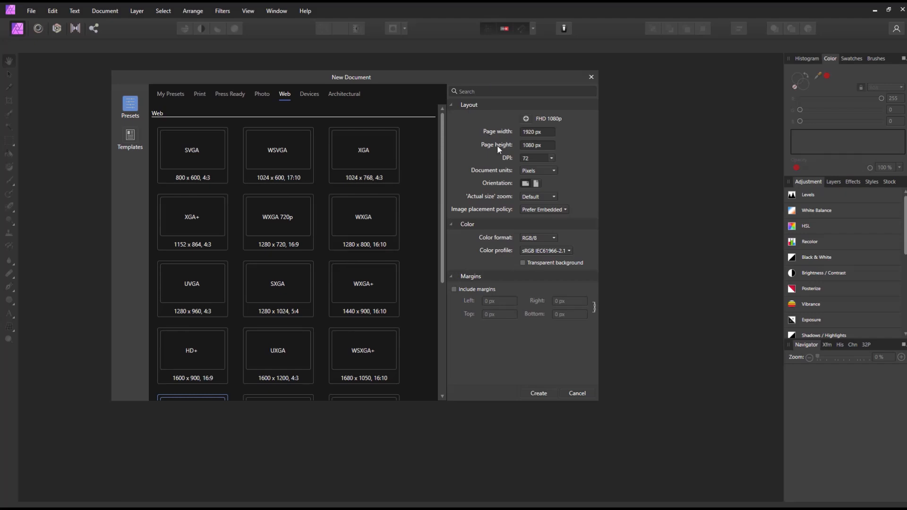
mouse_move(547, 134)
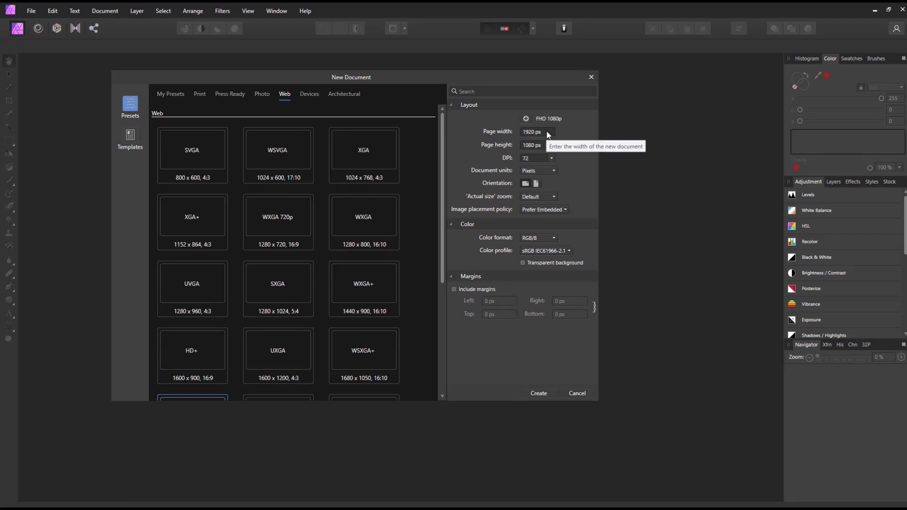
click(535, 132)
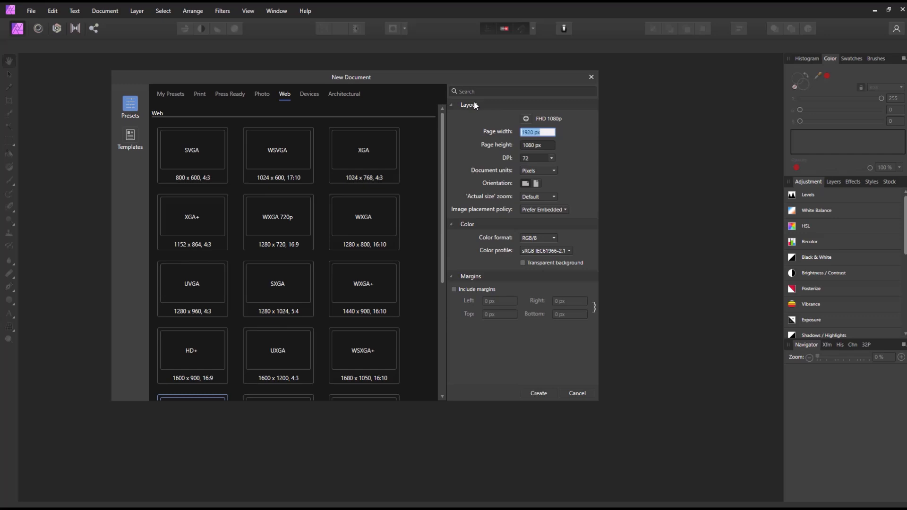
text(2000)
click(538, 158)
text(300)
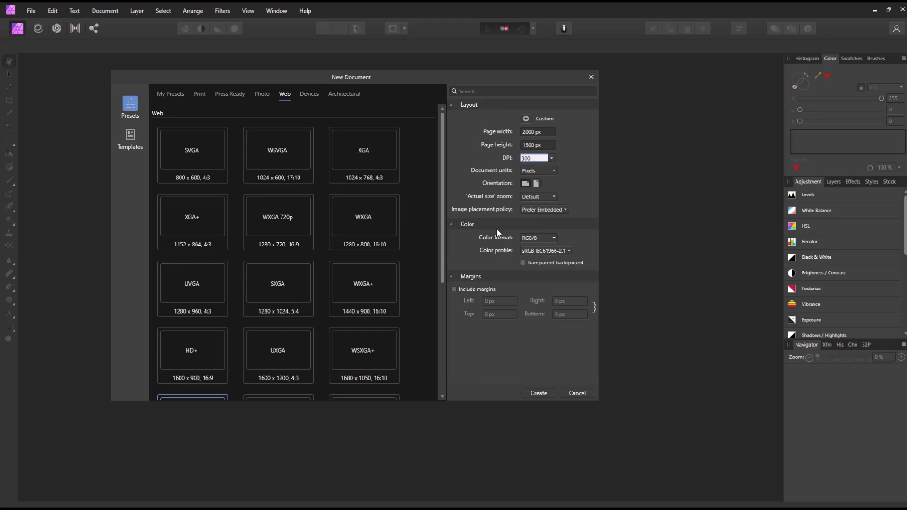
click(539, 393)
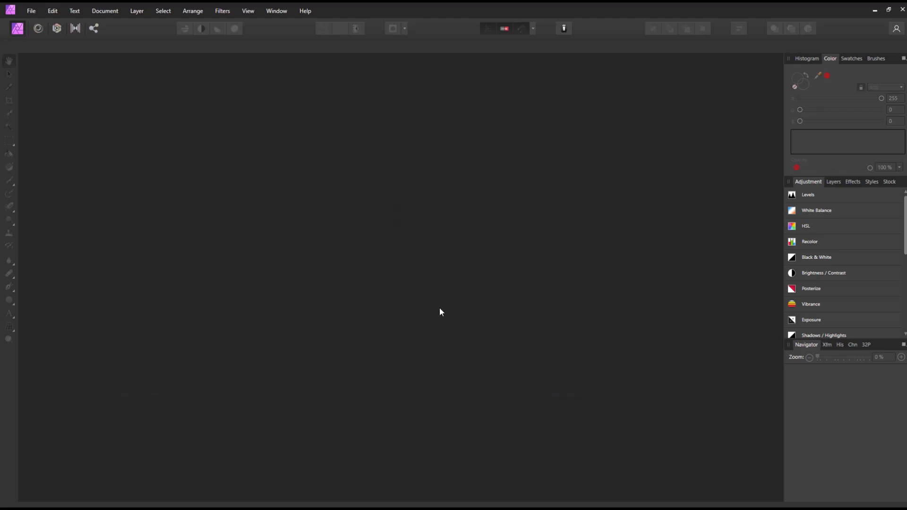
- Enable Transparent Background for the document via the Document menu
click(32, 10)
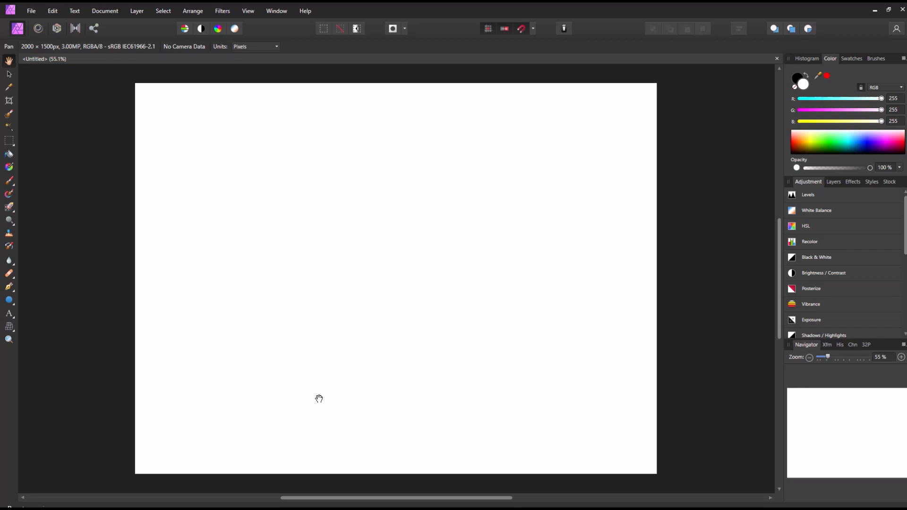
mouse_move(187, 258)
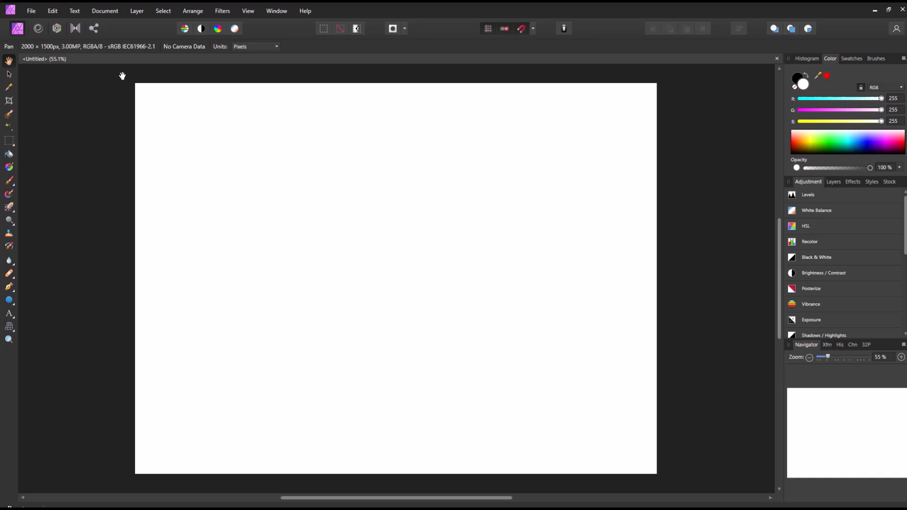
click(104, 11)
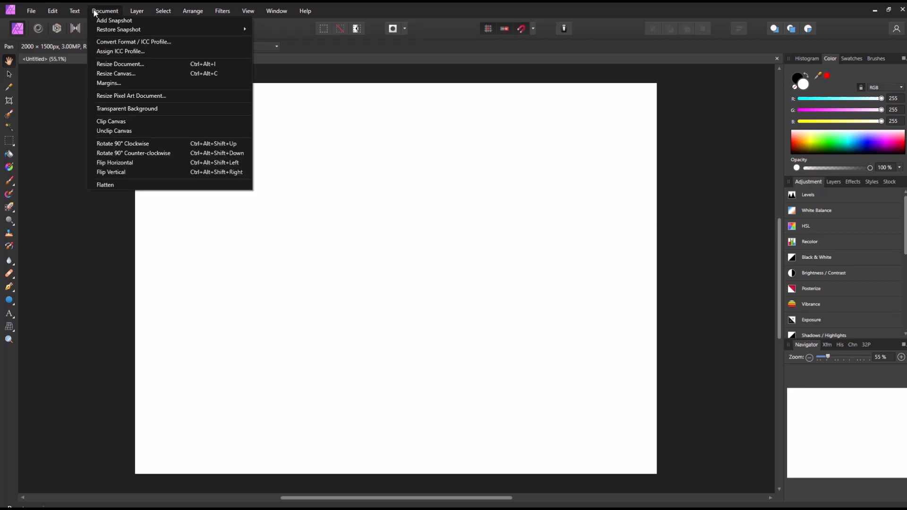
mouse_move(116, 14)
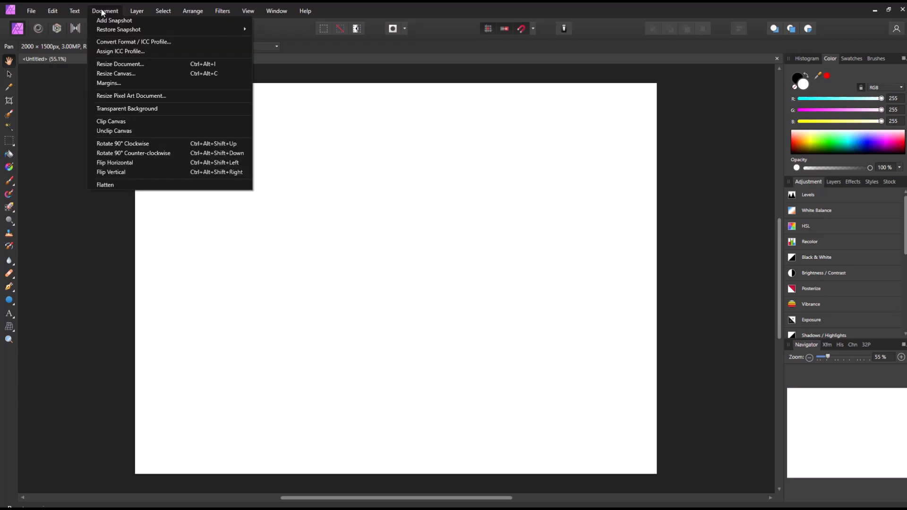
mouse_move(109, 112)
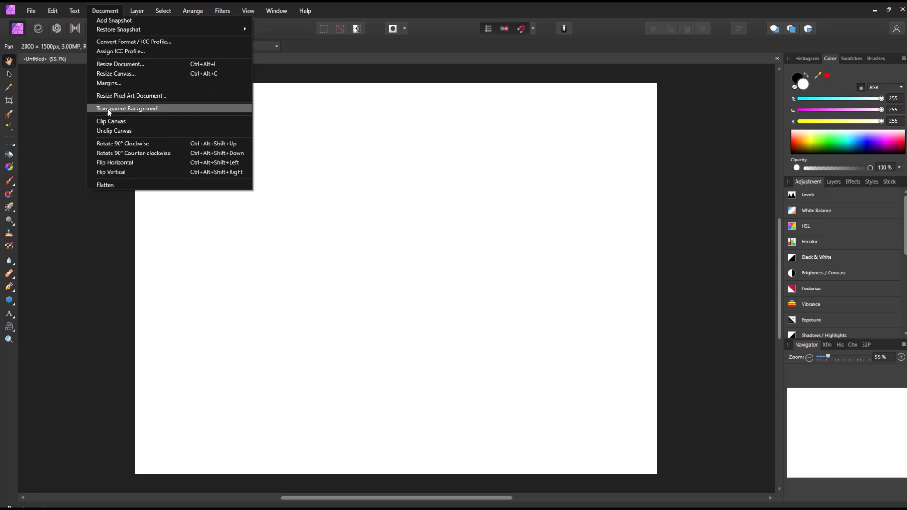
click(126, 108)
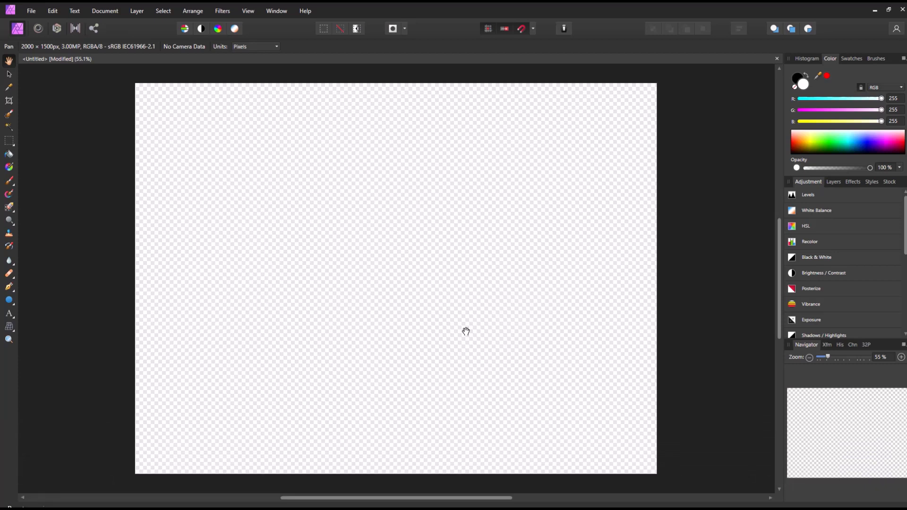
mouse_move(32, 11)
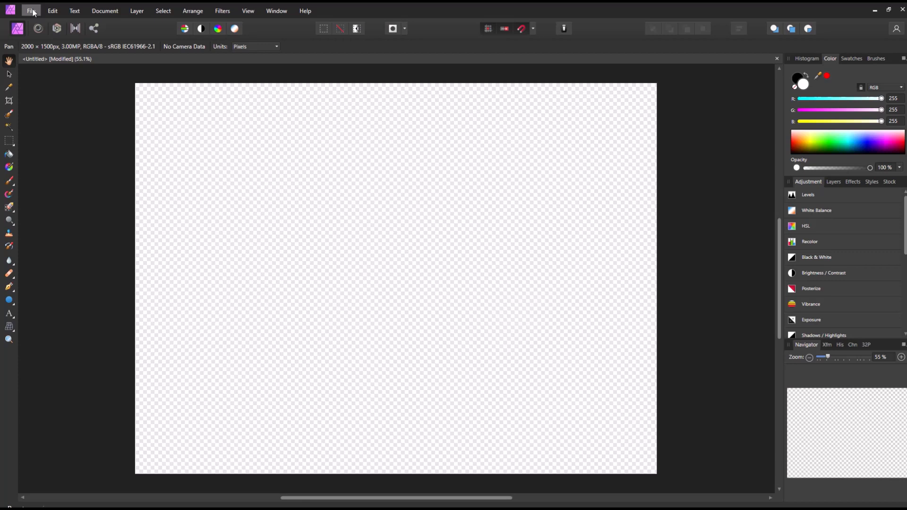
click(29, 10)
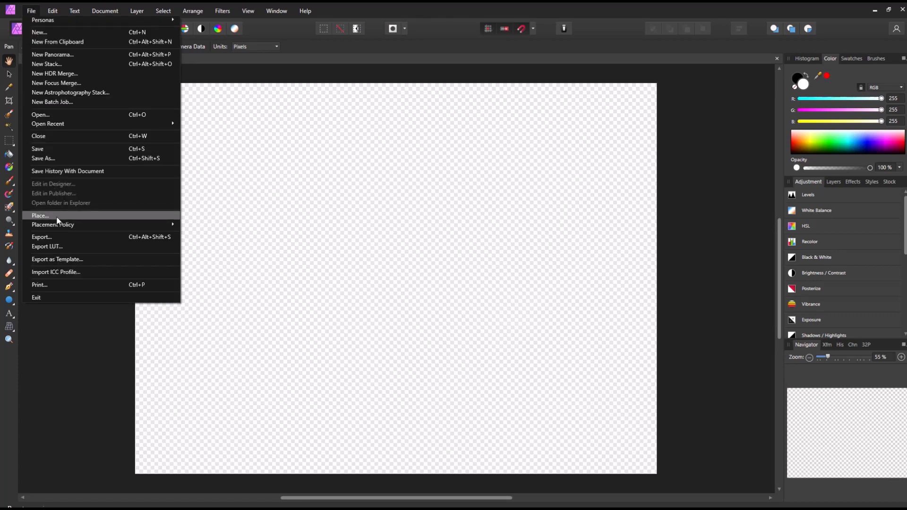
click(41, 216)
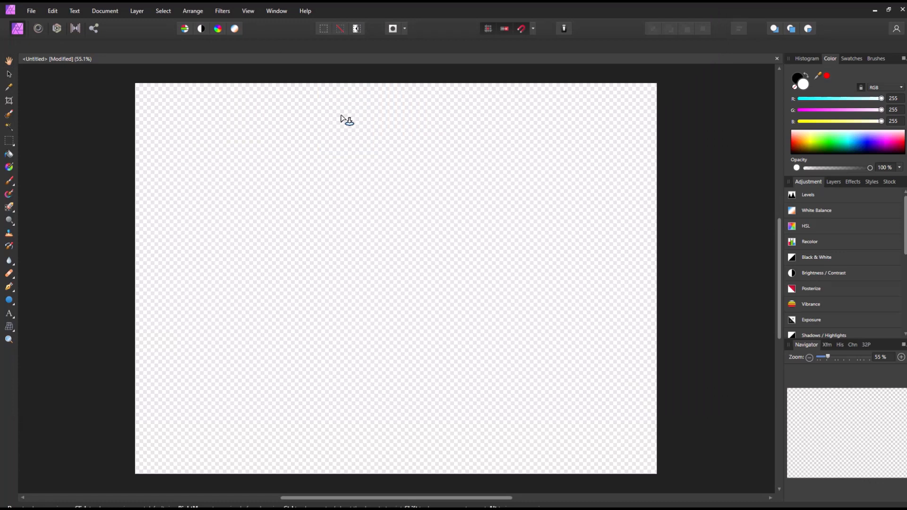
mouse_move(251, 131)
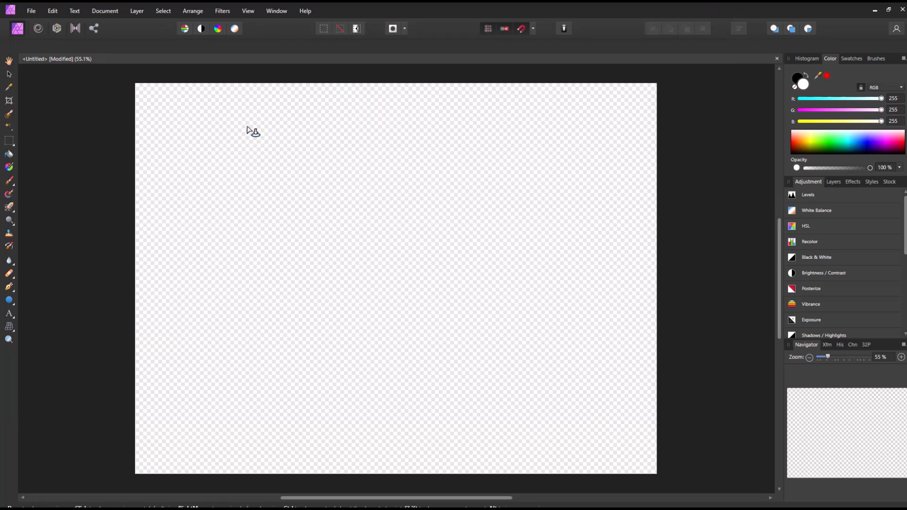
mouse_move(168, 126)
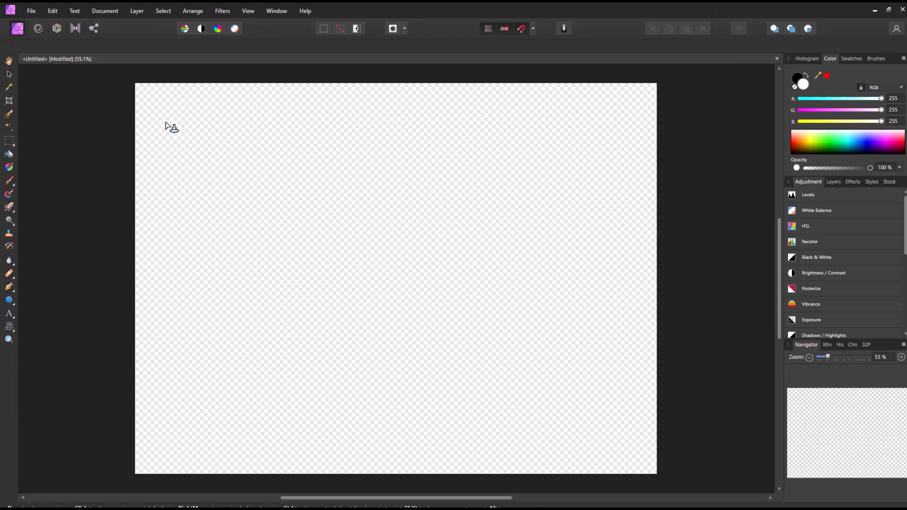
mouse_move(259, 238)
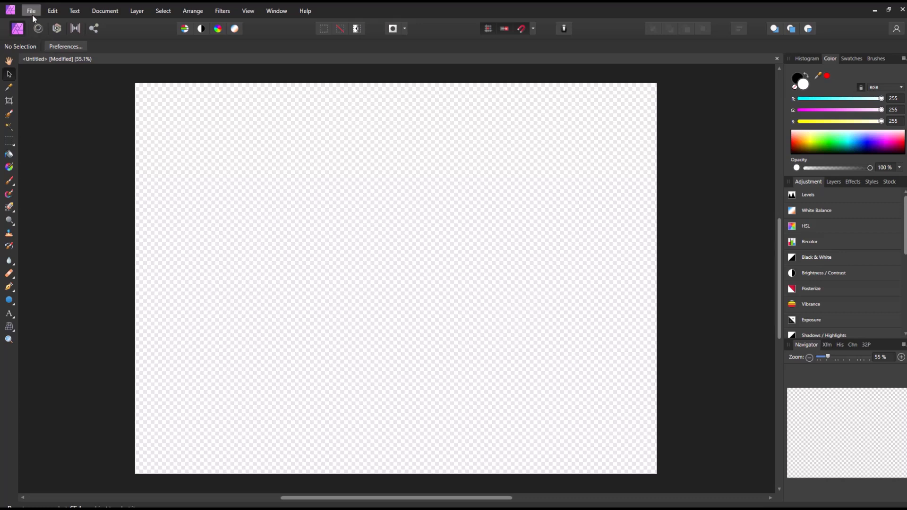
- Place the lake wharf JPEG onto the canvas
click(30, 11)
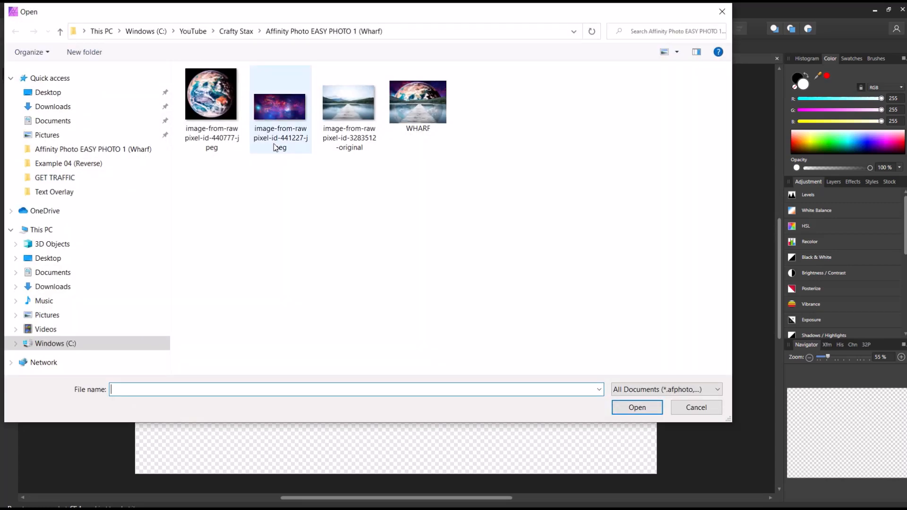
click(696, 407)
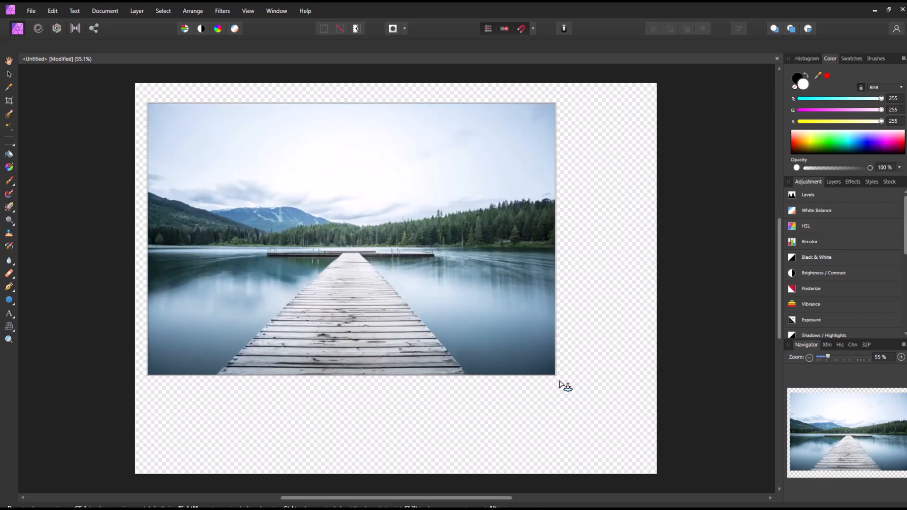
click(351, 238)
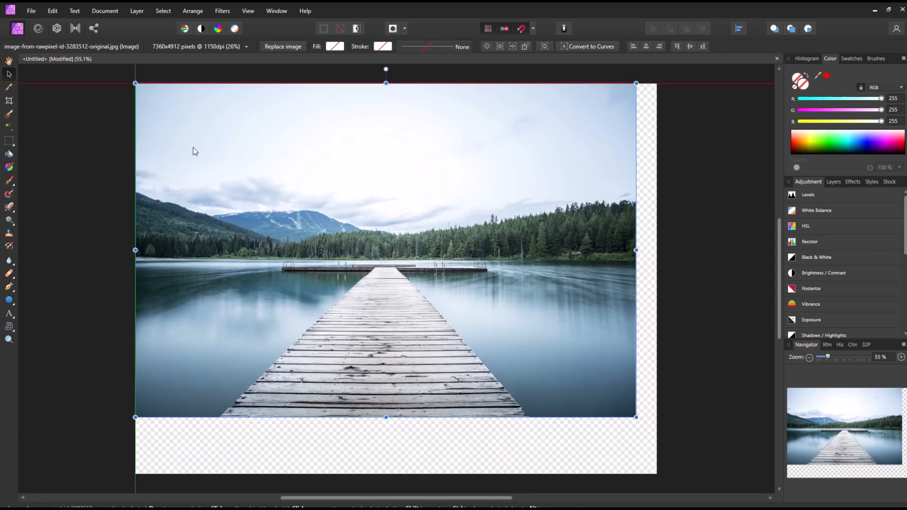
- Resize the placed photo by its corner handle until it fills the whole canvas
drag(636, 417, 703, 462)
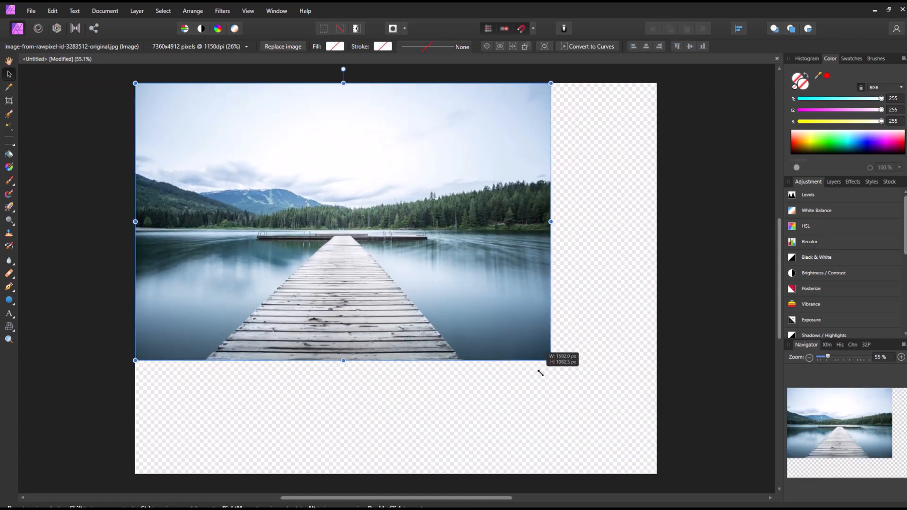
drag(550, 360, 424, 275)
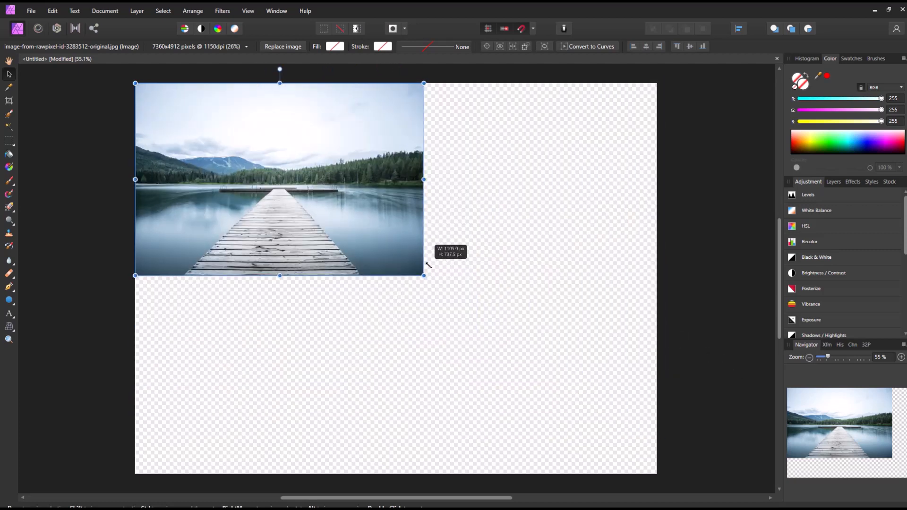
drag(424, 276, 514, 336)
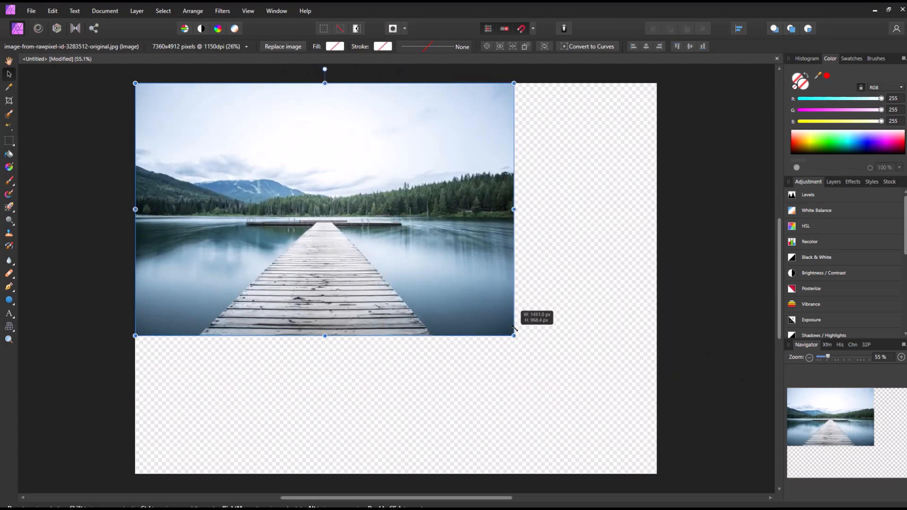
drag(514, 335, 702, 461)
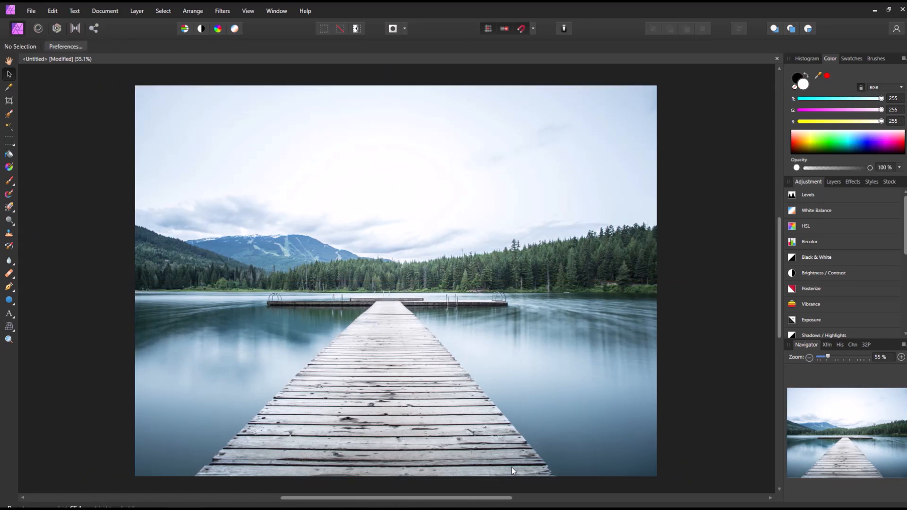
mouse_move(368, 350)
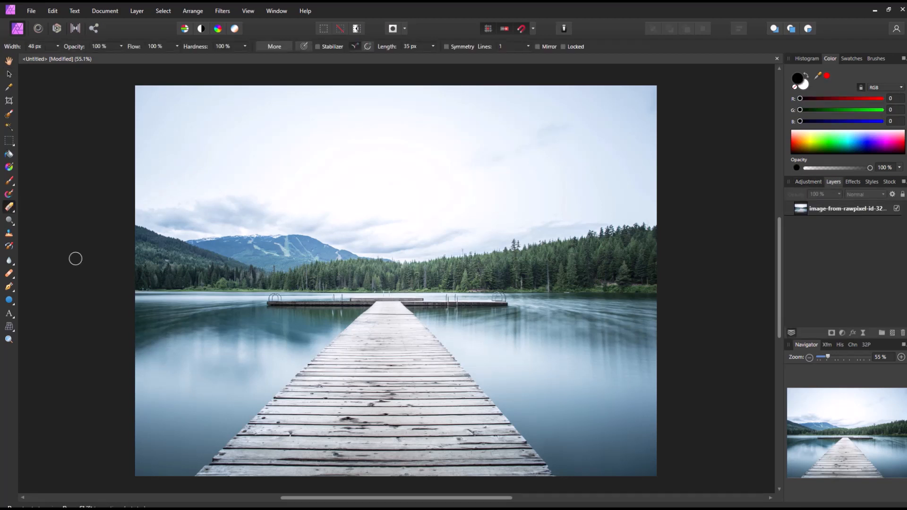
mouse_move(538, 126)
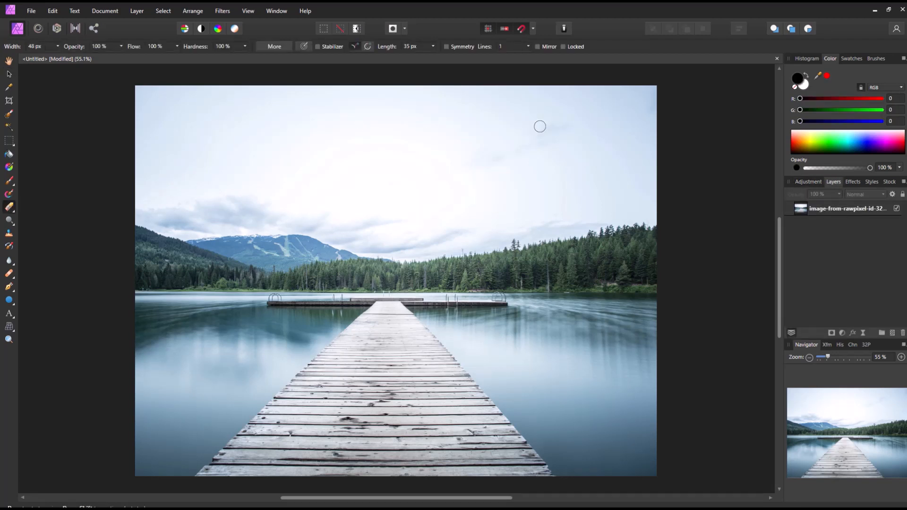
mouse_move(77, 165)
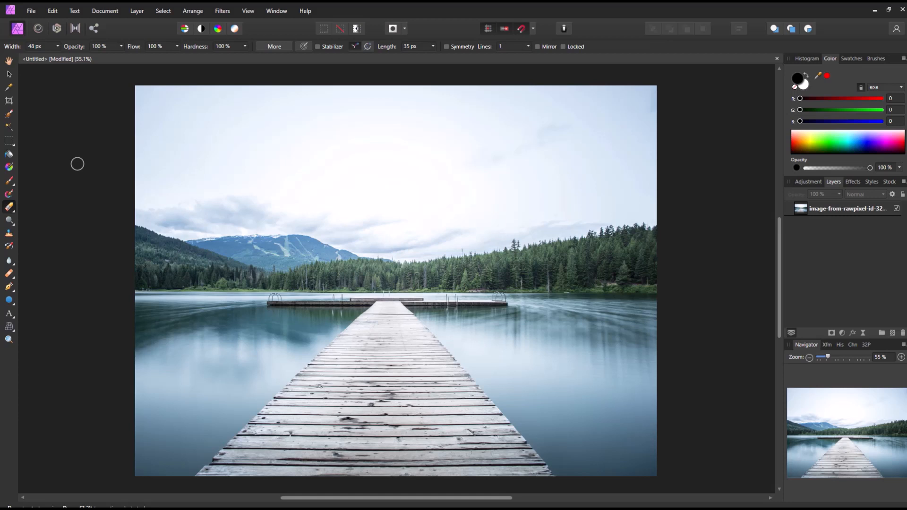
mouse_move(8, 207)
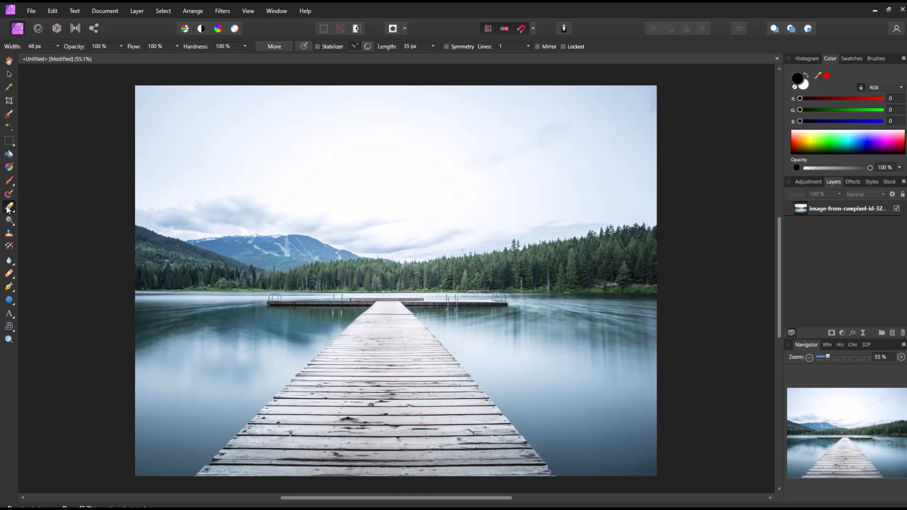
- Choose the Erase Brush at about 254 px width and rasterize the wharf photo layer
click(8, 207)
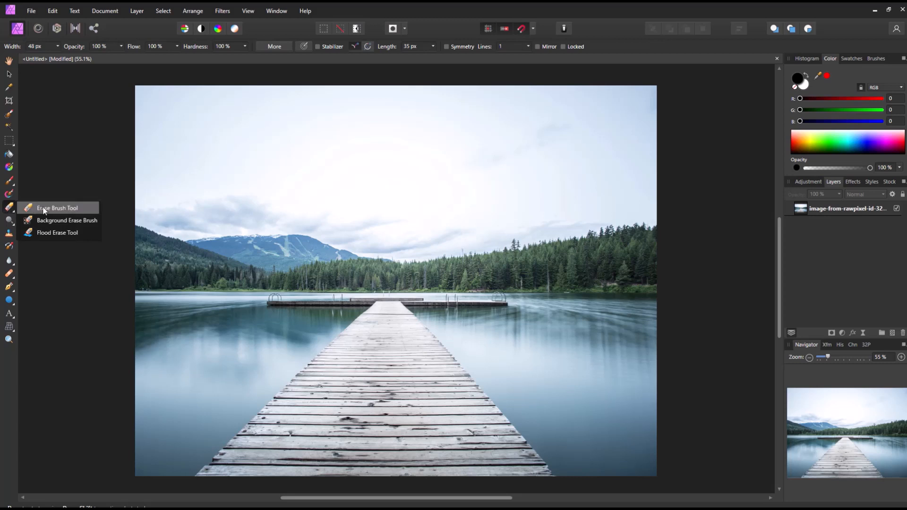
click(59, 208)
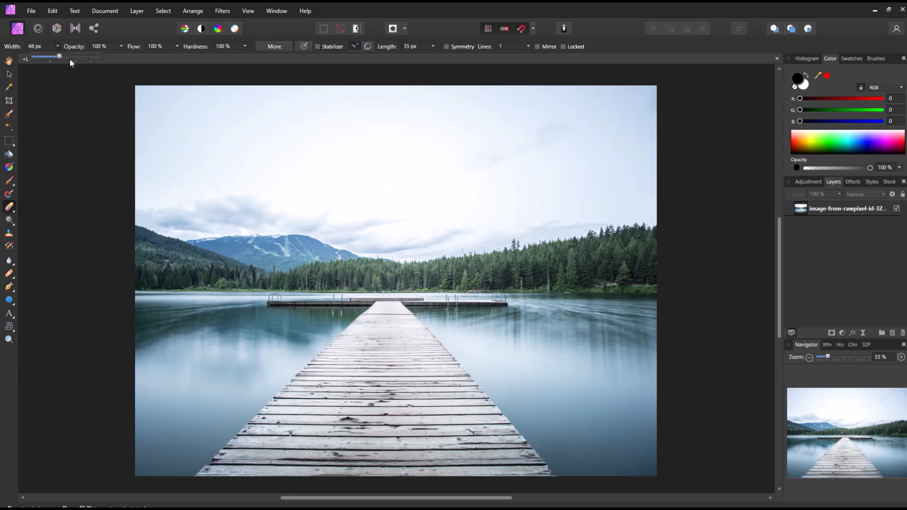
drag(58, 56, 99, 56)
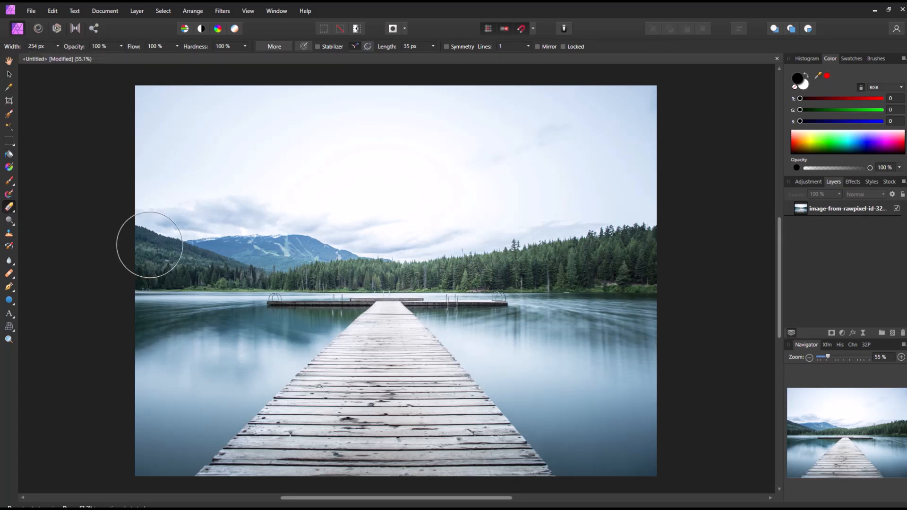
mouse_move(191, 170)
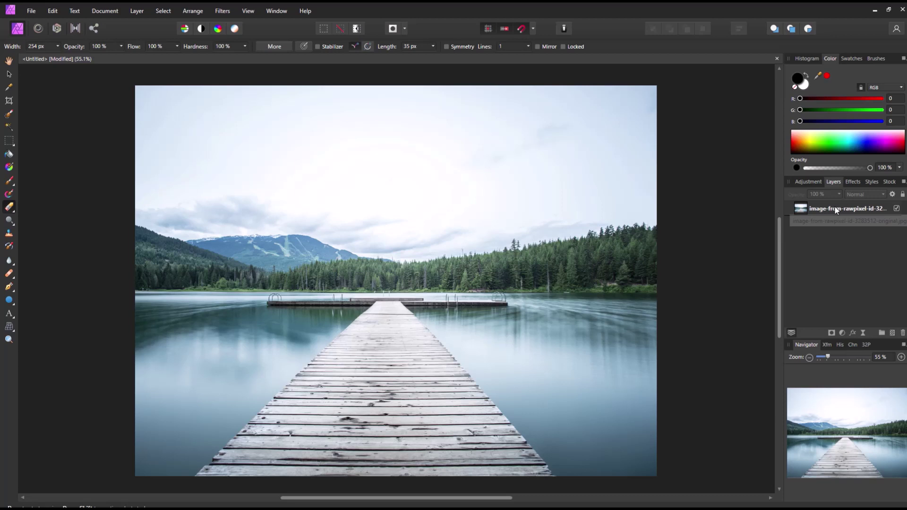
click(835, 208)
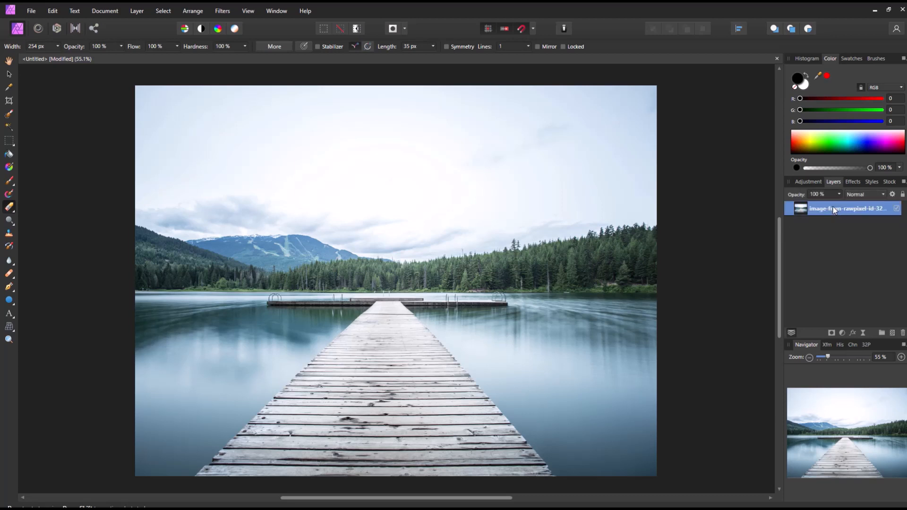
mouse_move(835, 209)
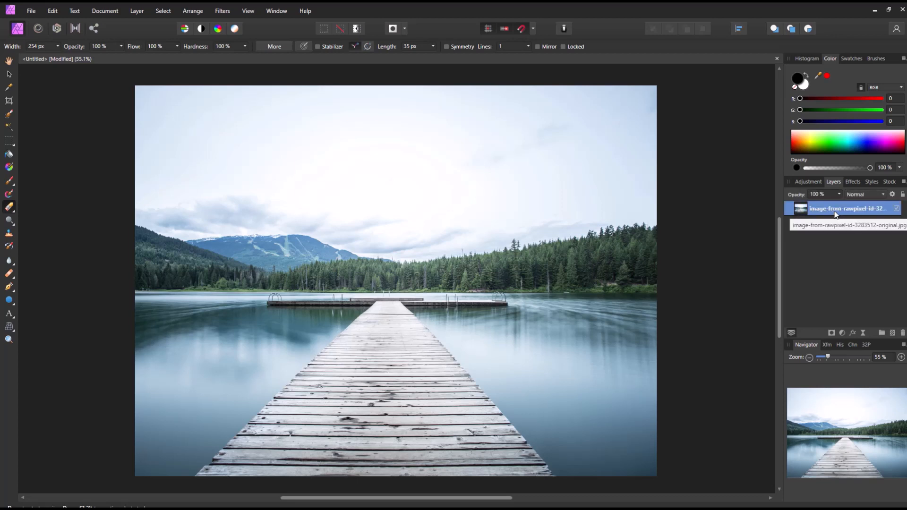
right_click(835, 208)
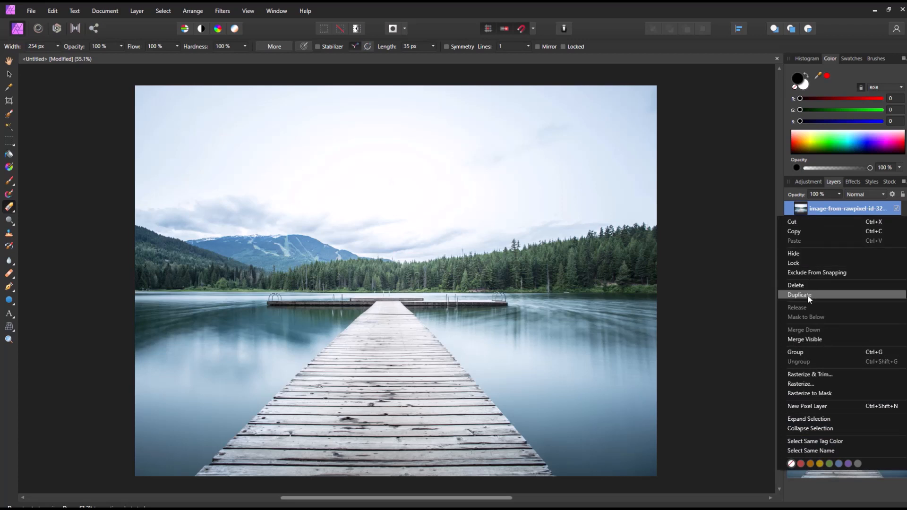
mouse_move(808, 383)
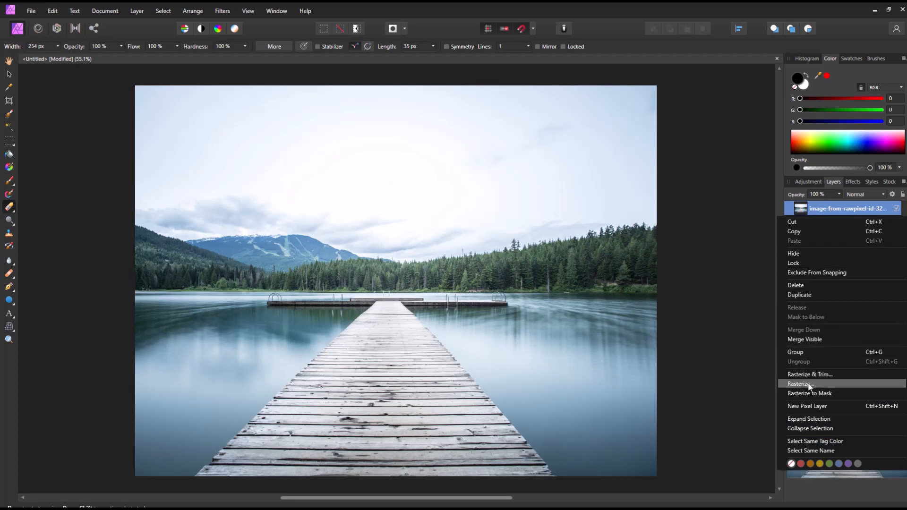
click(799, 383)
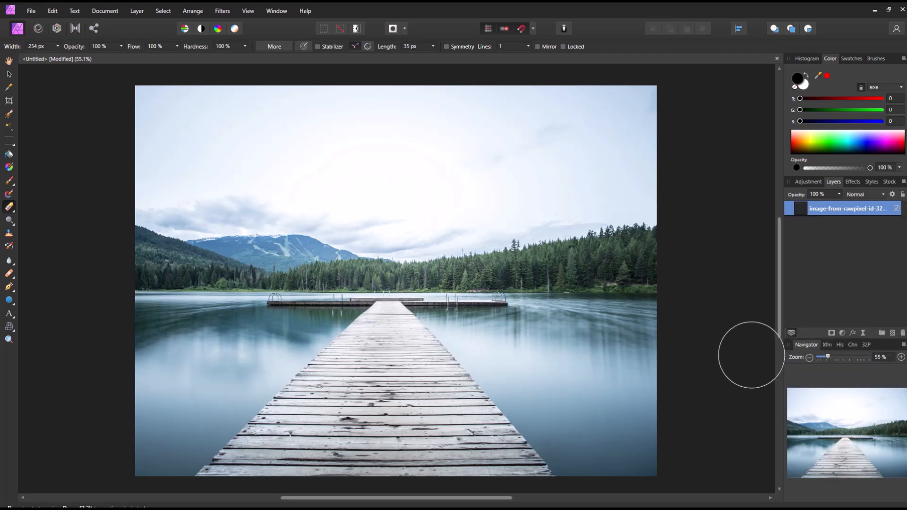
- Test-erase patches across the sky and water, then leave the photo intact
click(372, 265)
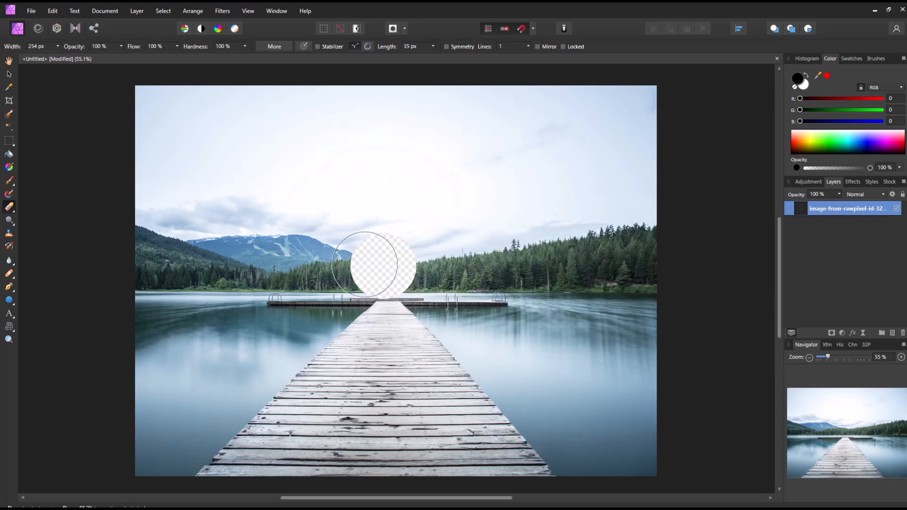
drag(373, 263, 308, 139)
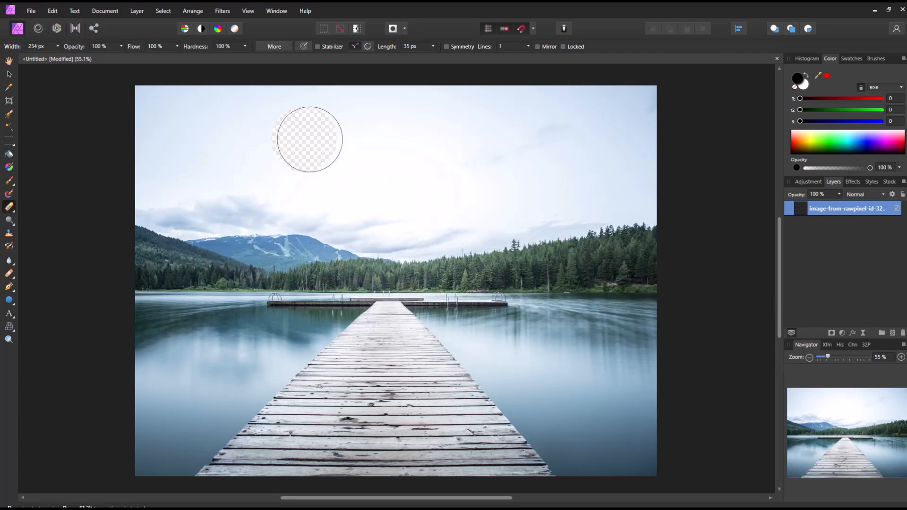
drag(308, 139, 267, 295)
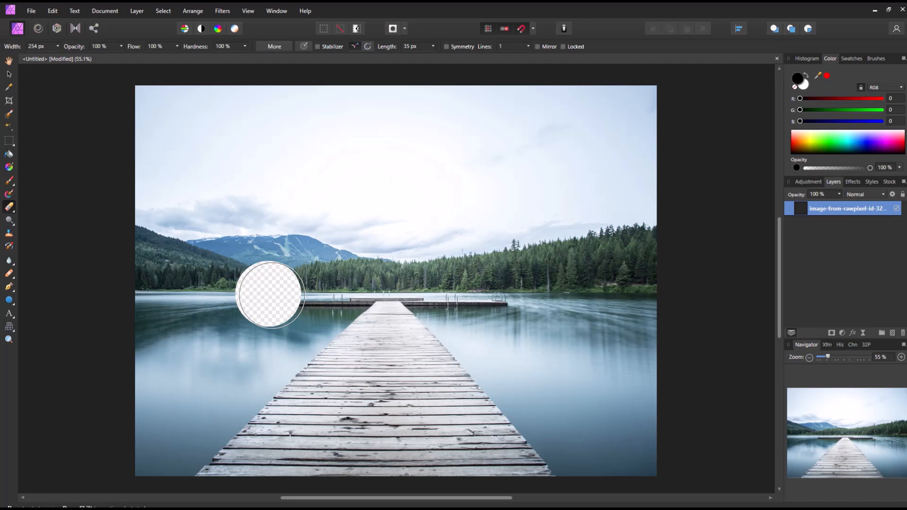
drag(270, 295, 524, 221)
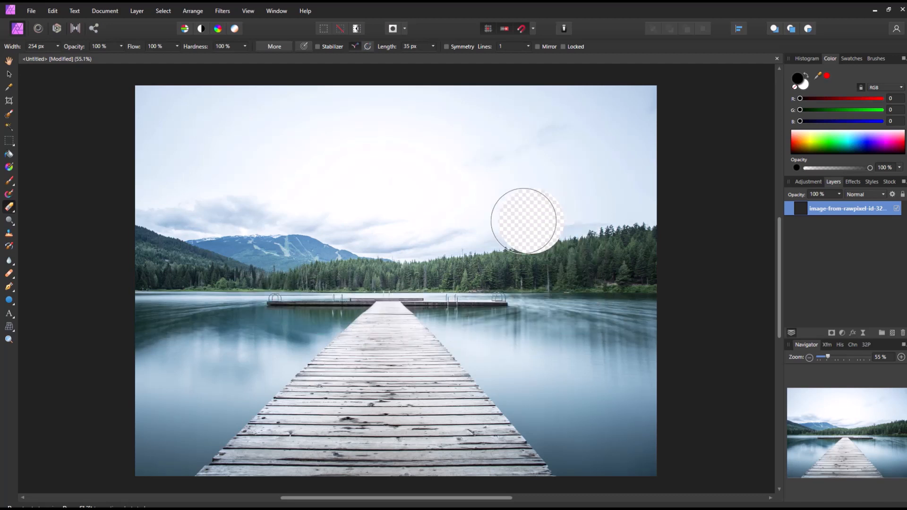
drag(523, 221, 306, 165)
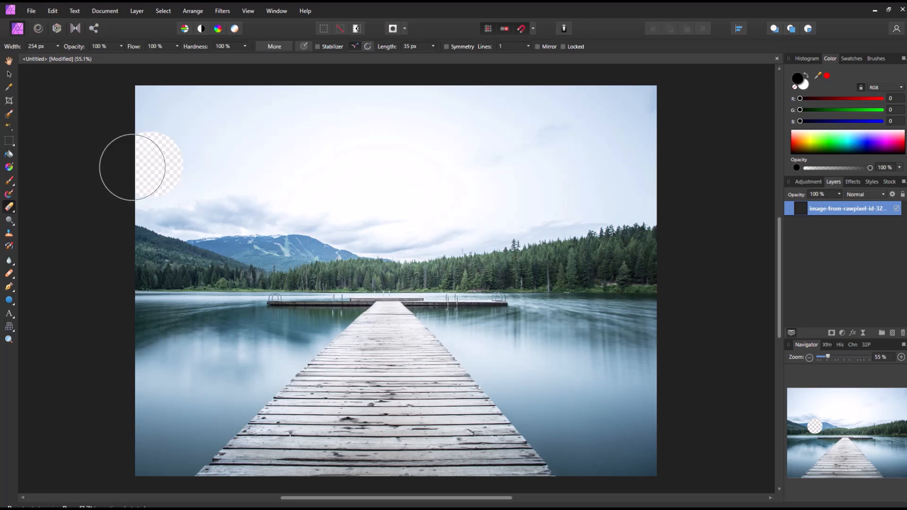
drag(133, 168, 251, 136)
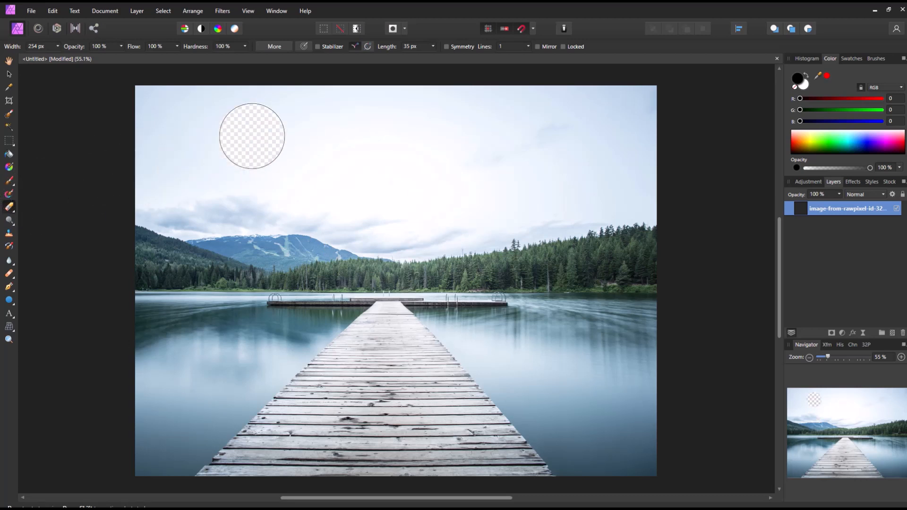
drag(252, 136, 221, 148)
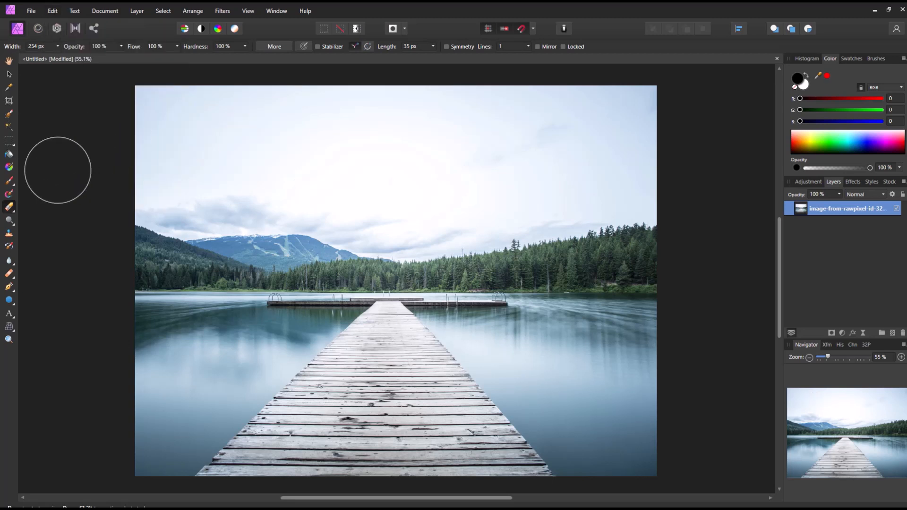
mouse_move(8, 208)
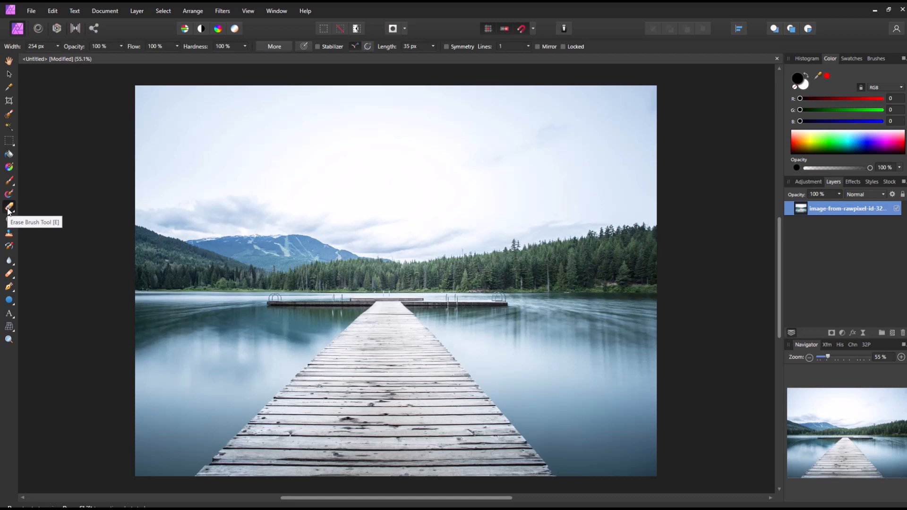
- Switch to the Background Erase Brush and erase sky along the left edge and above the treeline
click(8, 207)
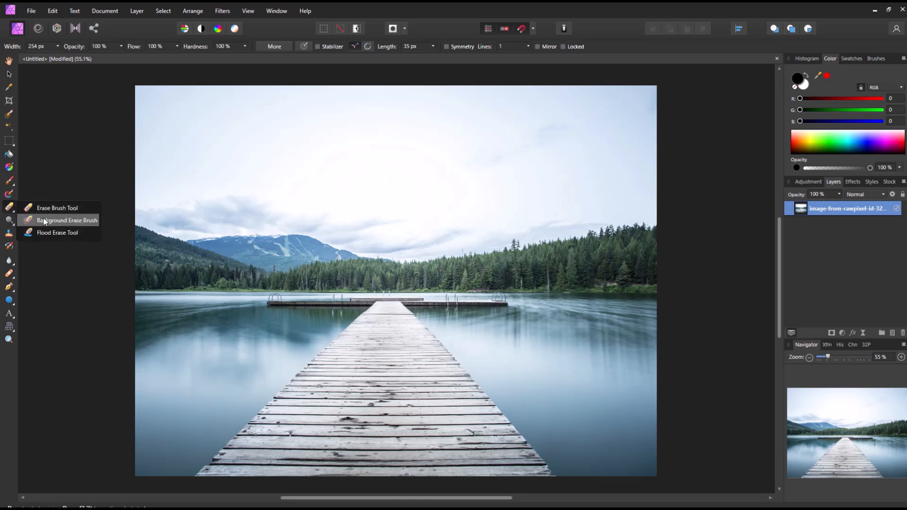
click(67, 220)
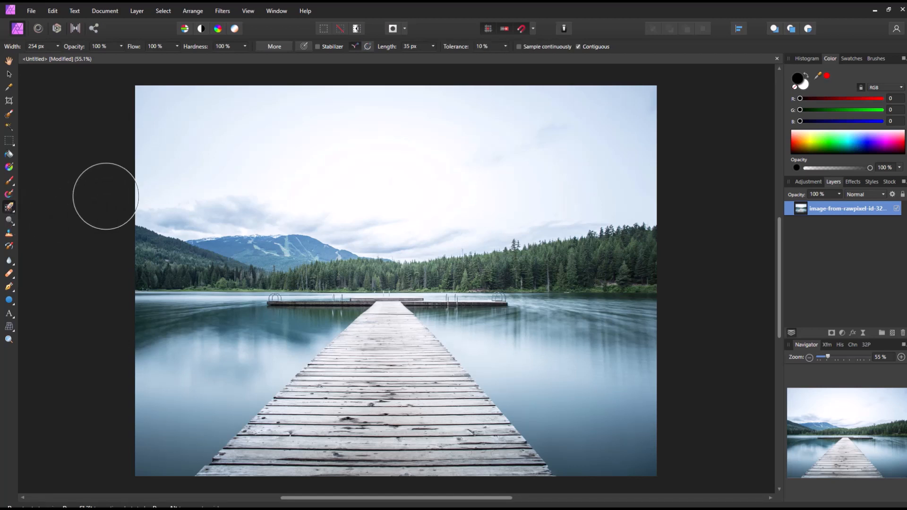
click(159, 202)
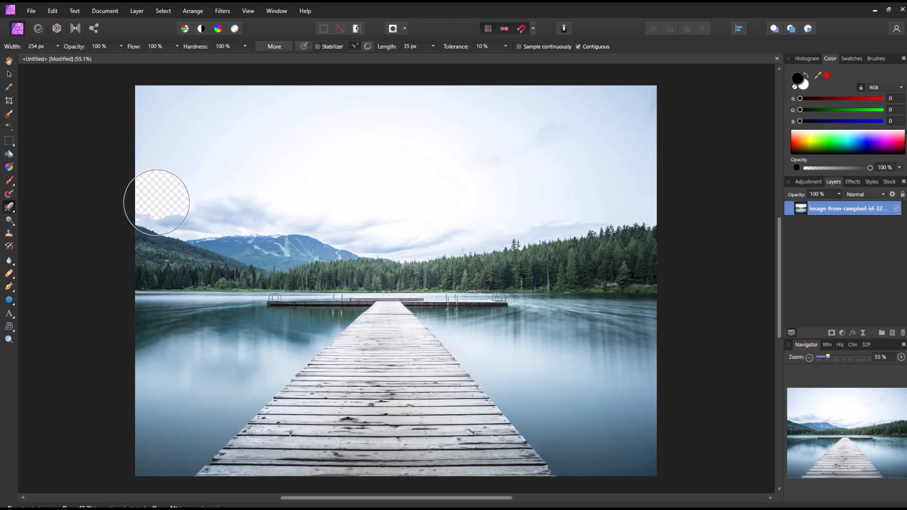
drag(156, 201, 228, 211)
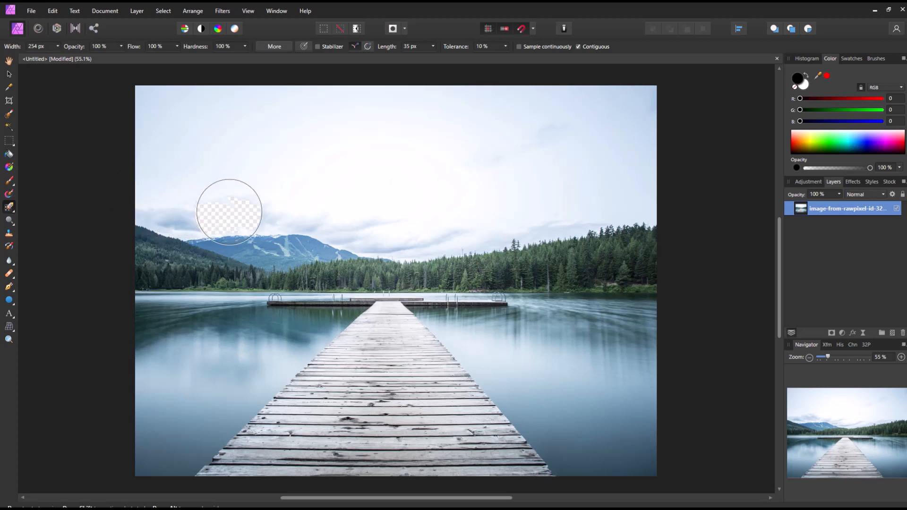
drag(229, 211, 338, 225)
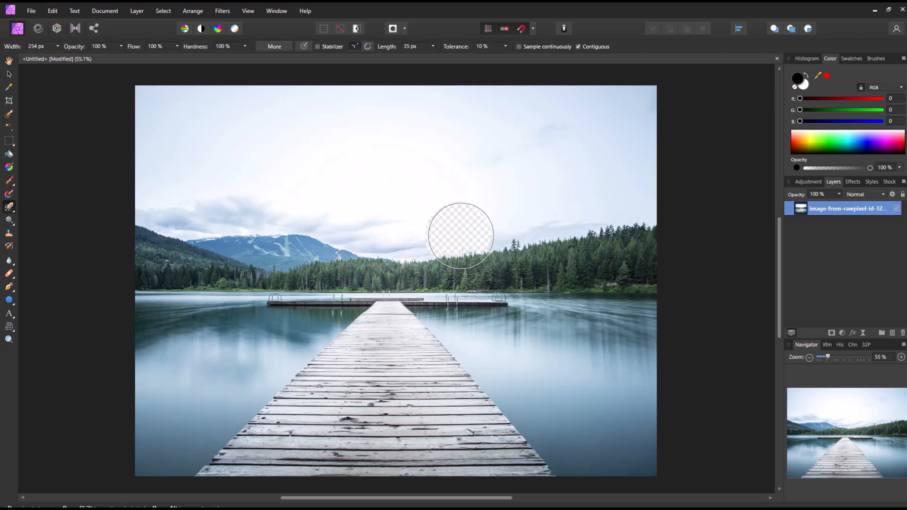
drag(460, 234, 608, 226)
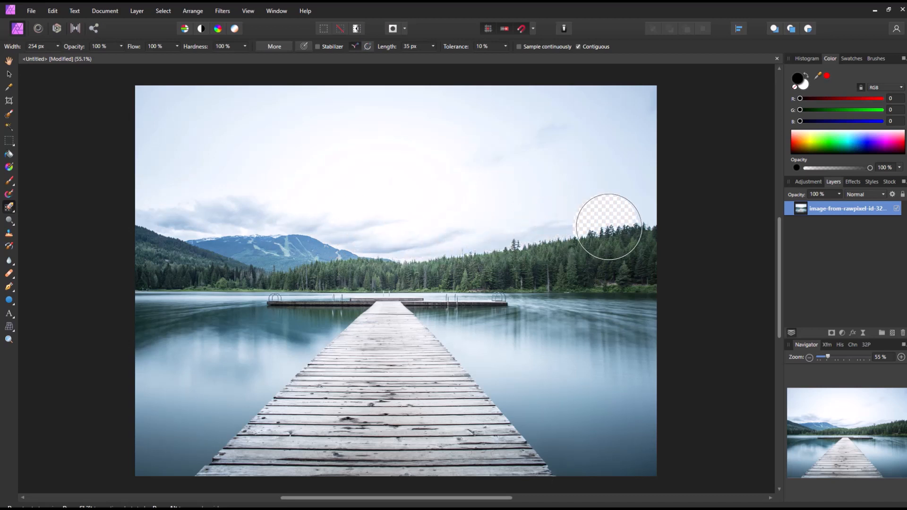
- Lower the erase Tolerance to about 10%
click(504, 46)
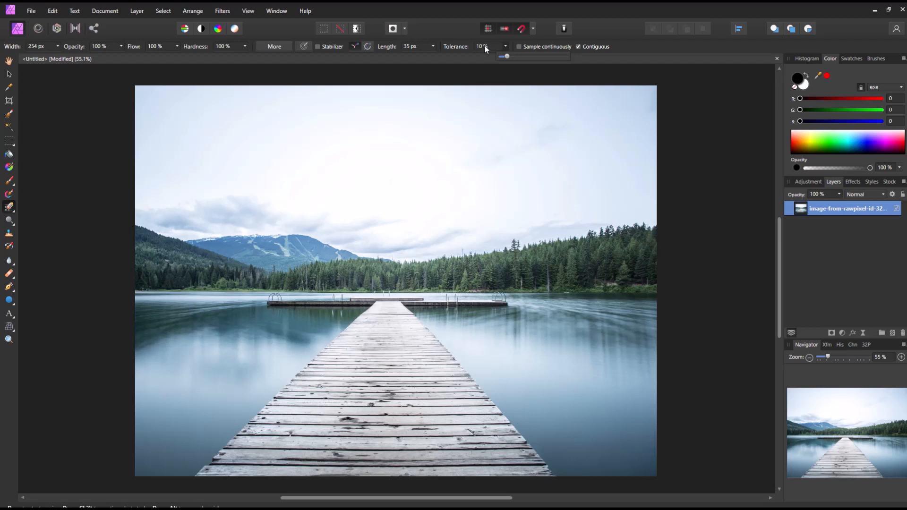
drag(505, 55, 558, 56)
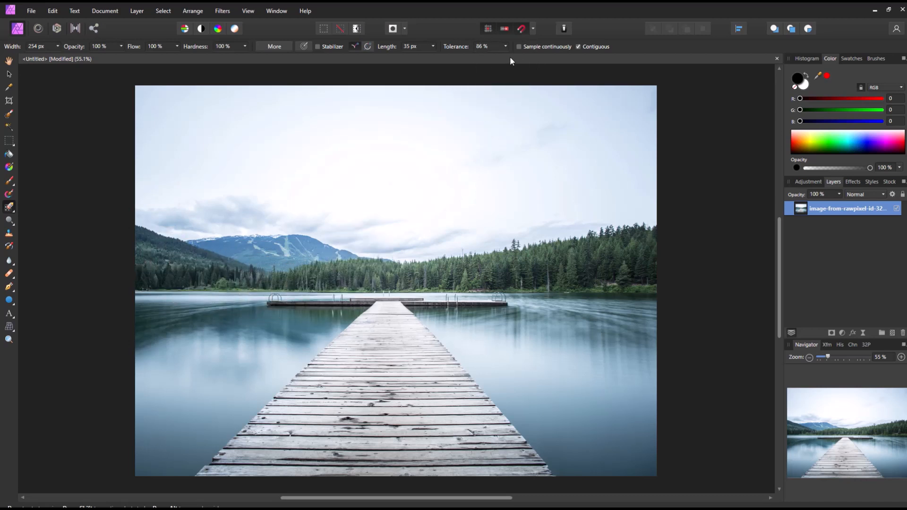
drag(504, 58, 451, 57)
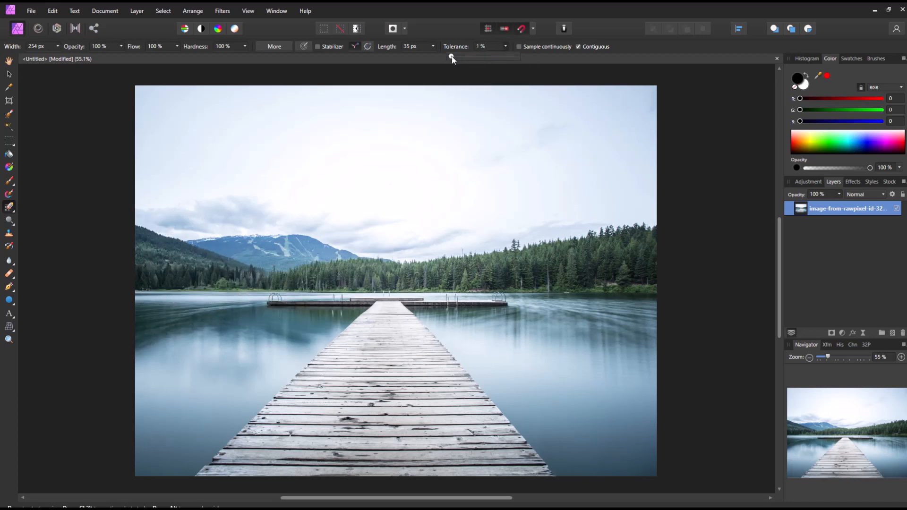
drag(453, 56, 457, 56)
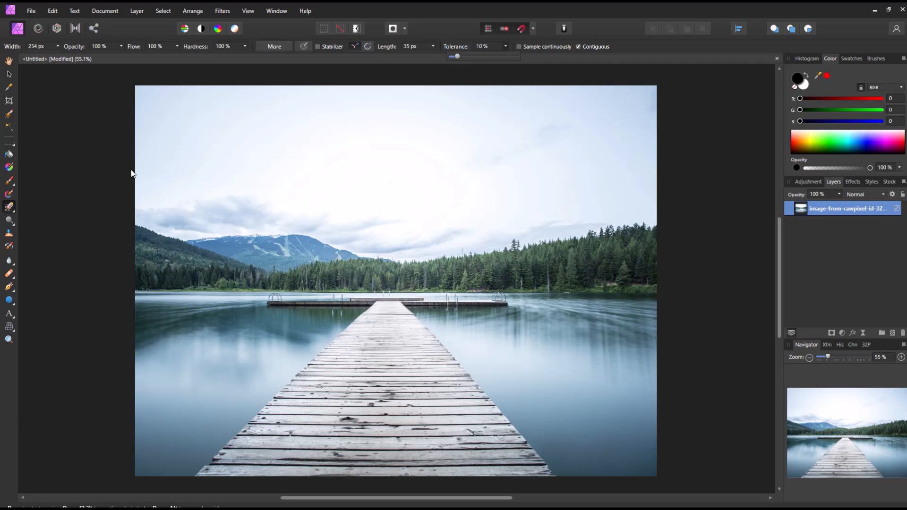
- Erase the sky above the snowy mountain and across the centre of the horizon
click(165, 221)
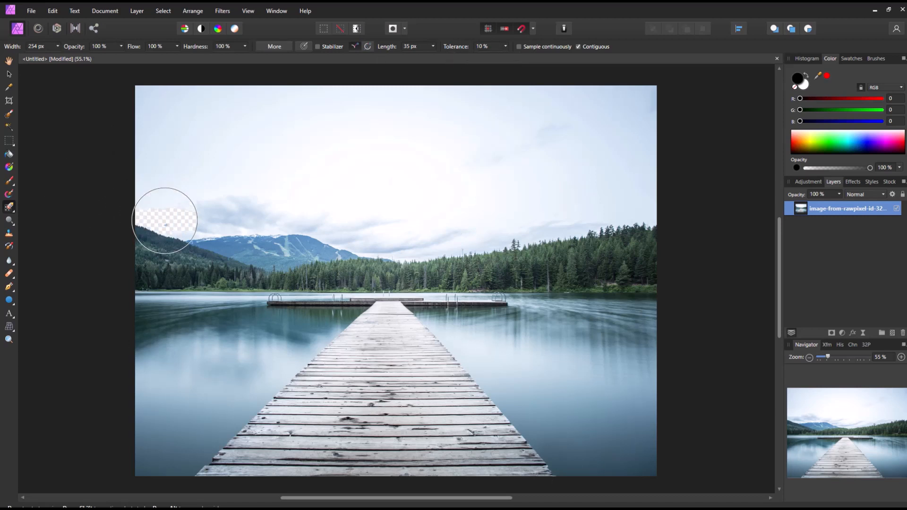
drag(165, 221, 254, 228)
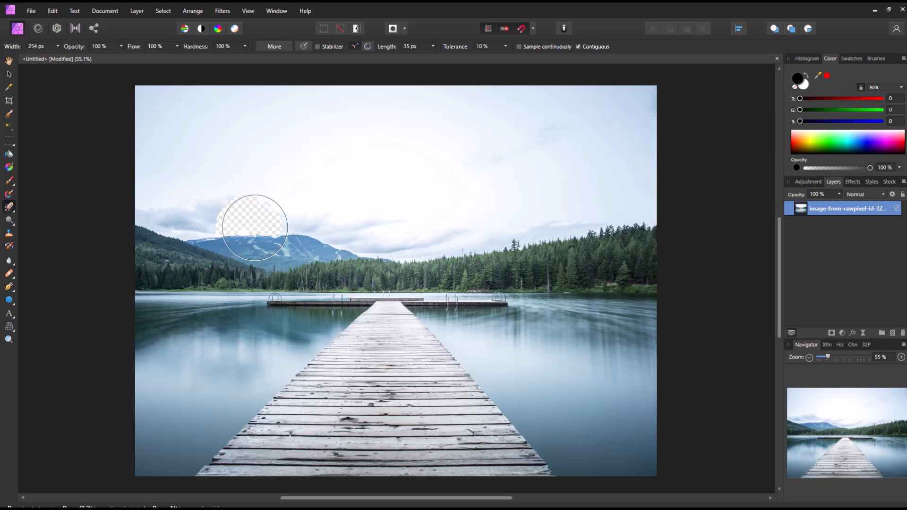
drag(253, 228, 397, 239)
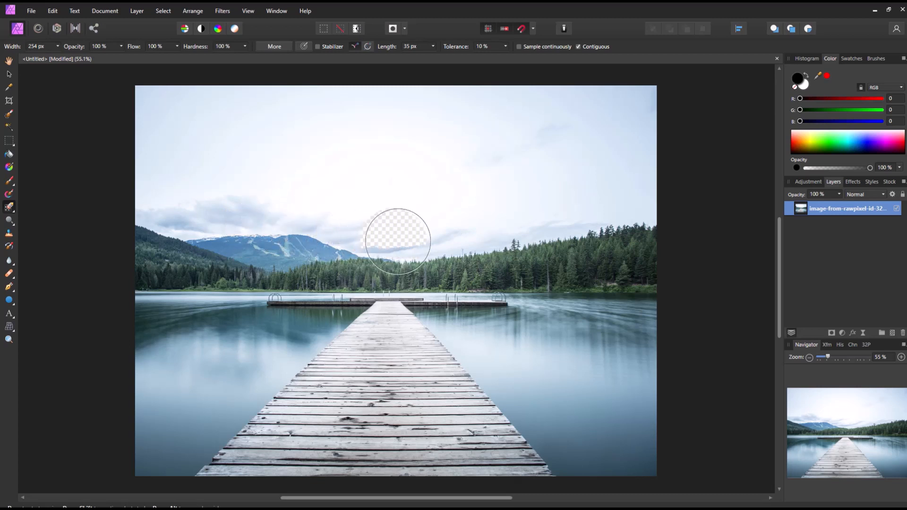
drag(398, 239, 569, 228)
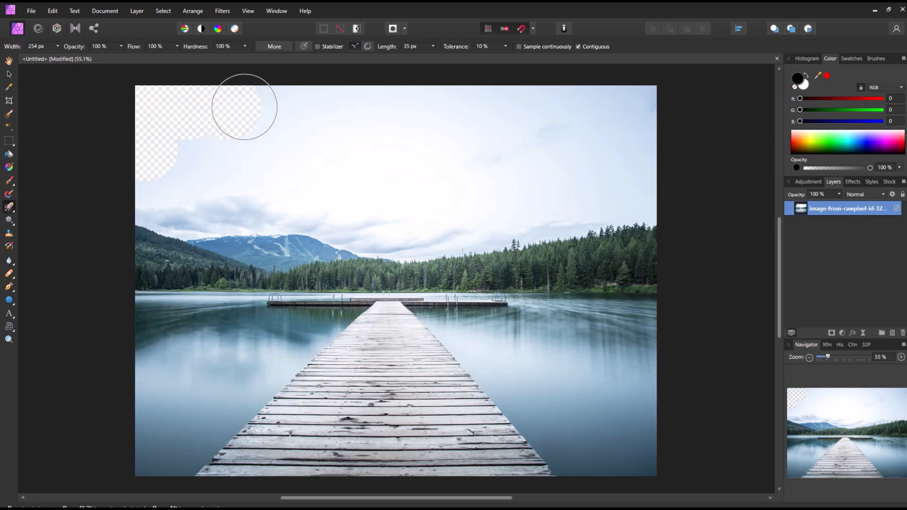
- Erase the sky along the top edge, the top-right corner and above the left hills
drag(243, 107, 545, 107)
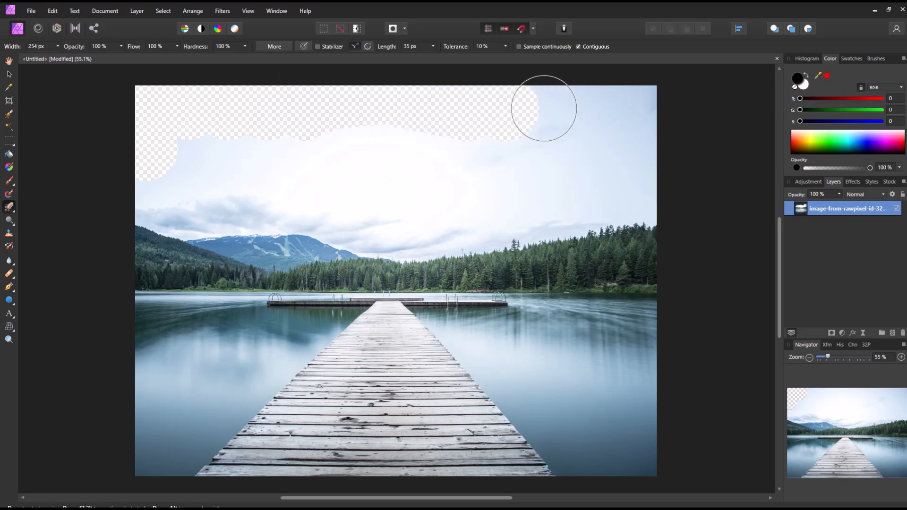
drag(545, 109, 648, 109)
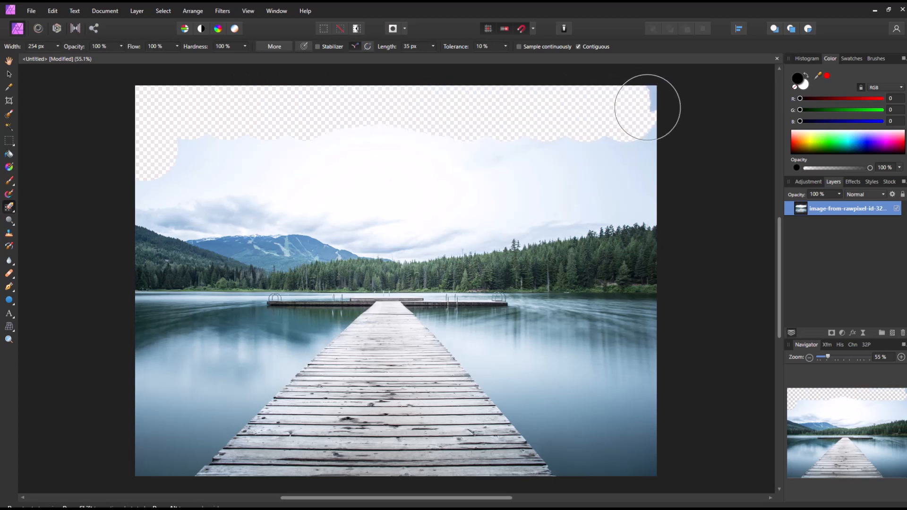
drag(648, 108, 635, 210)
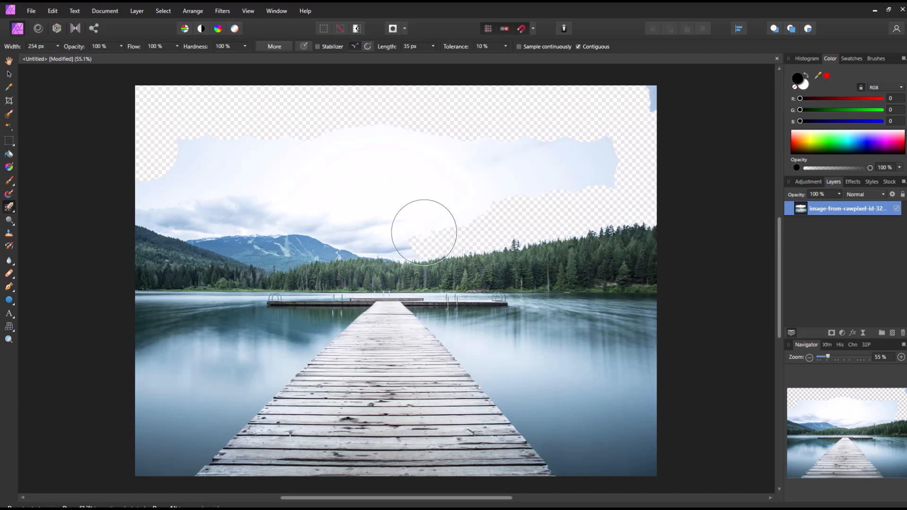
drag(424, 232, 260, 208)
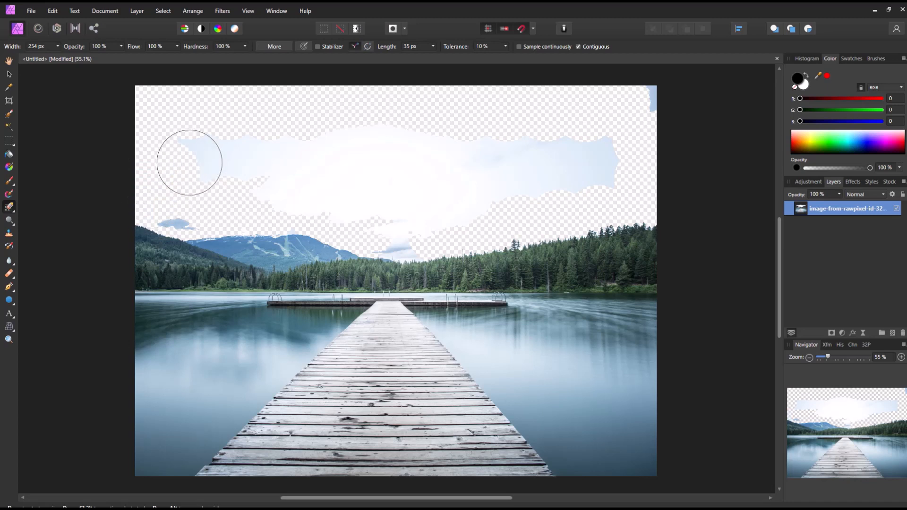
drag(189, 161, 494, 199)
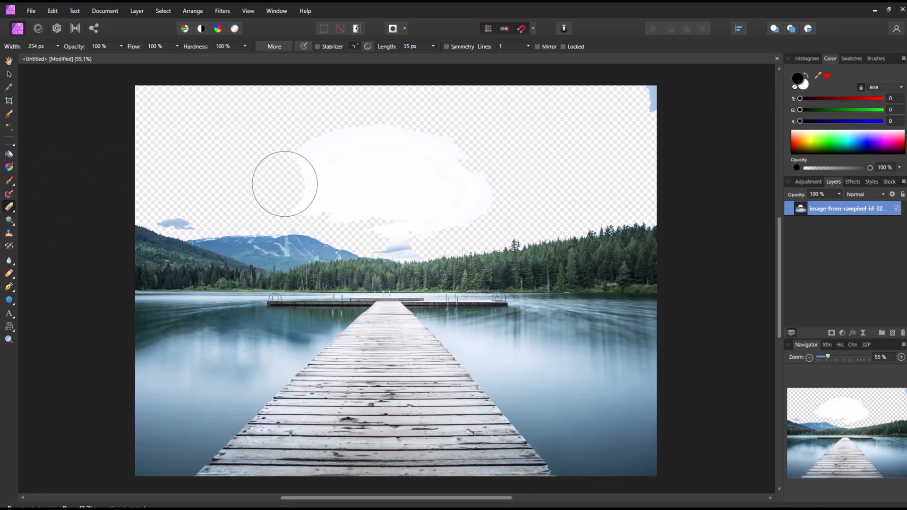
- Erase the leftover central cloud band so the sky is fully transparent
drag(284, 183, 326, 195)
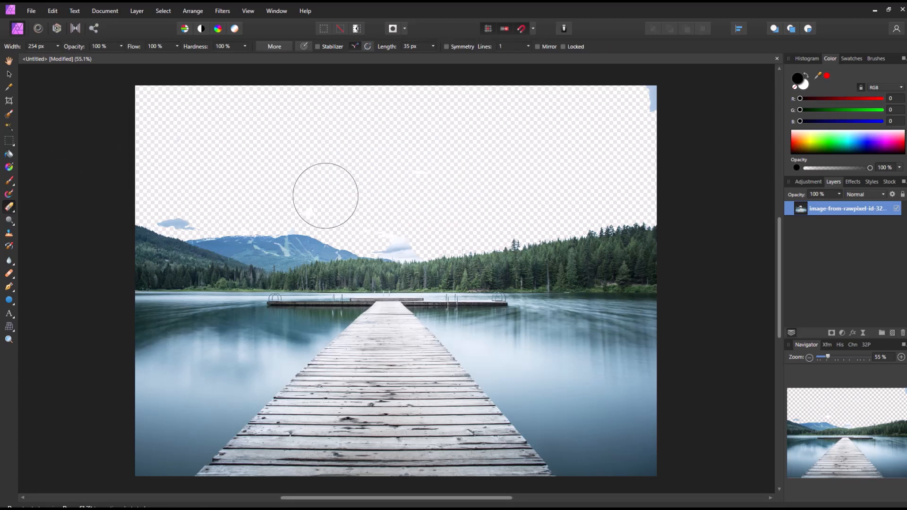
mouse_move(456, 180)
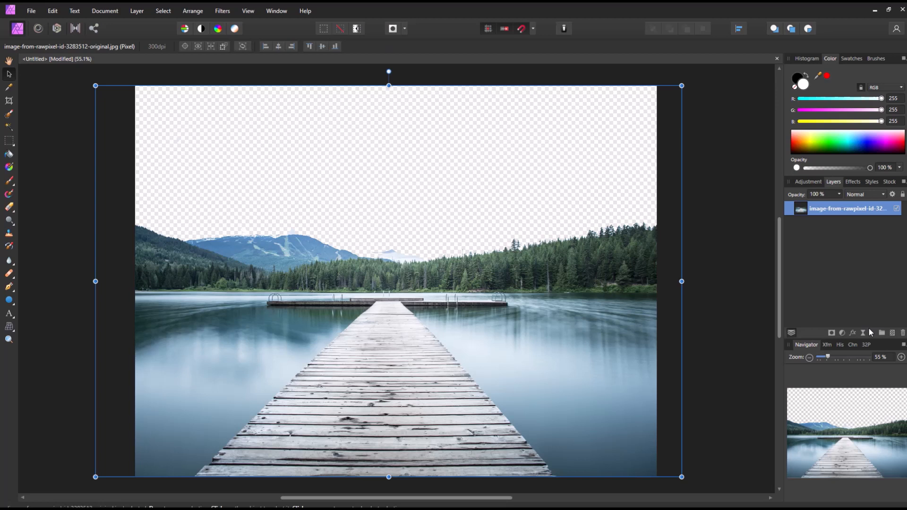
mouse_move(892, 332)
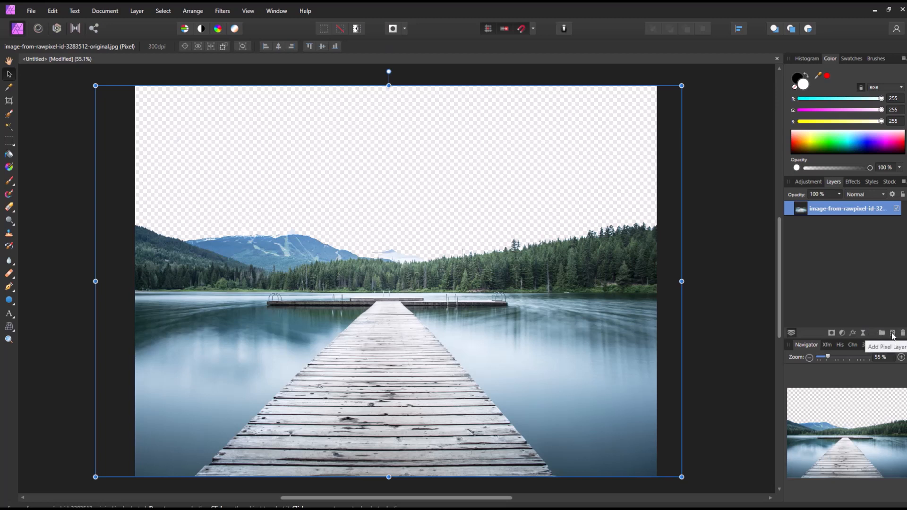
- Add an empty pixel layer beneath the photo and pick the Flood Fill Tool
click(890, 333)
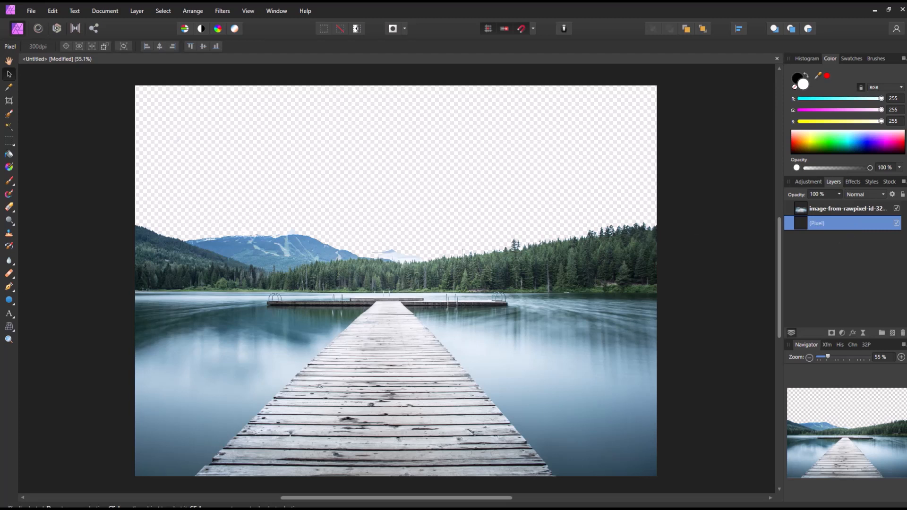
click(8, 155)
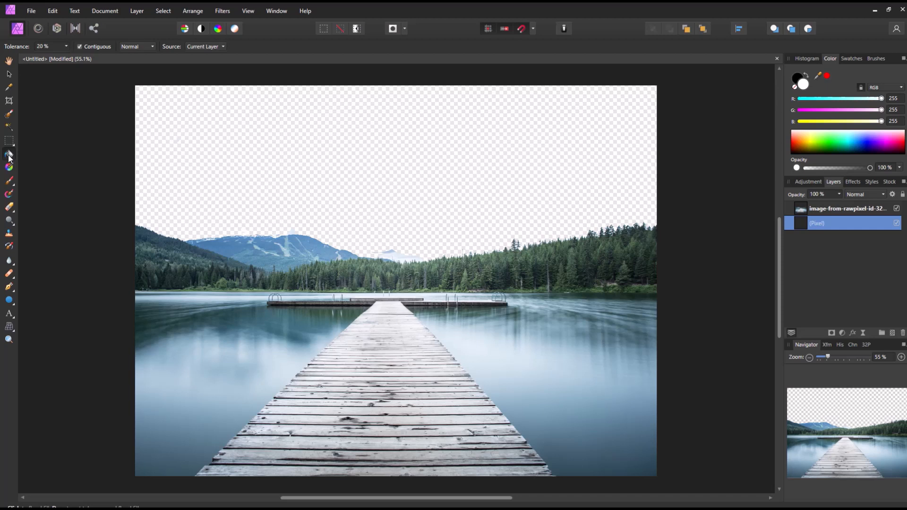
mouse_move(825, 149)
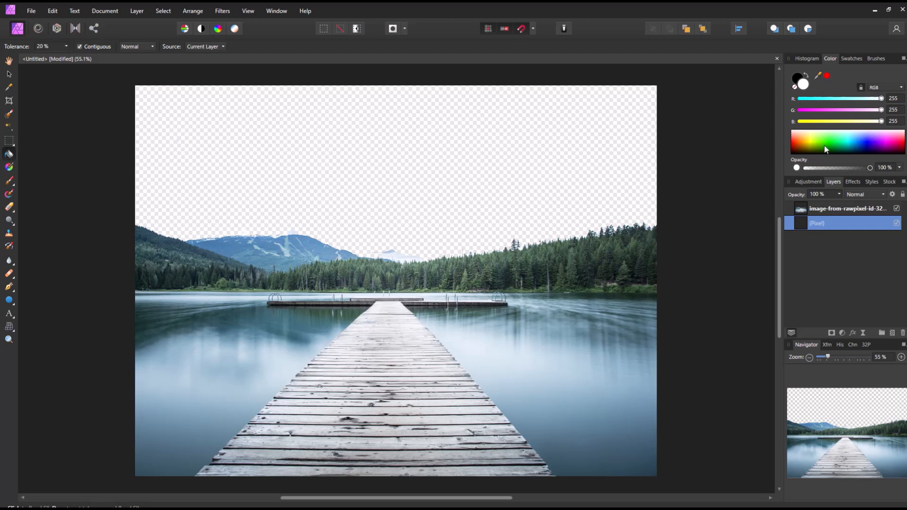
- Pick a magenta colour and flood-fill the new layer with it
click(840, 143)
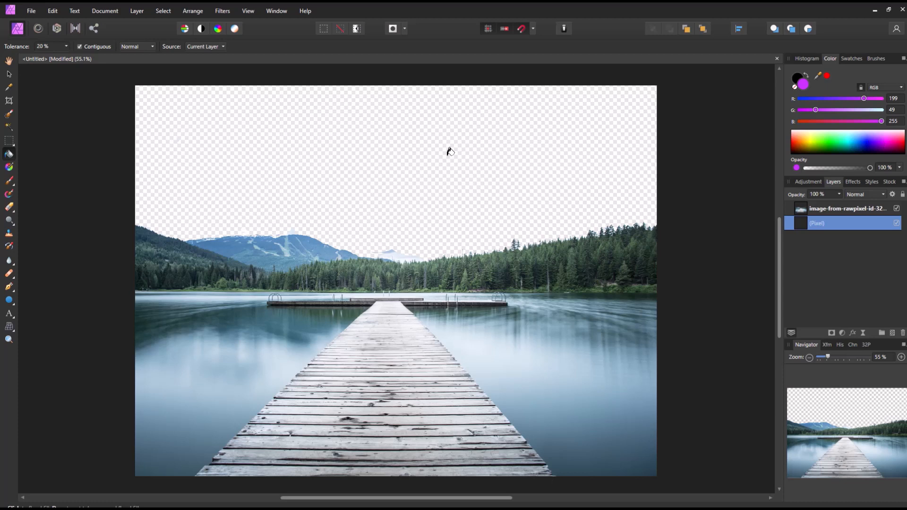
click(216, 162)
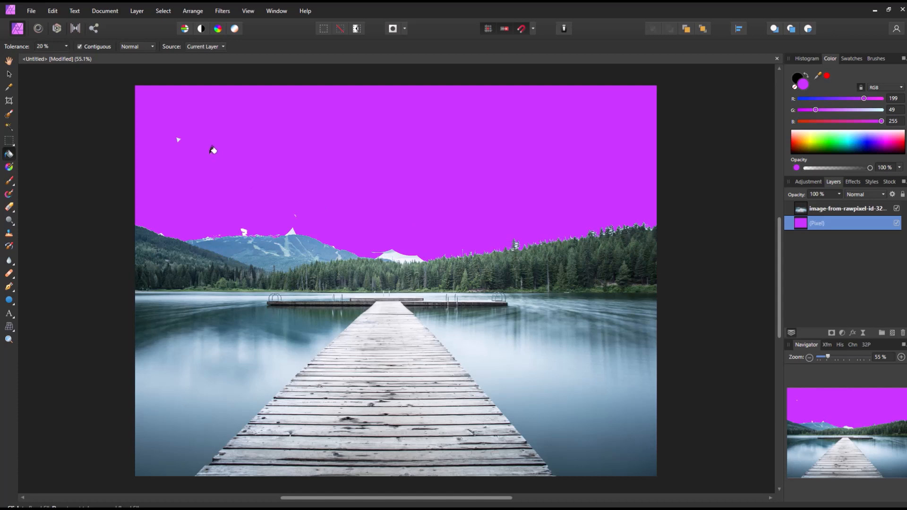
mouse_move(255, 329)
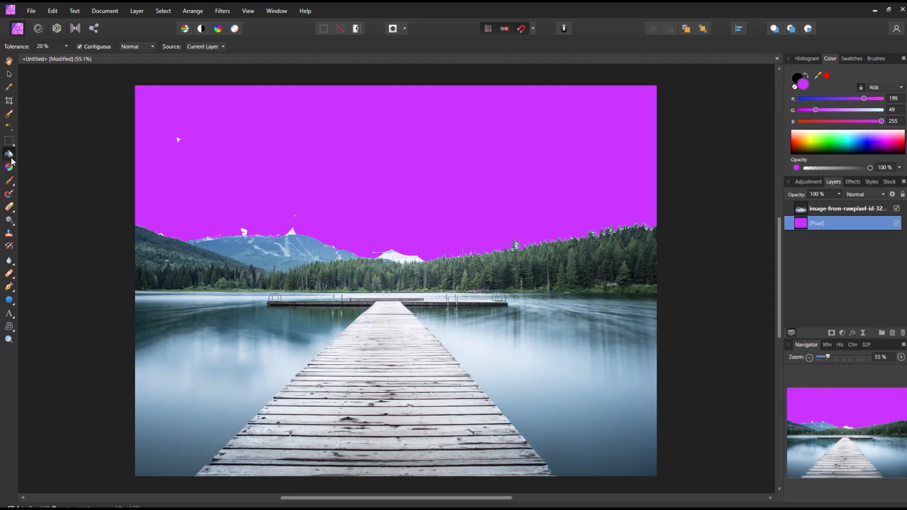
- With a 35 px erase brush on the lake photo layer, clean leftover sky fringe along the ridge
click(8, 206)
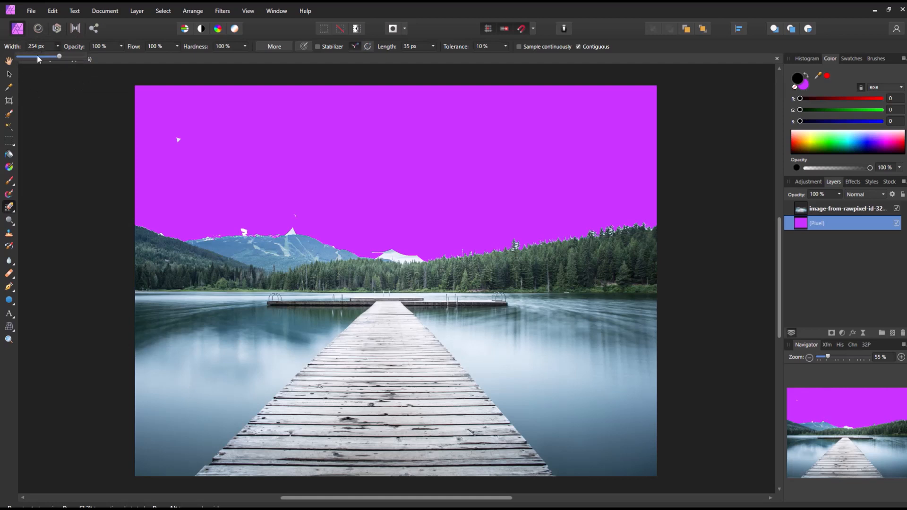
drag(58, 56, 36, 56)
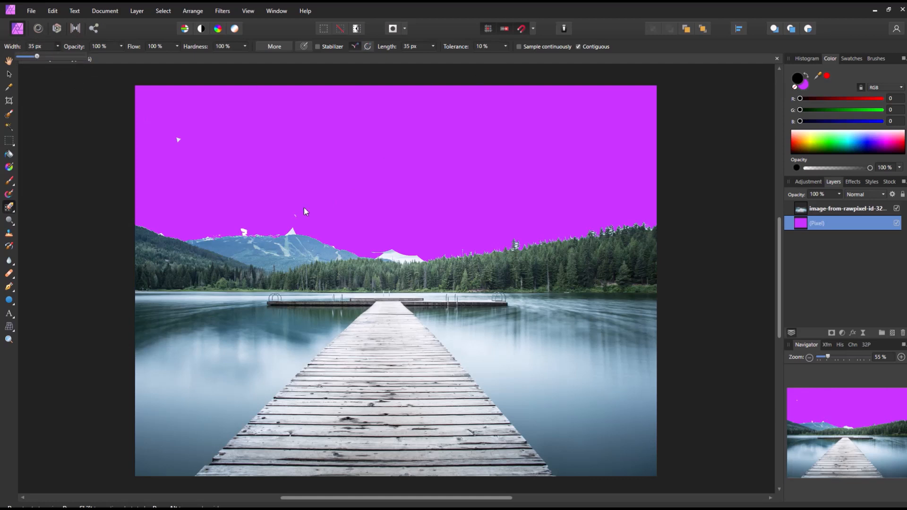
click(178, 139)
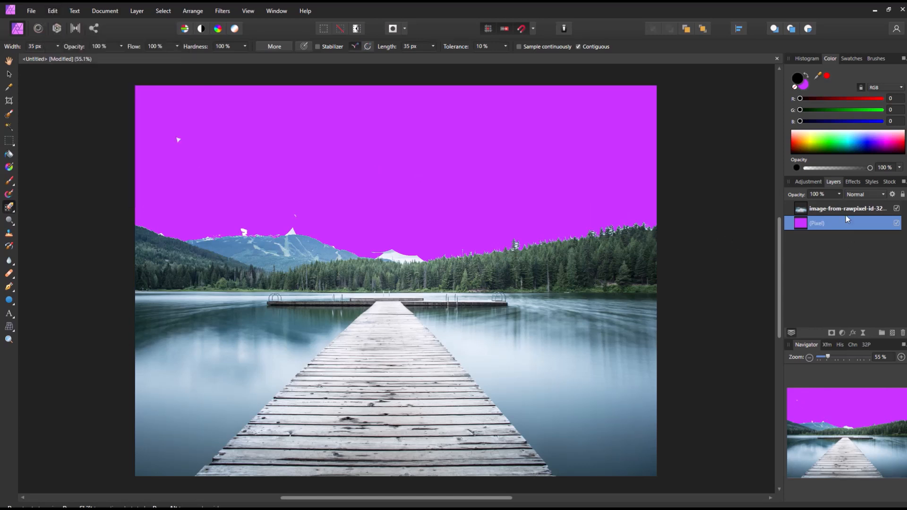
click(848, 208)
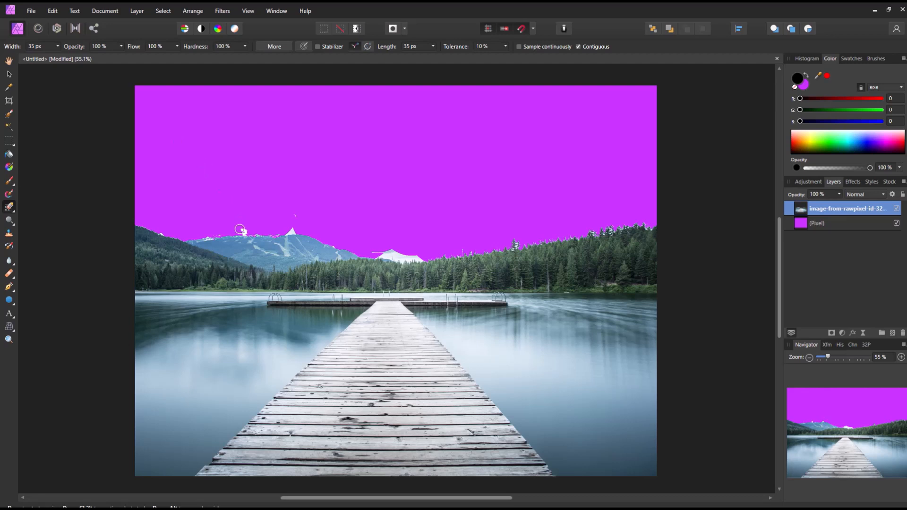
mouse_move(266, 246)
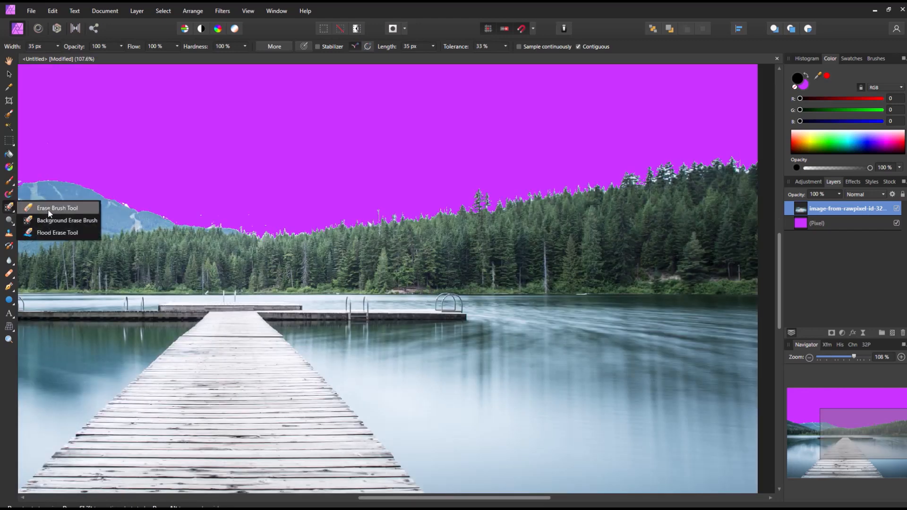
click(58, 208)
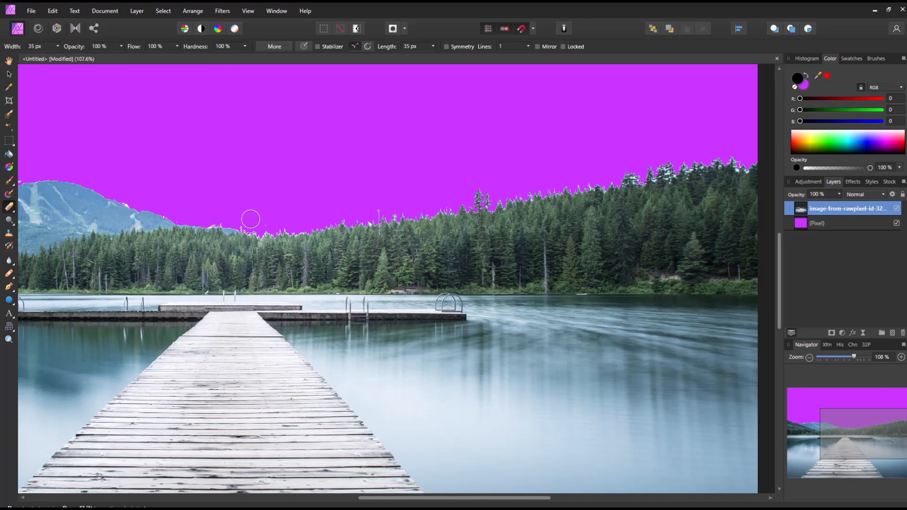
click(492, 393)
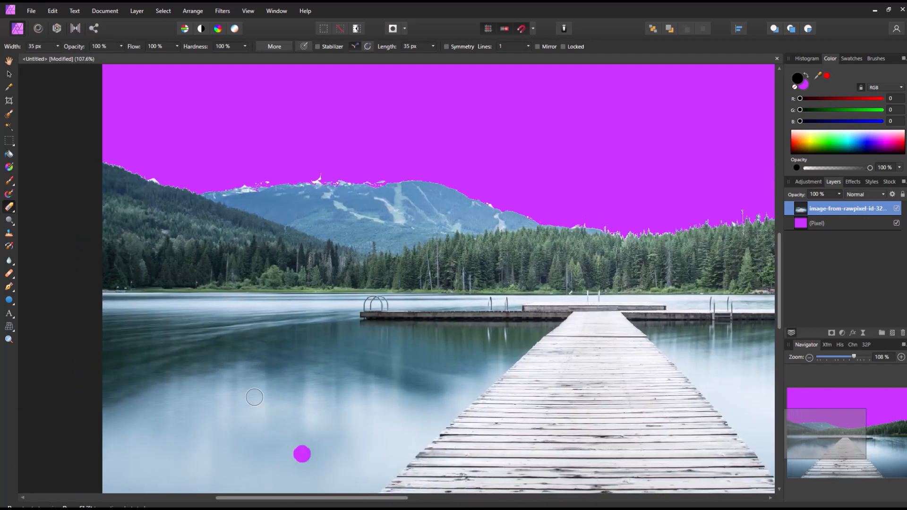
mouse_move(156, 174)
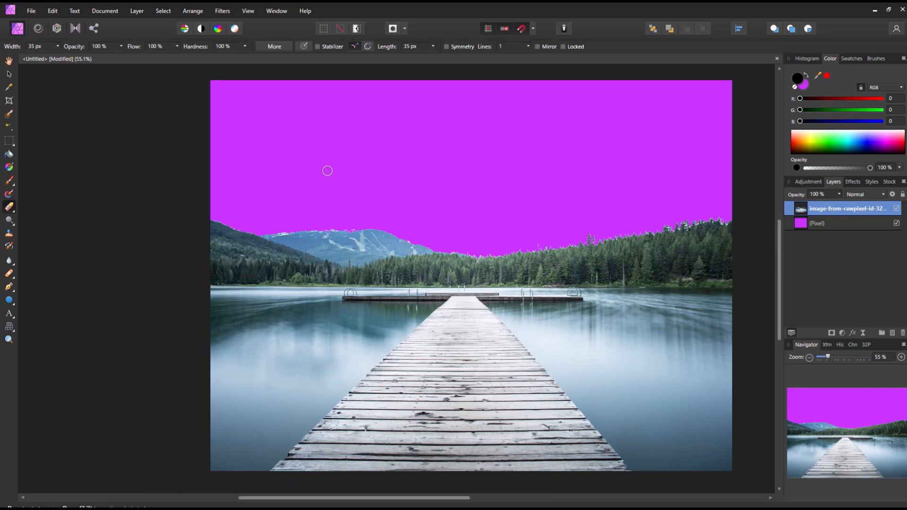
mouse_move(793, 251)
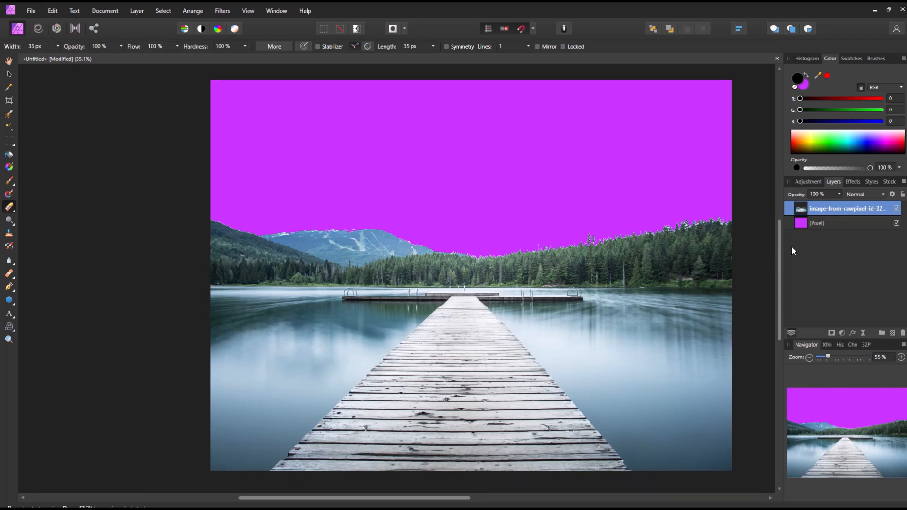
mouse_move(788, 228)
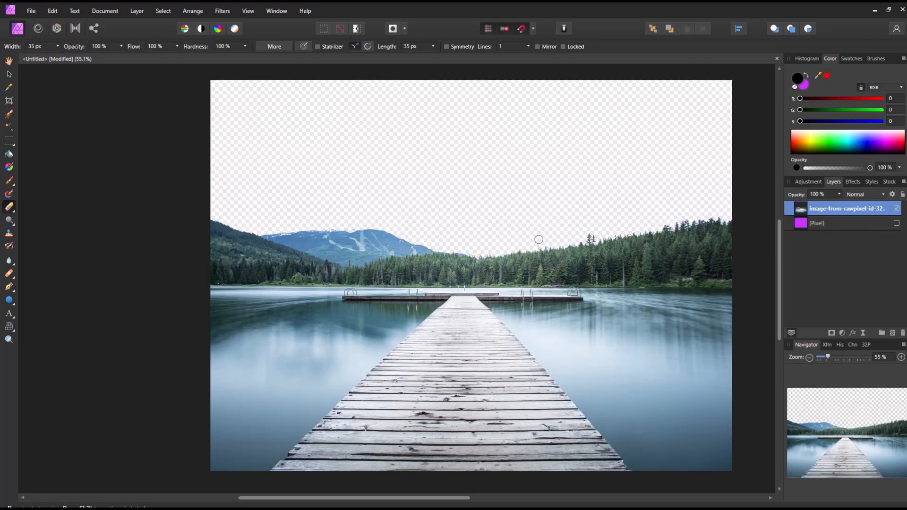
mouse_move(117, 229)
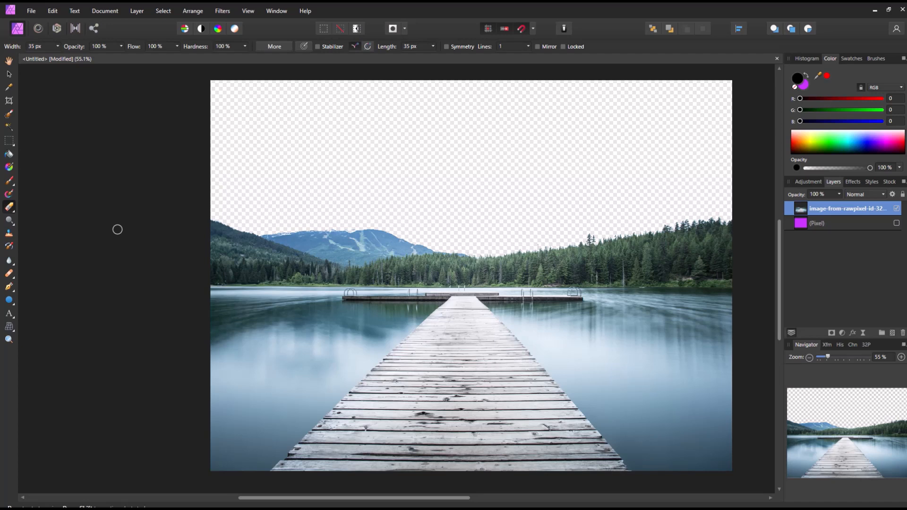
mouse_move(131, 184)
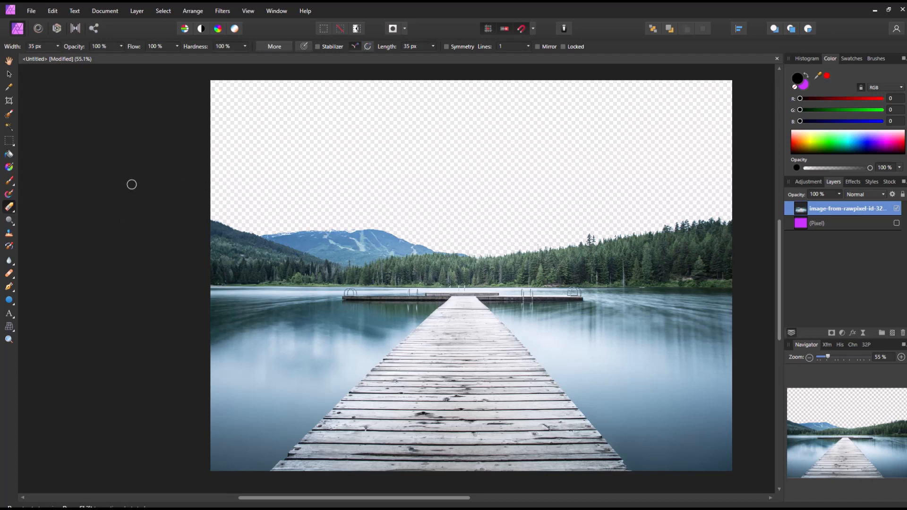
- Place the galaxy image via File > Place and move its layer beneath the wharf photo
click(33, 12)
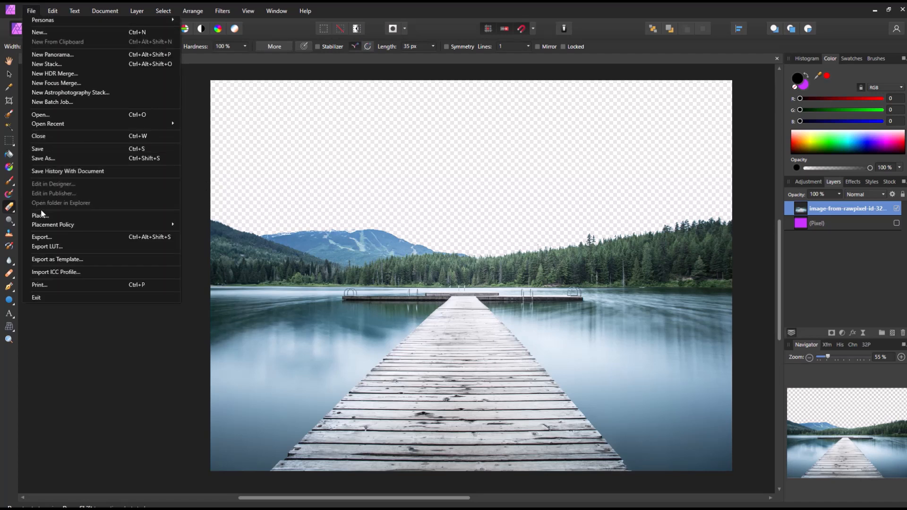
click(276, 117)
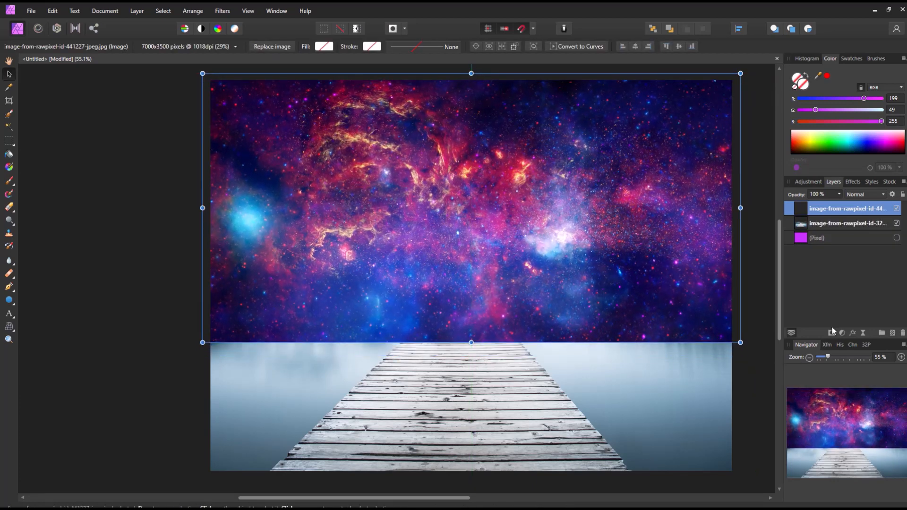
click(849, 223)
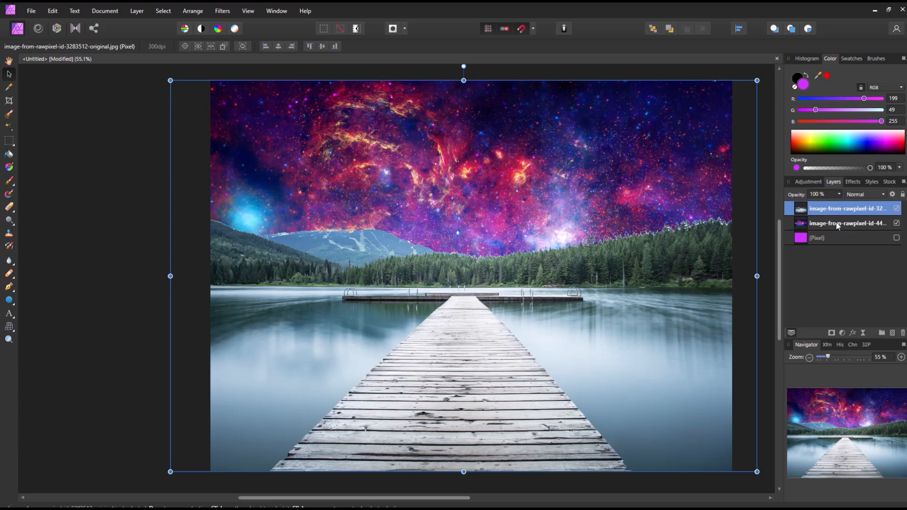
click(848, 223)
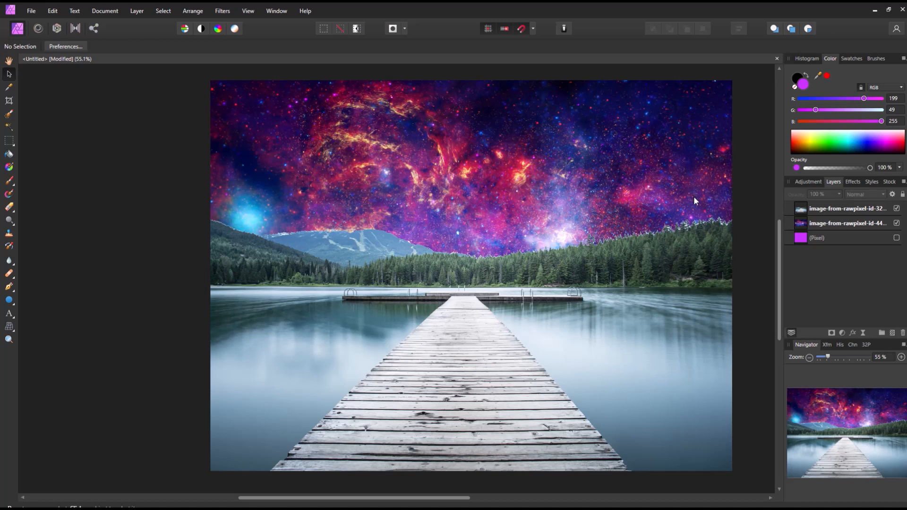
mouse_move(691, 238)
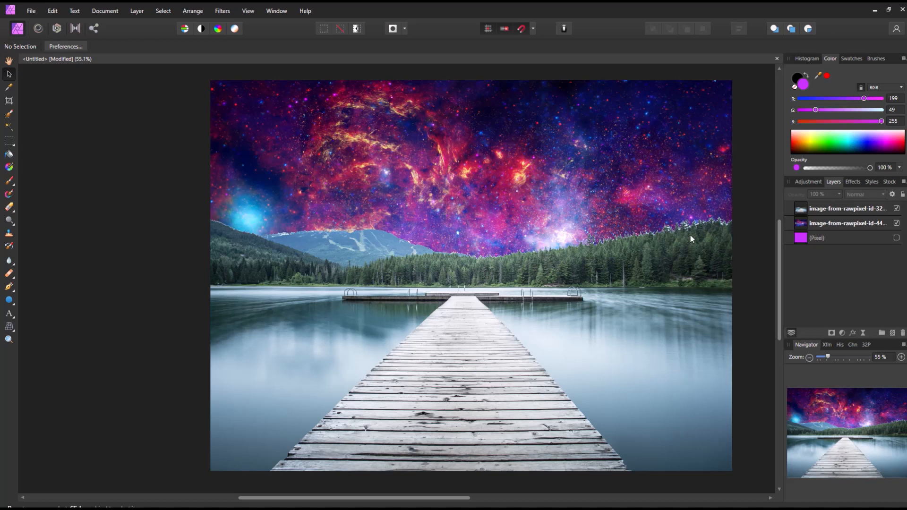
mouse_move(698, 221)
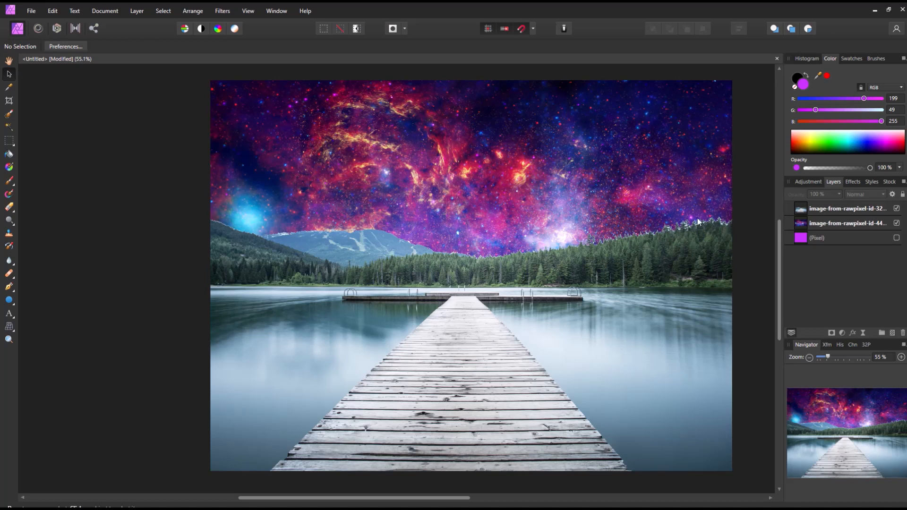
mouse_move(229, 219)
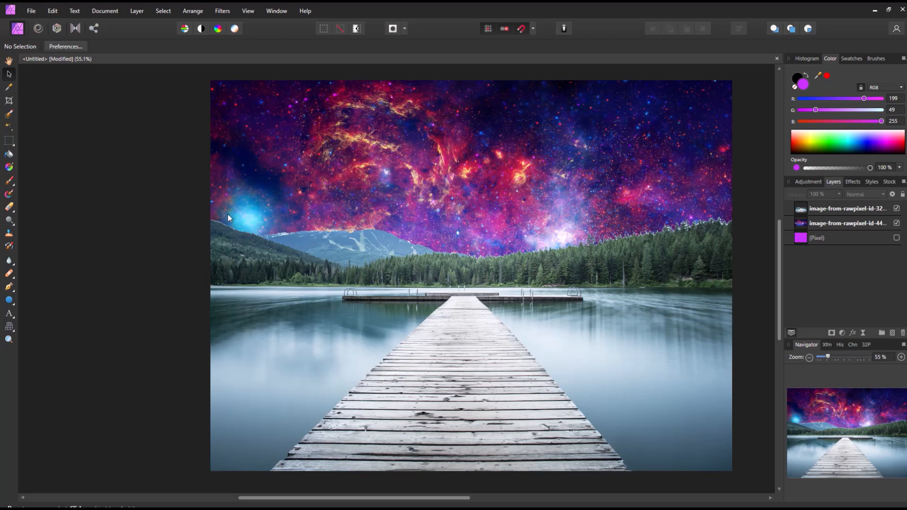
mouse_move(564, 202)
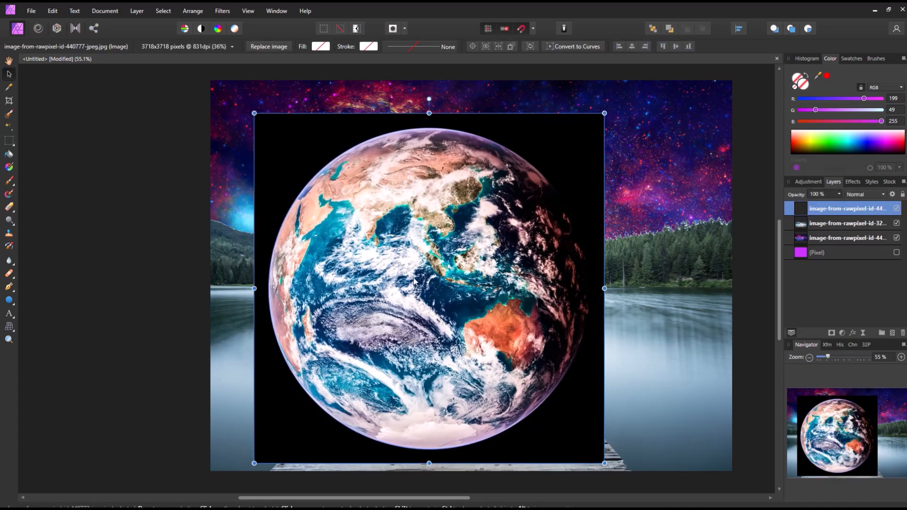
- Shift the placed Earth image up and to the right over the scene
drag(428, 289, 452, 276)
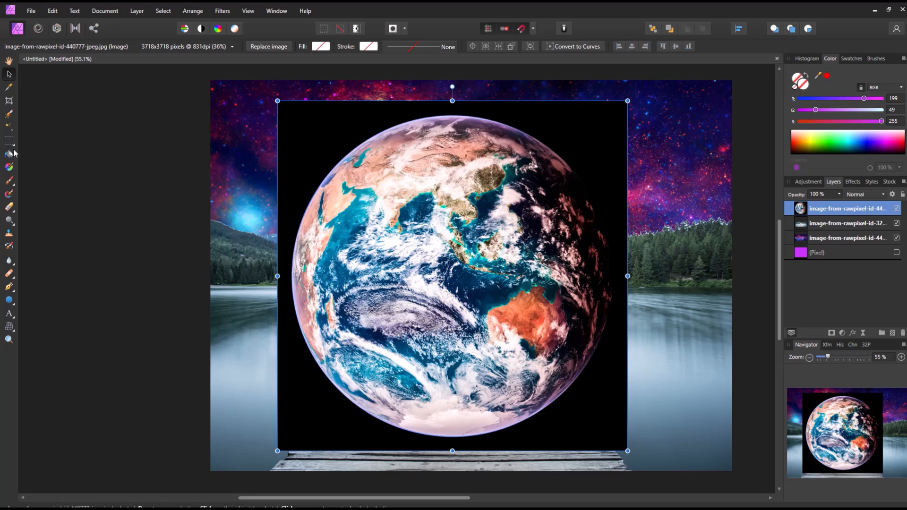
mouse_move(7, 207)
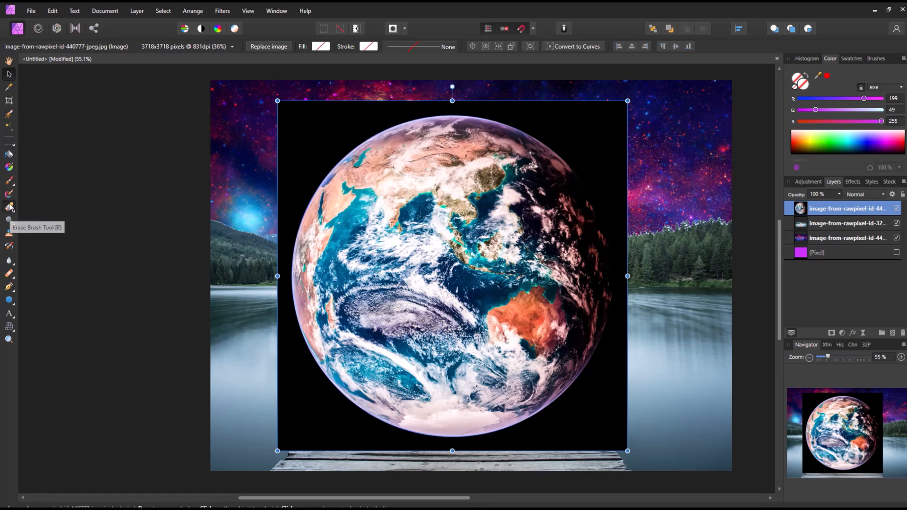
- Rasterize the Earth layer, flood-erase its black background, and nudge the globe right
click(8, 206)
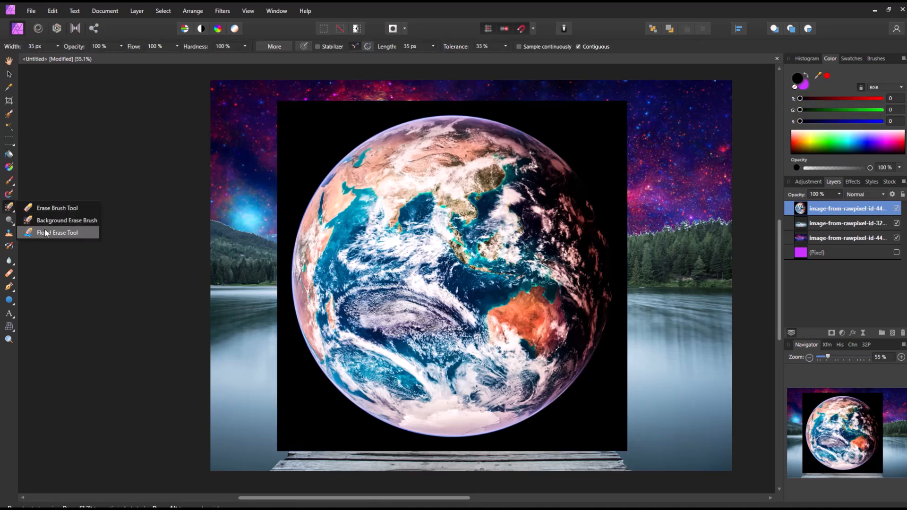
click(58, 233)
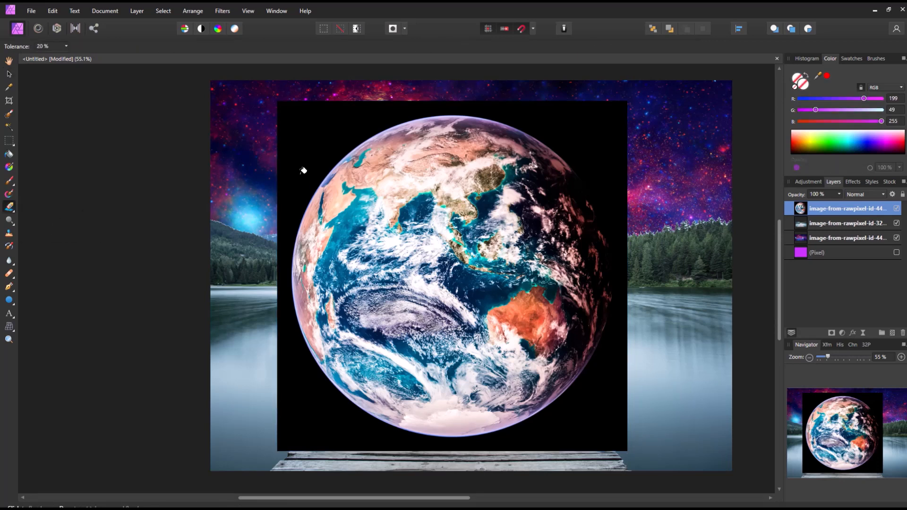
mouse_move(370, 155)
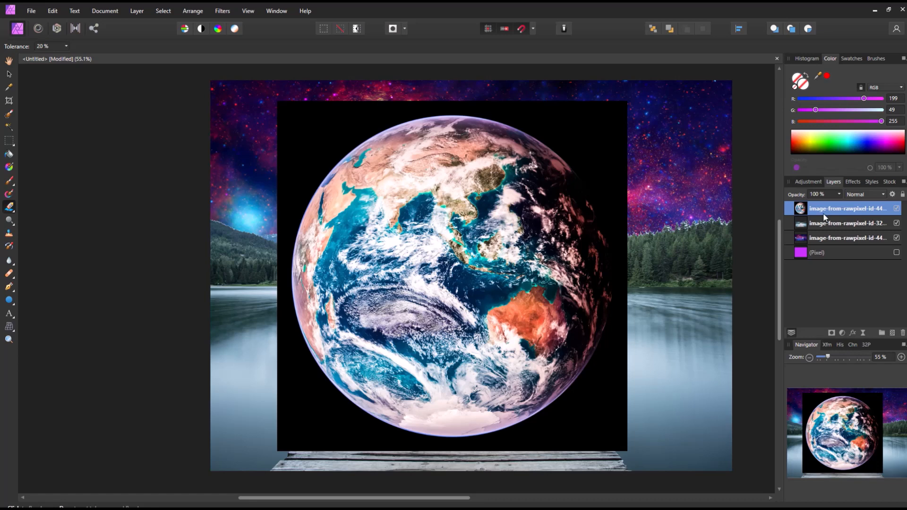
right_click(846, 208)
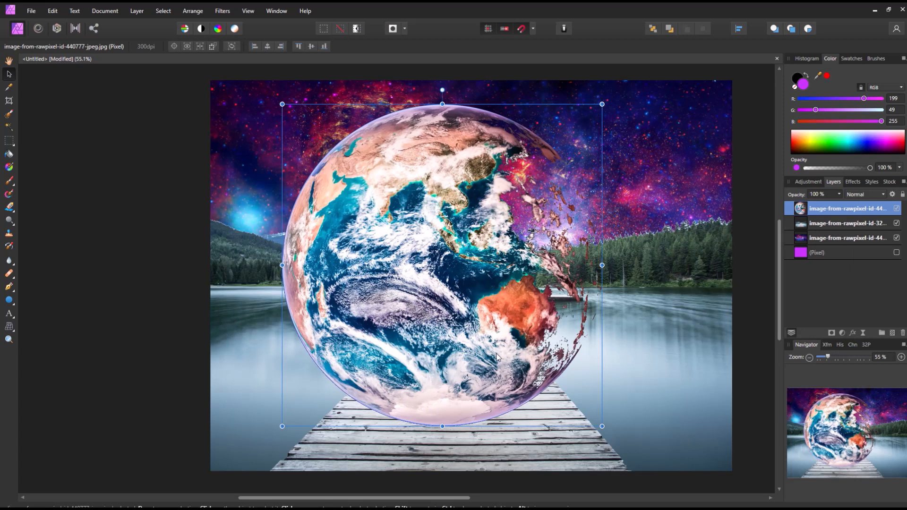
drag(443, 265, 452, 265)
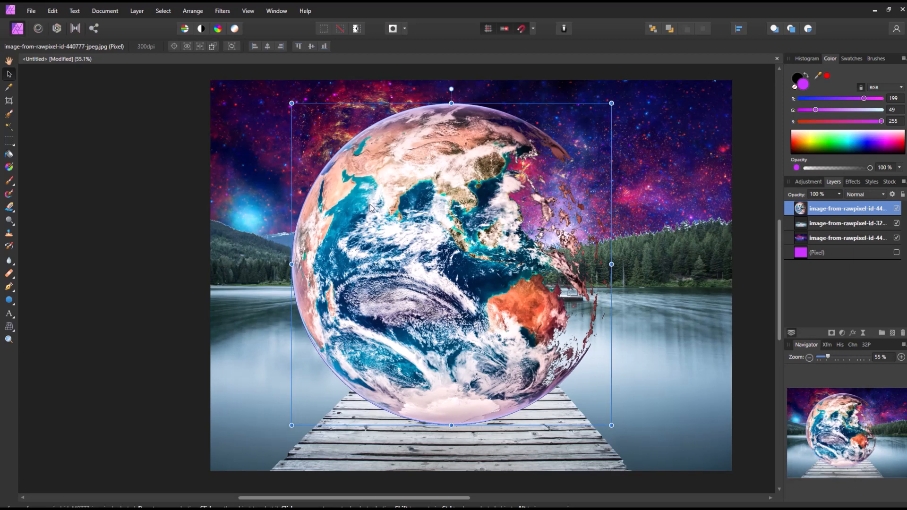
mouse_move(204, 204)
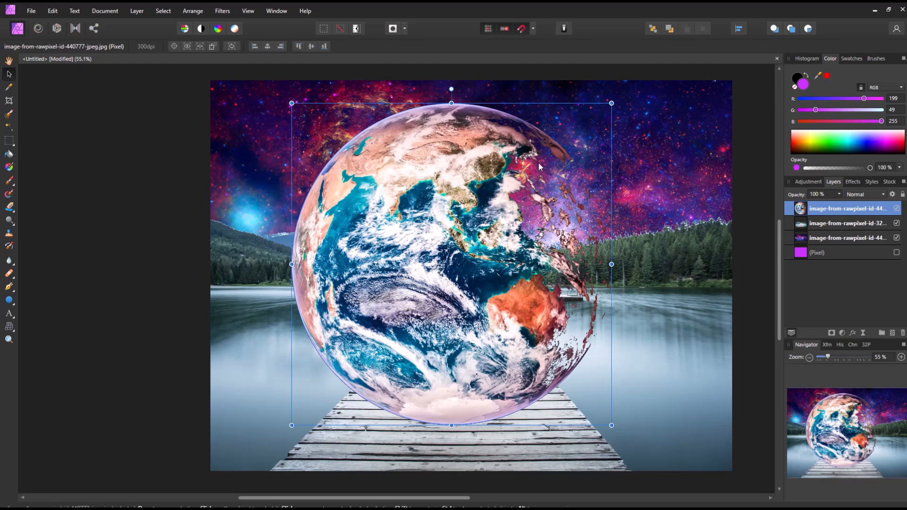
mouse_move(581, 190)
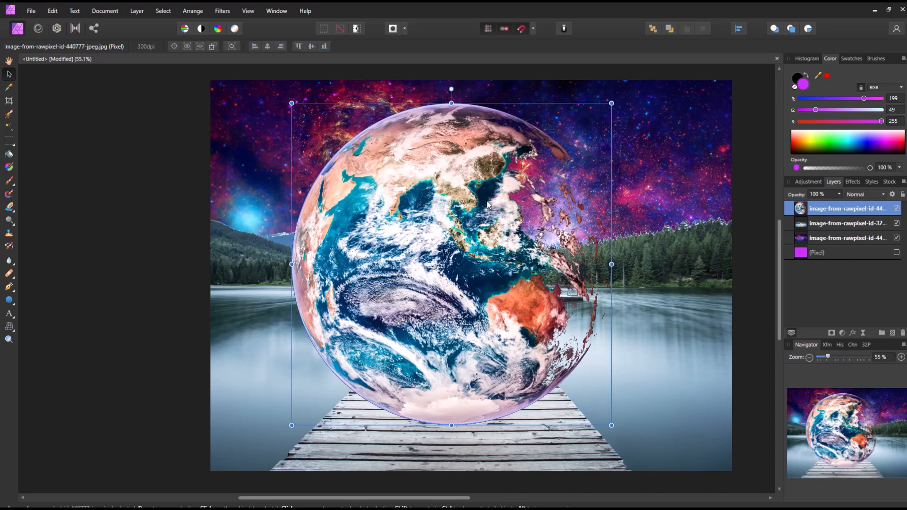
mouse_move(117, 222)
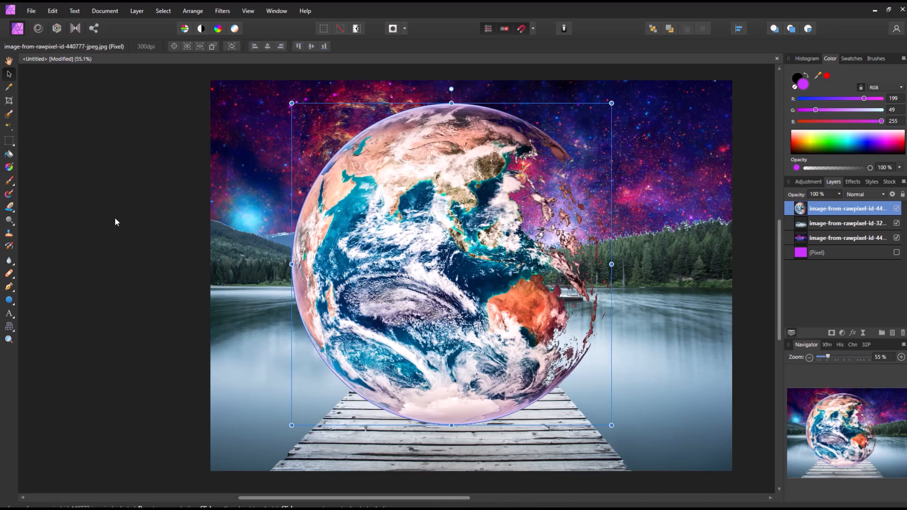
mouse_move(104, 220)
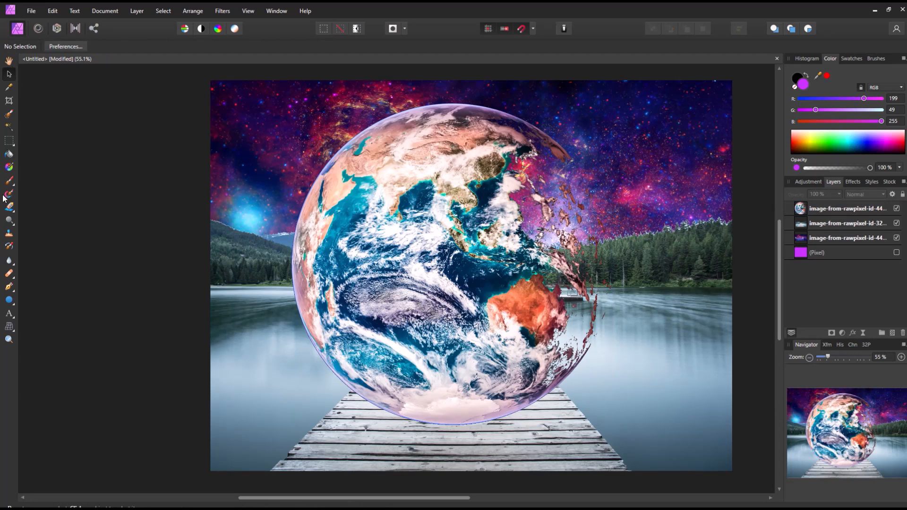
mouse_move(9, 300)
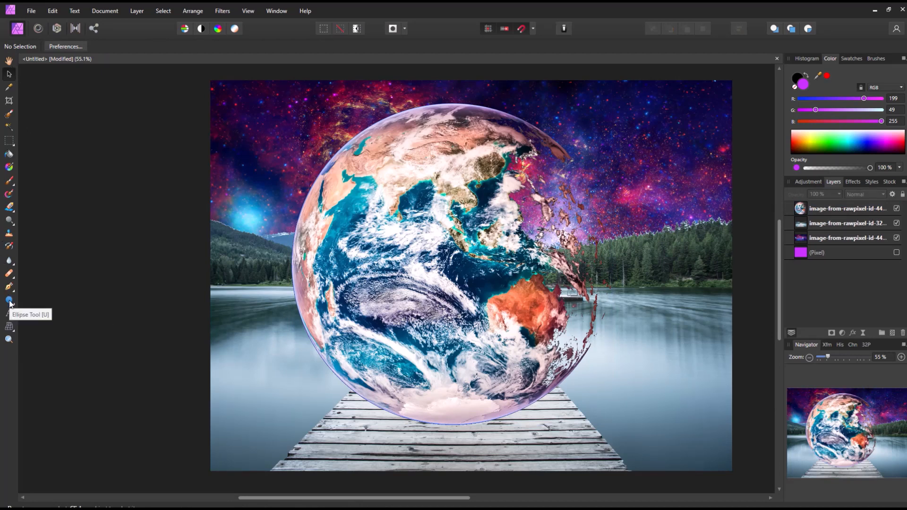
- Draw a purple circle with the shape tools matching the Earth's round outline
click(9, 302)
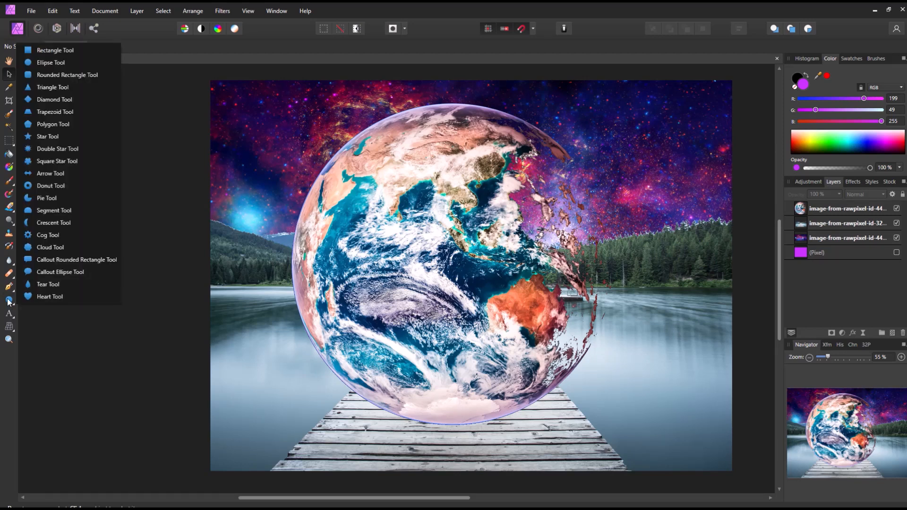
mouse_move(51, 148)
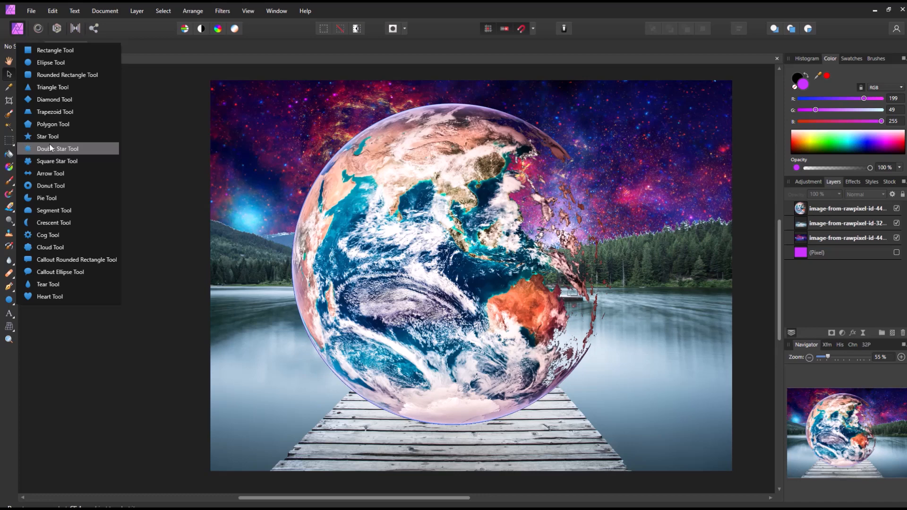
mouse_move(52, 50)
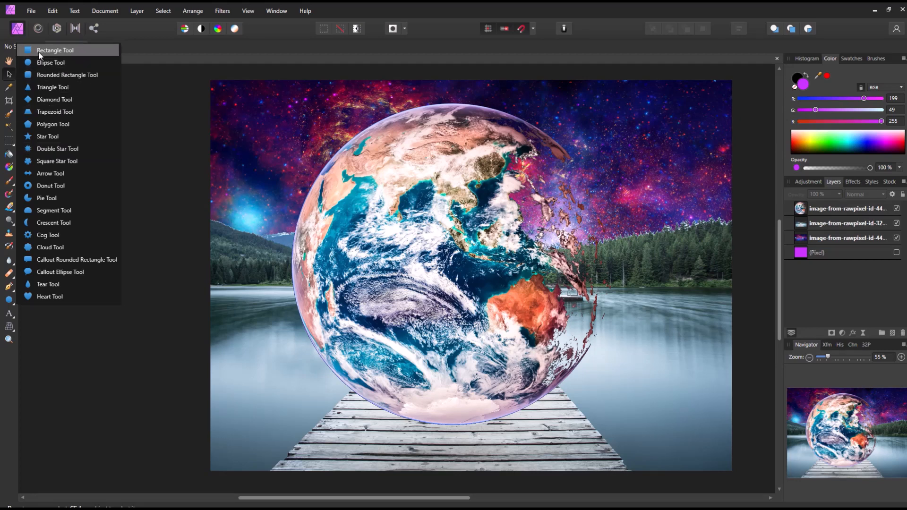
click(47, 62)
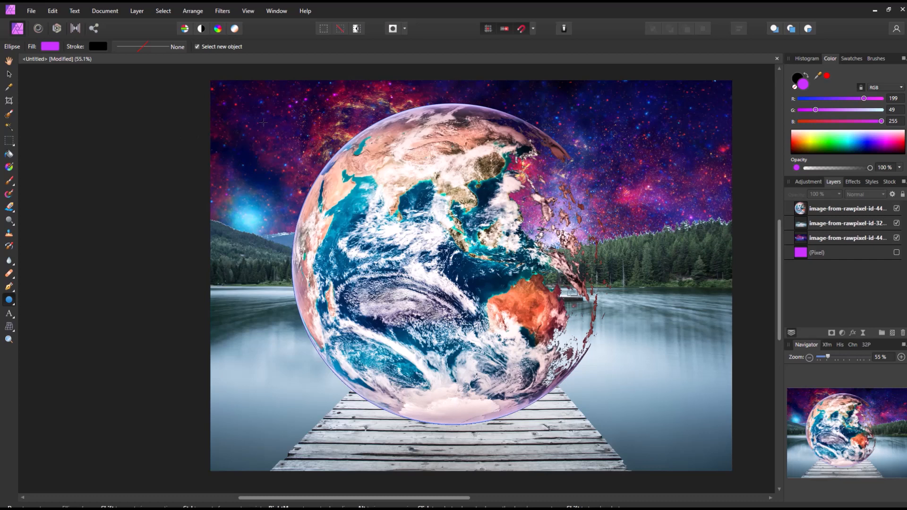
drag(263, 122, 339, 146)
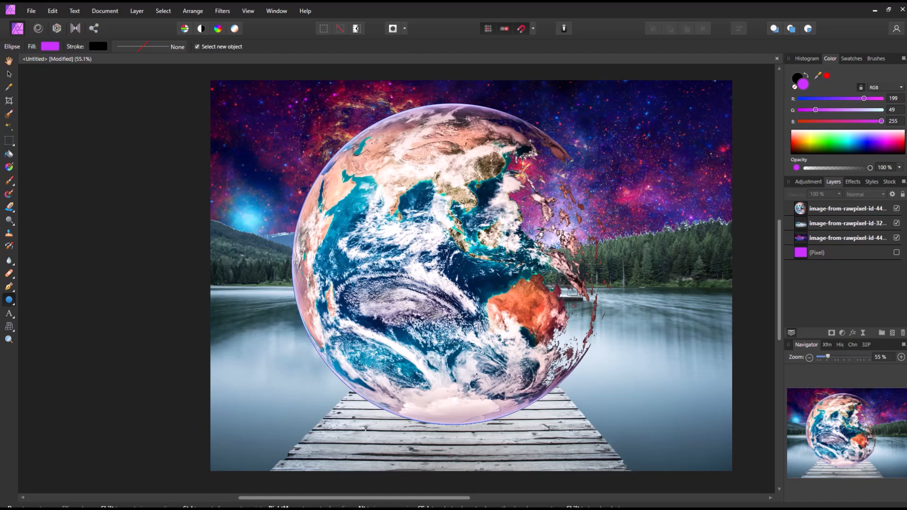
drag(271, 120, 306, 156)
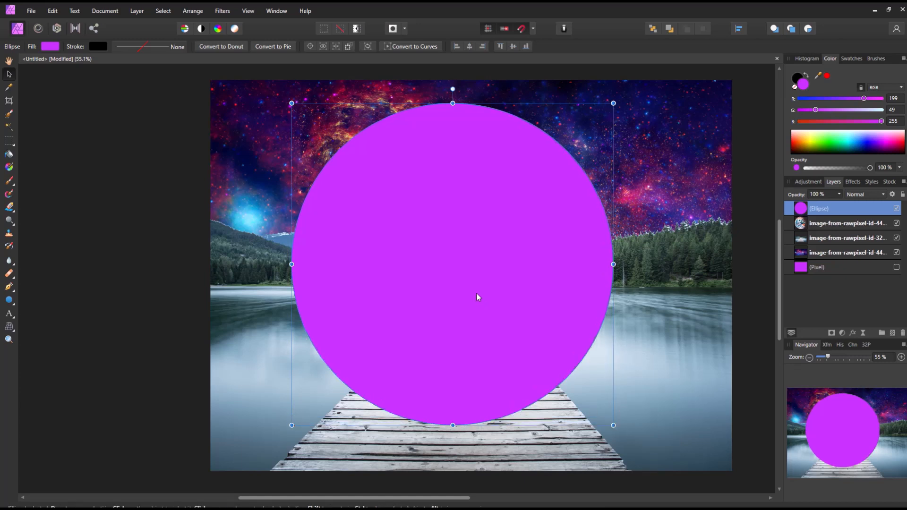
mouse_move(818, 134)
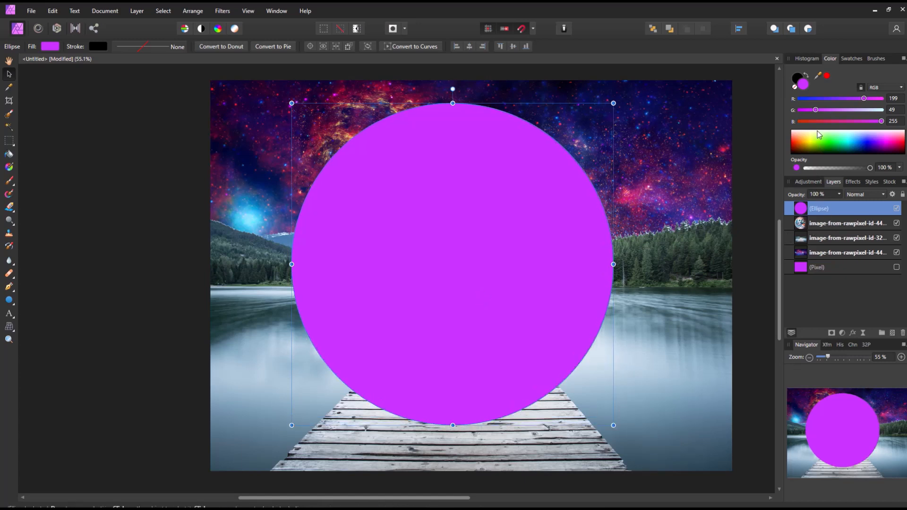
- Fill the circle black and place the Earth image inside it
click(831, 141)
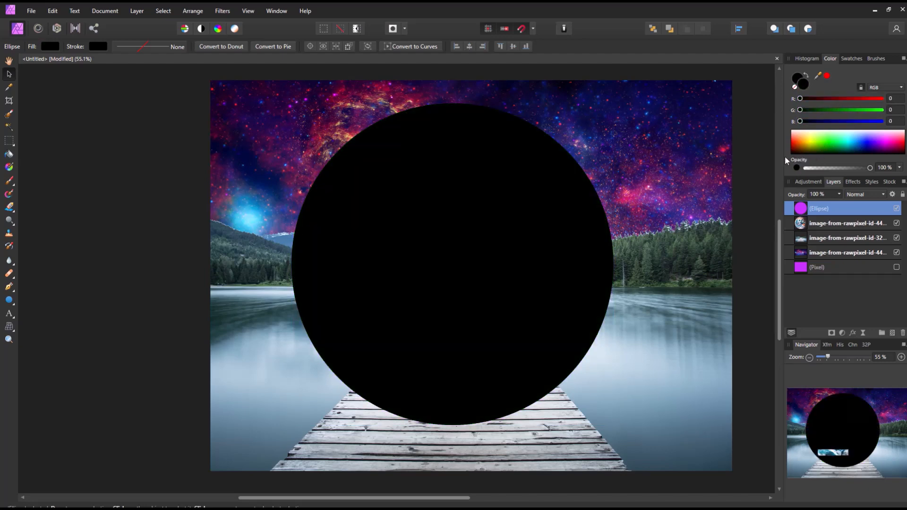
click(820, 147)
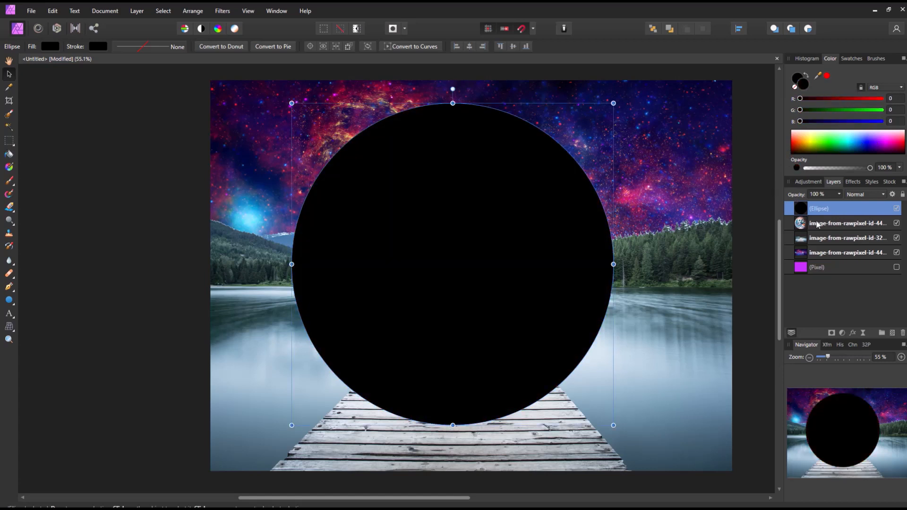
click(846, 223)
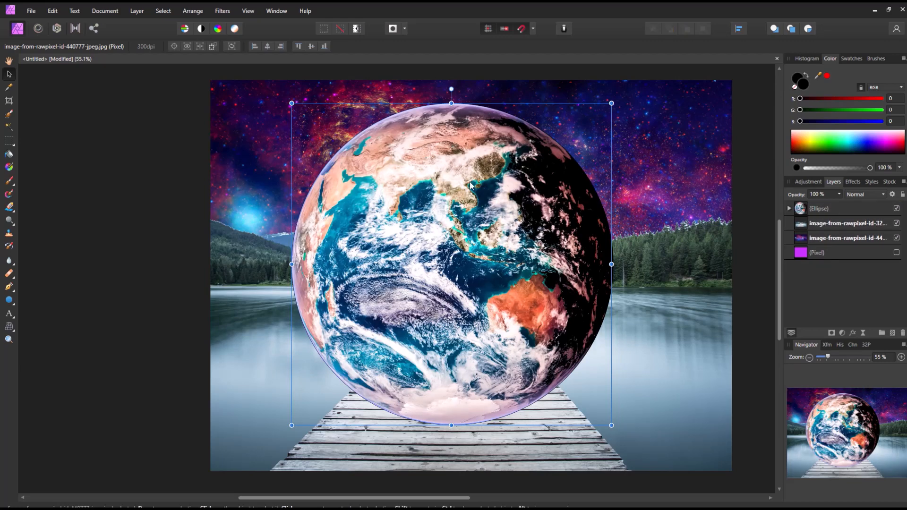
mouse_move(679, 303)
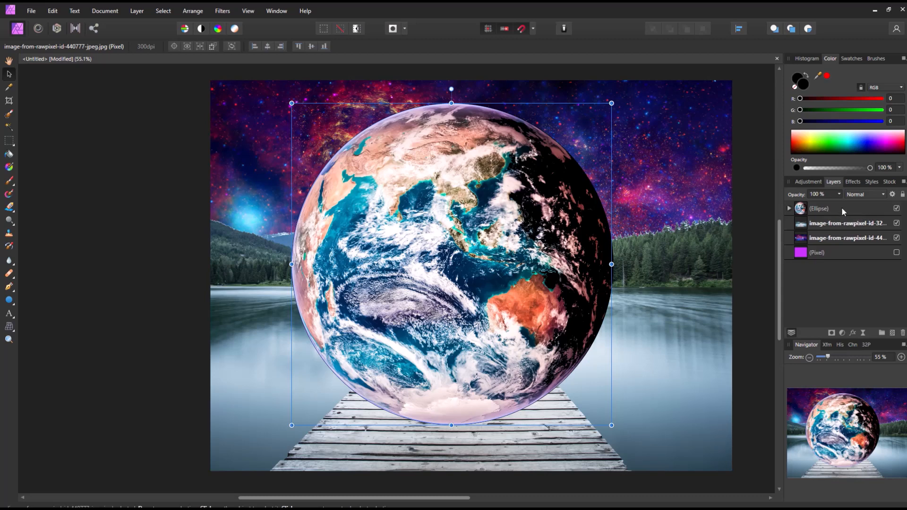
mouse_move(837, 213)
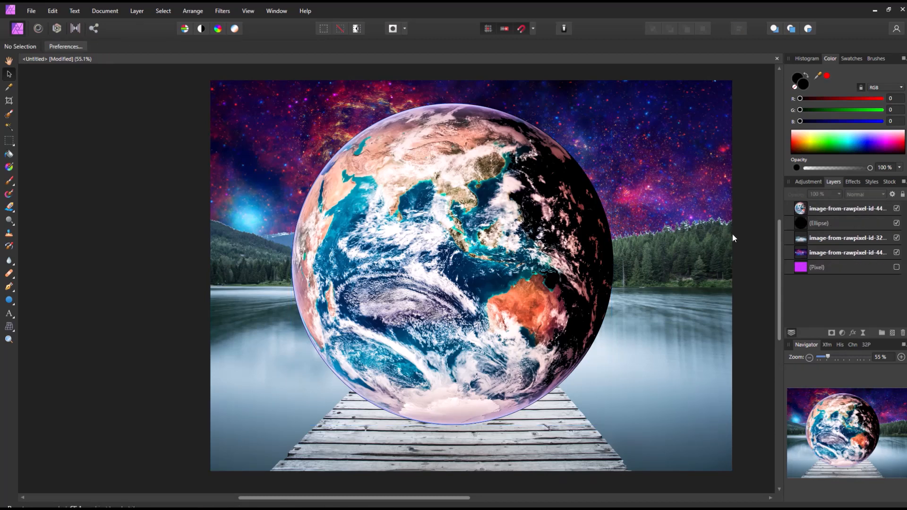
mouse_move(352, 214)
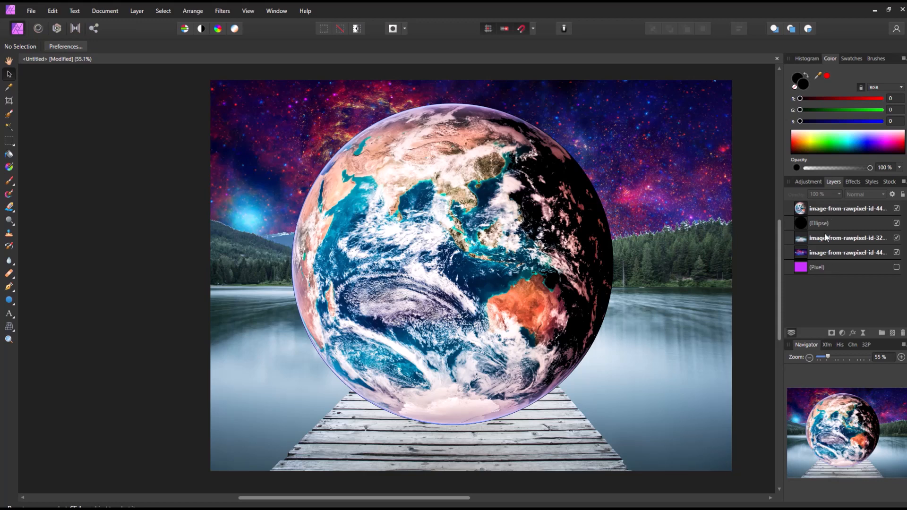
- Arrange the layers so the Earth image sits above the black circle and select the Earth
click(839, 223)
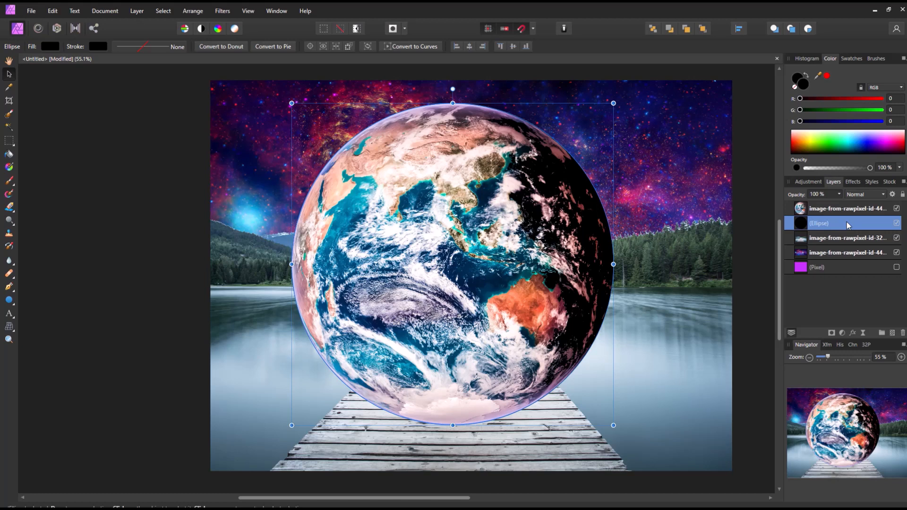
click(897, 208)
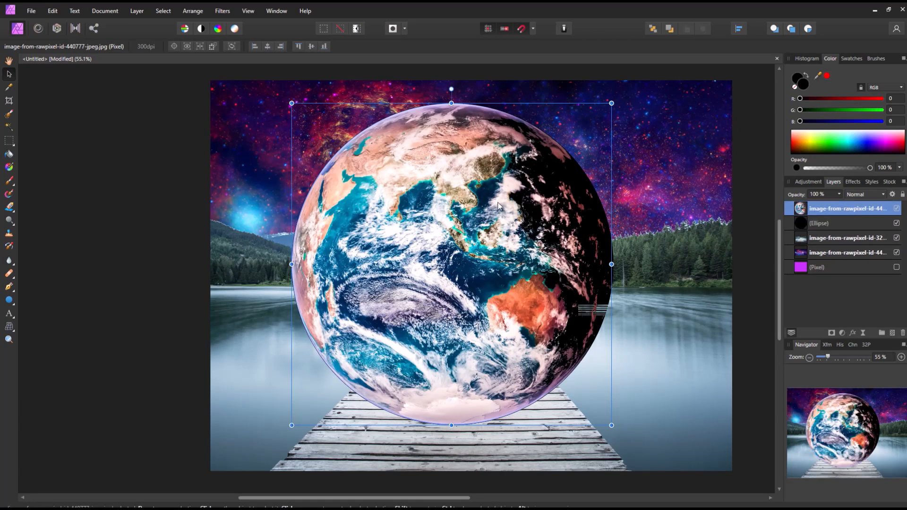
click(837, 223)
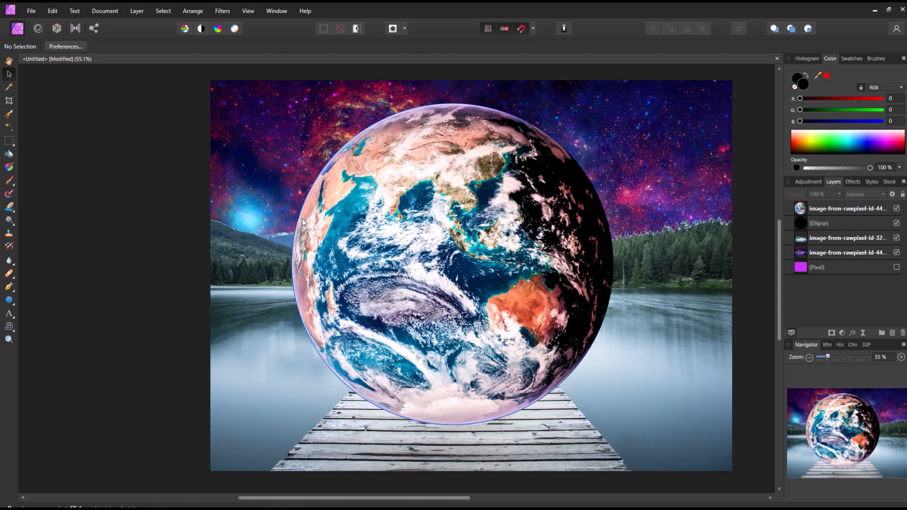
mouse_move(693, 236)
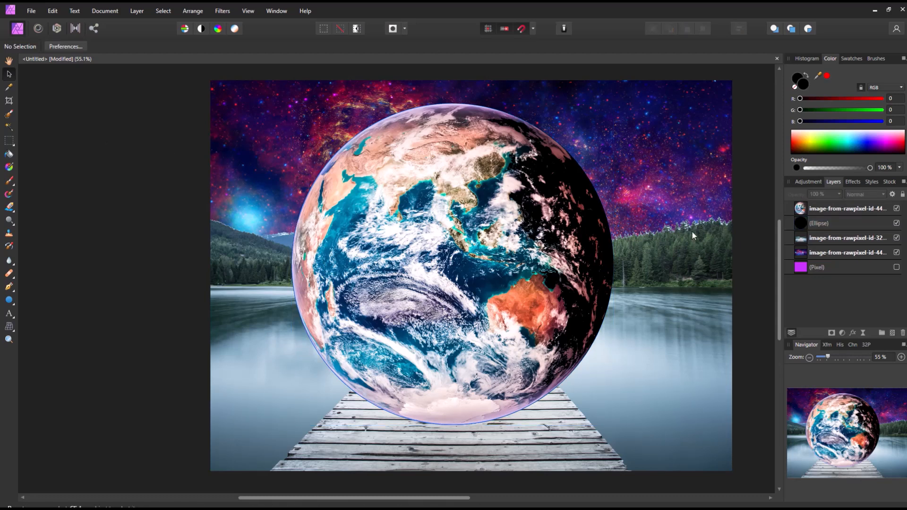
click(848, 208)
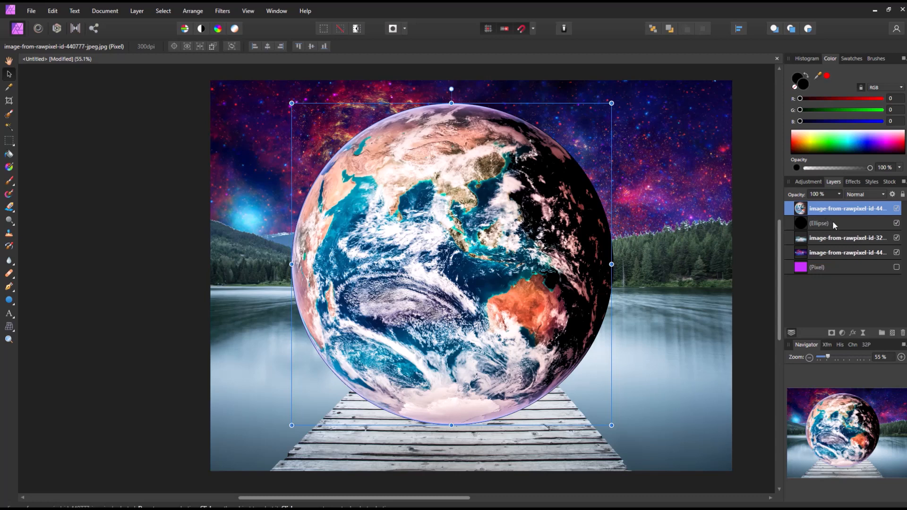
- Group the Earth image with its black circle layer
right_click(833, 223)
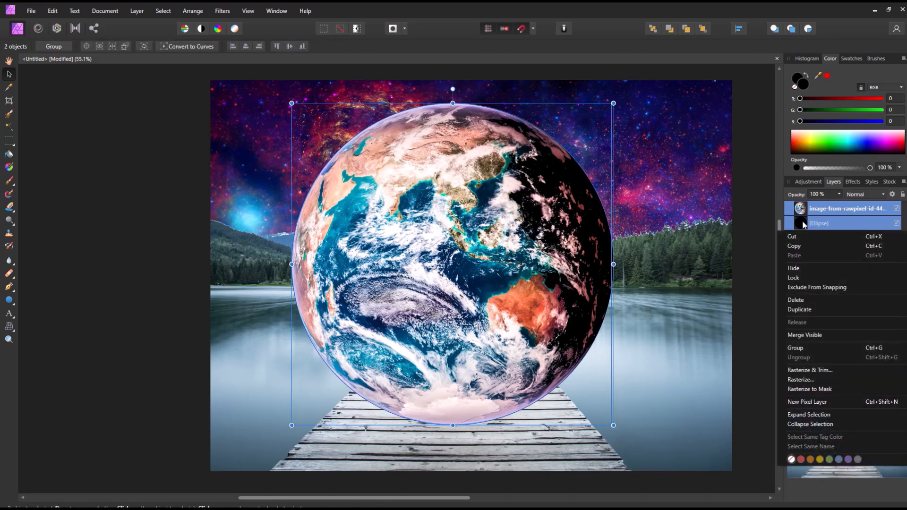
mouse_move(796, 348)
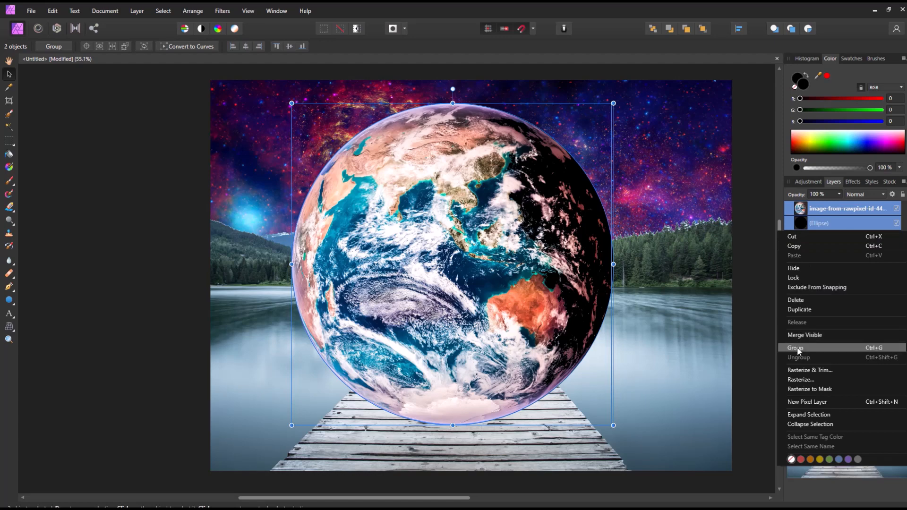
click(795, 348)
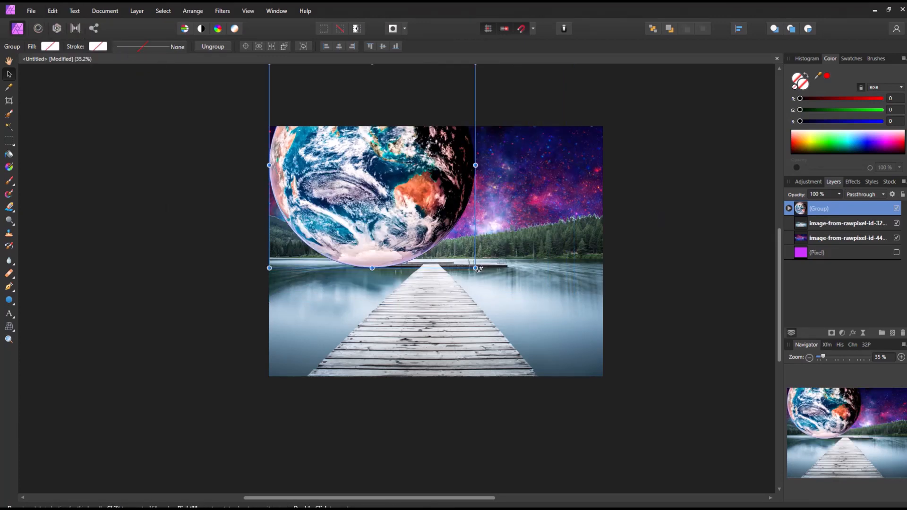
- Scale the planet group up, undo the oversized transform, then enlarge it to span the top edge
drag(475, 268, 506, 297)
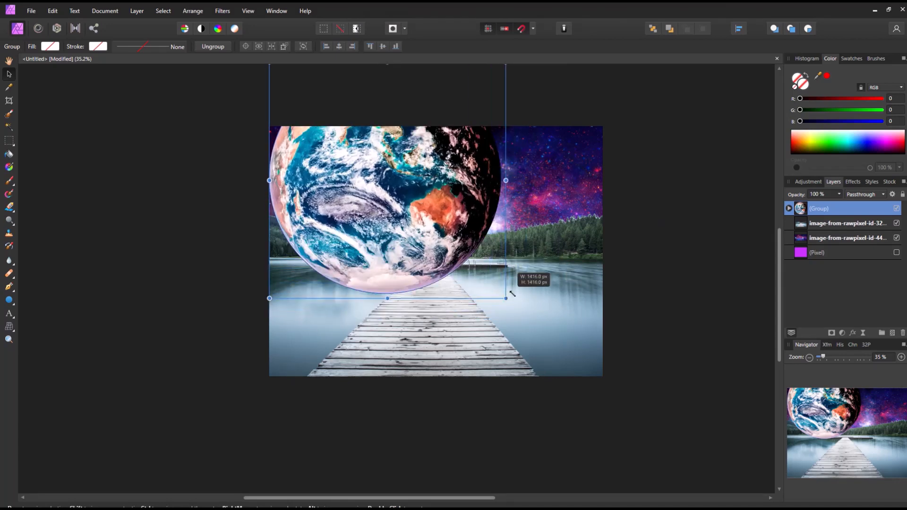
drag(505, 298, 540, 333)
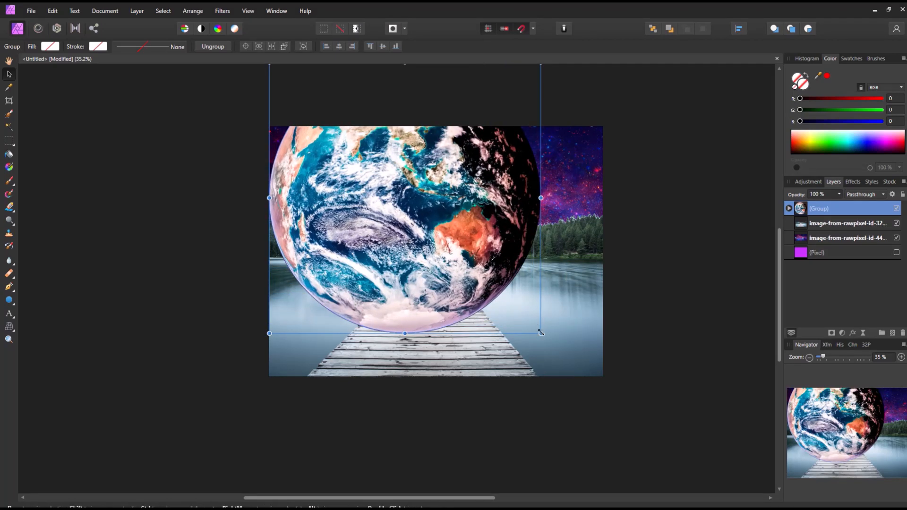
click(52, 10)
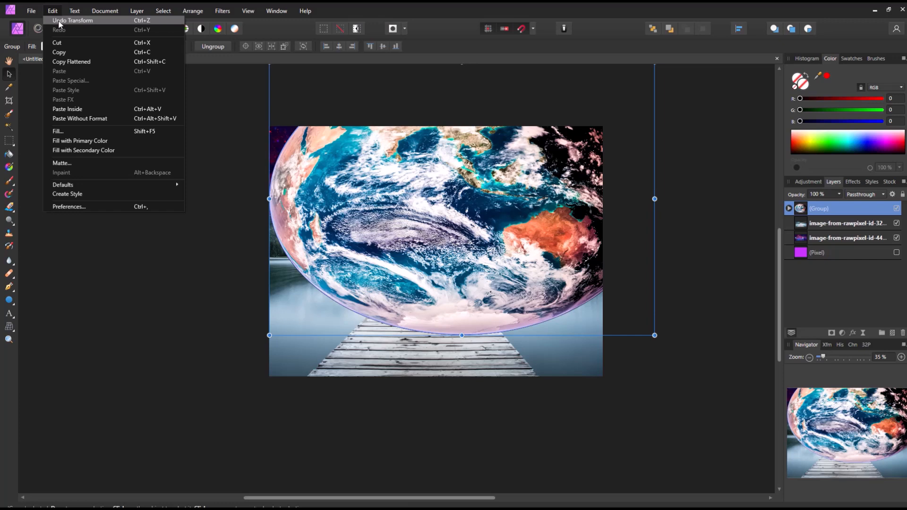
click(76, 20)
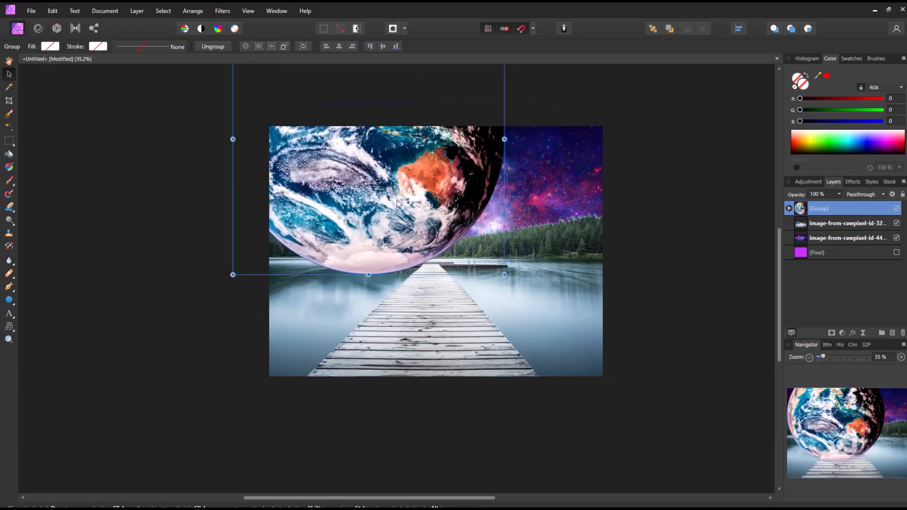
drag(504, 275, 579, 350)
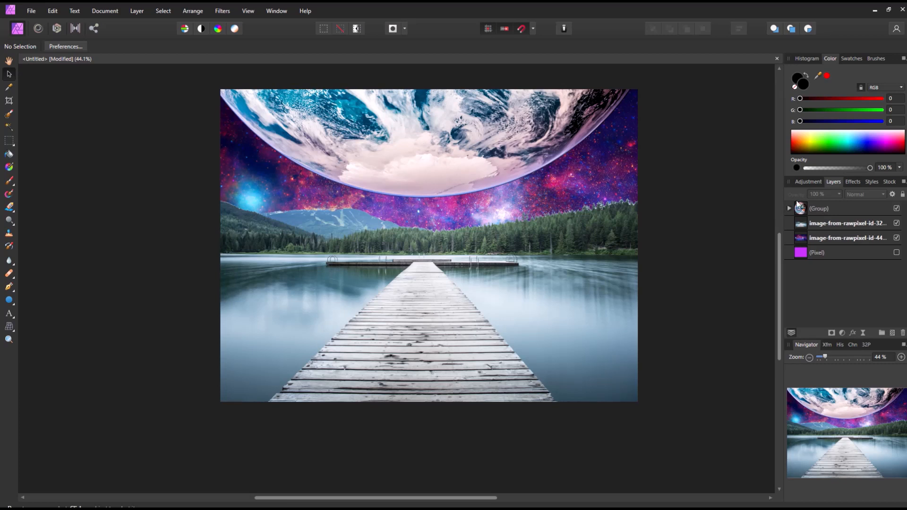
click(820, 208)
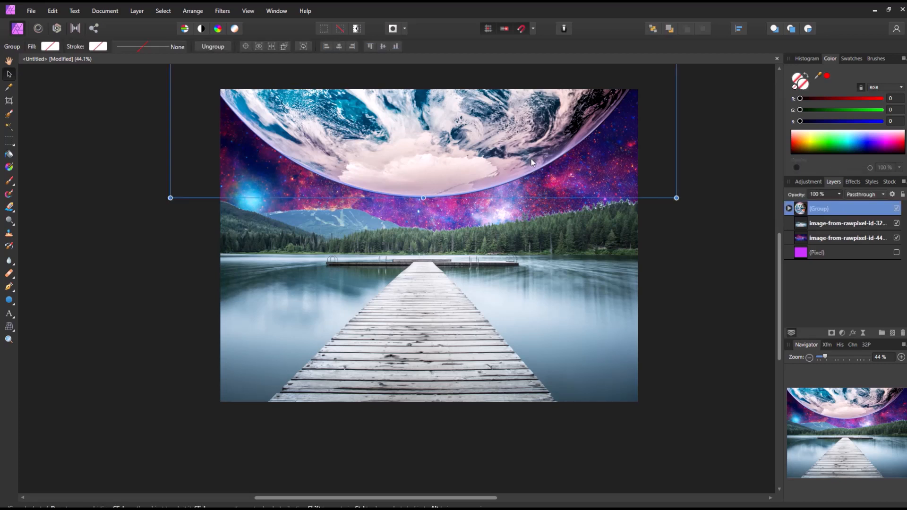
mouse_move(837, 209)
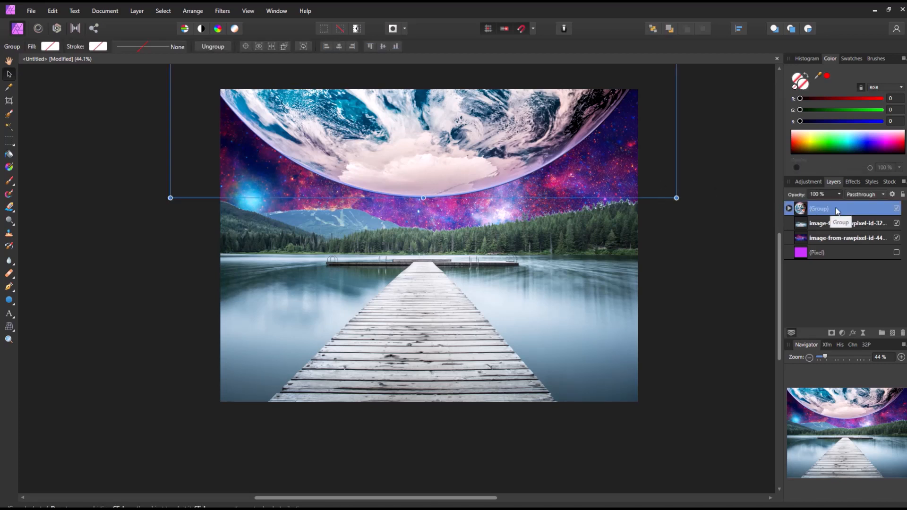
- Duplicate the planet group and select the new copy
right_click(835, 208)
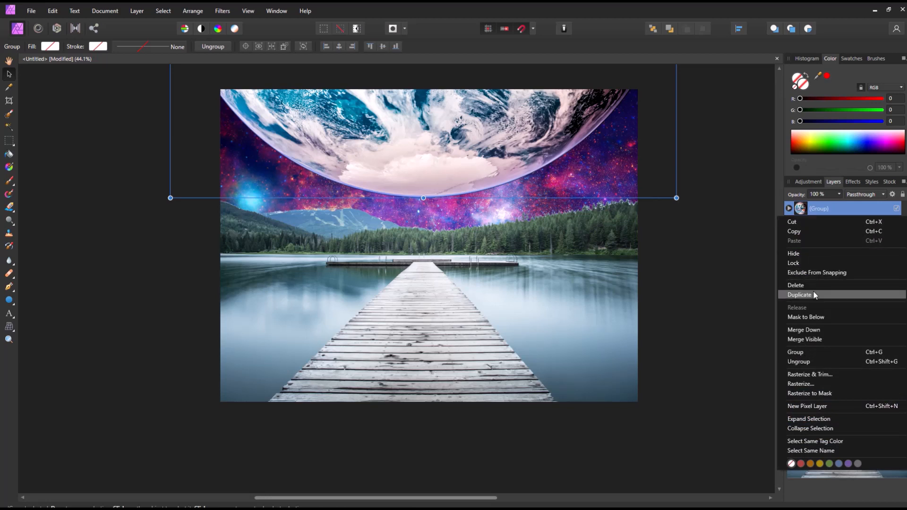
click(800, 295)
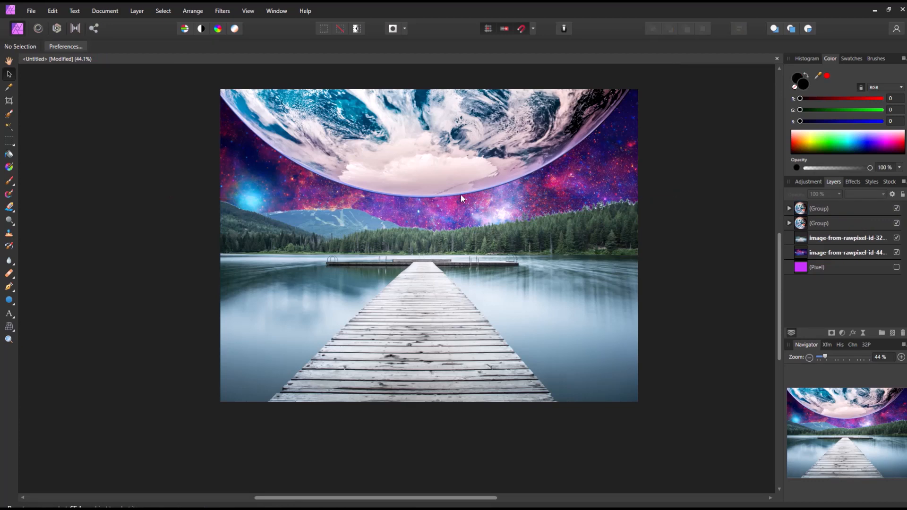
click(820, 208)
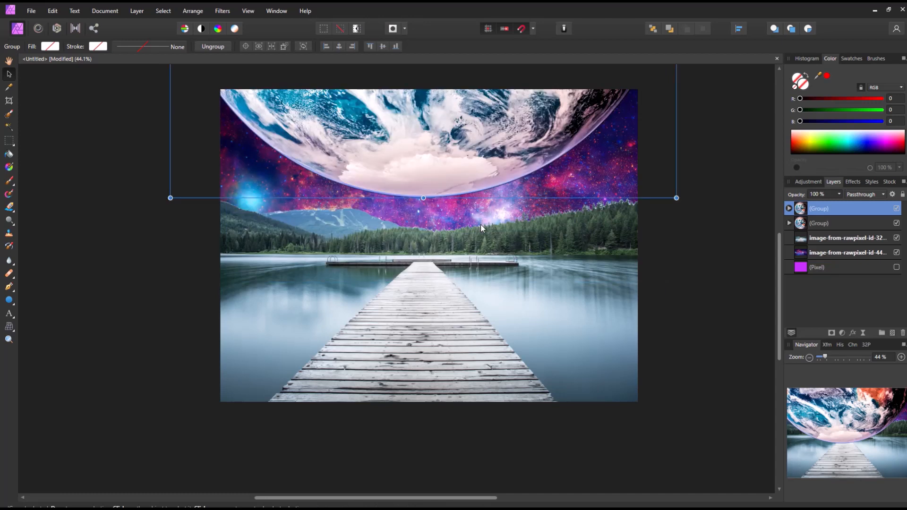
- Send the planet group one level back with Arrange > Move Back One
click(193, 10)
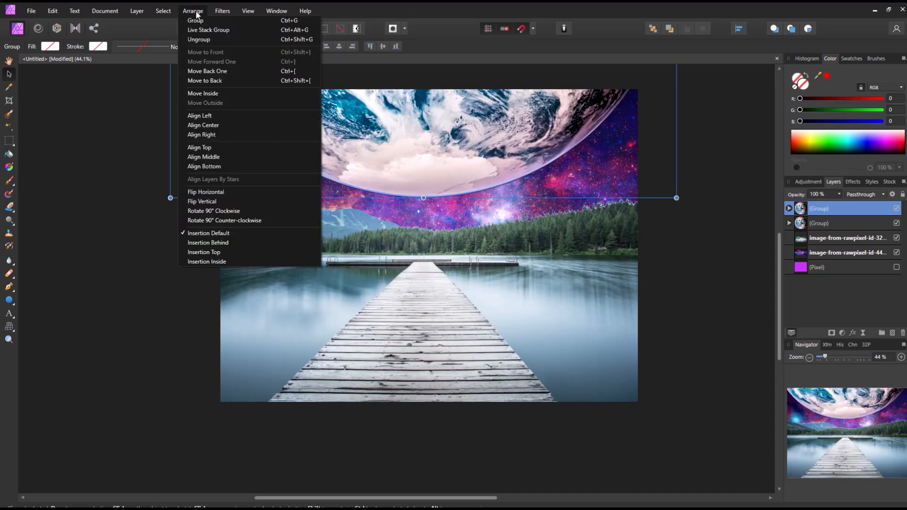
mouse_move(202, 80)
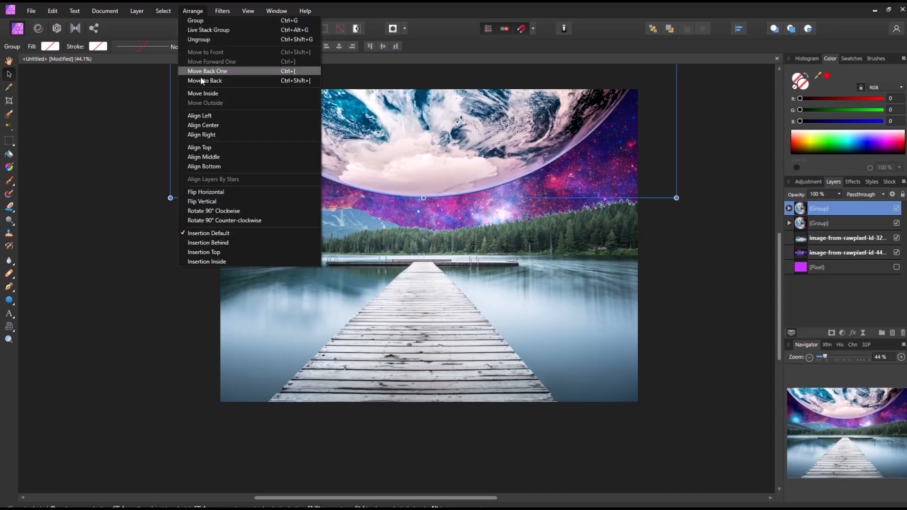
click(207, 71)
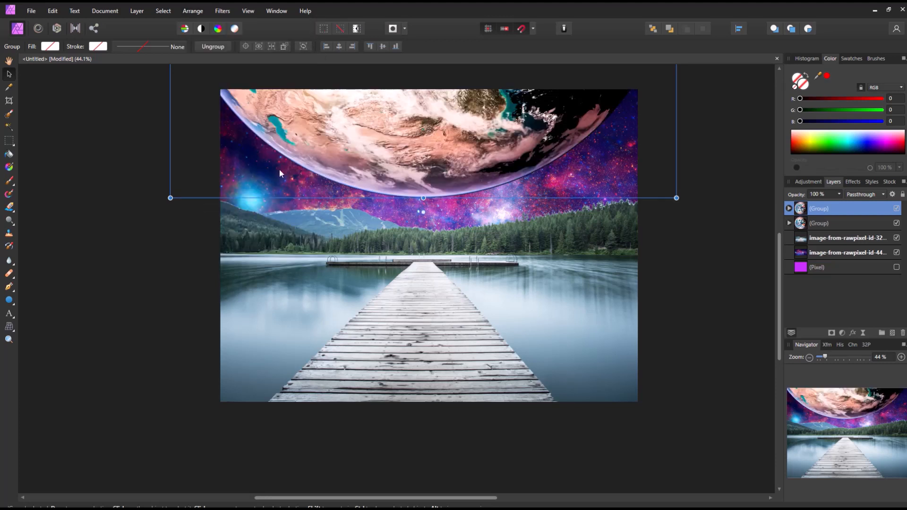
mouse_move(483, 159)
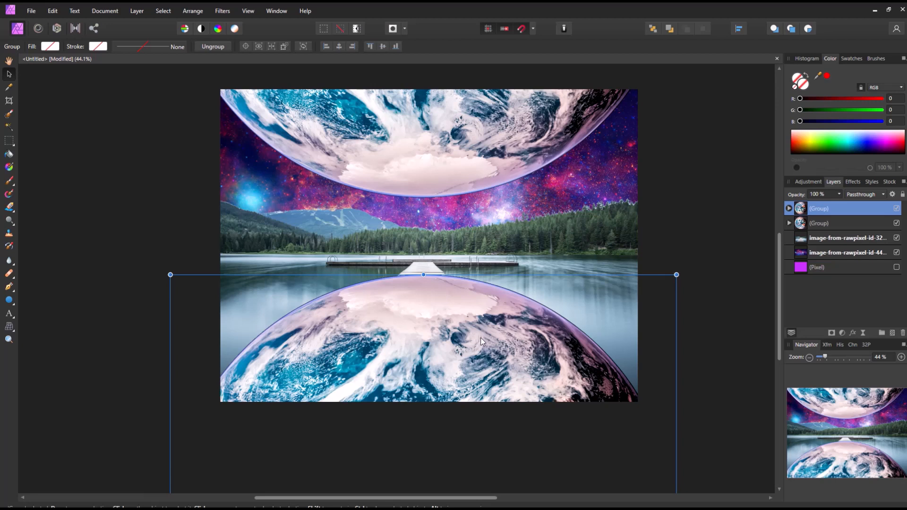
mouse_move(427, 198)
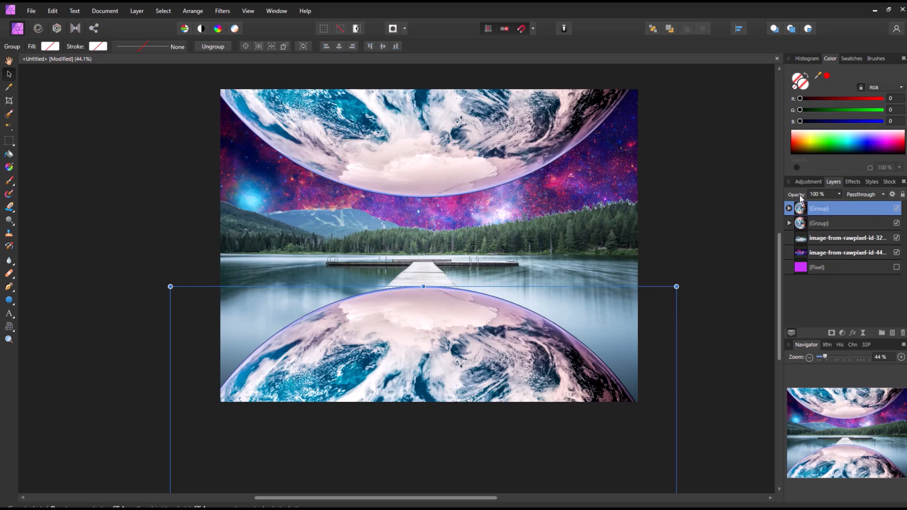
mouse_move(820, 202)
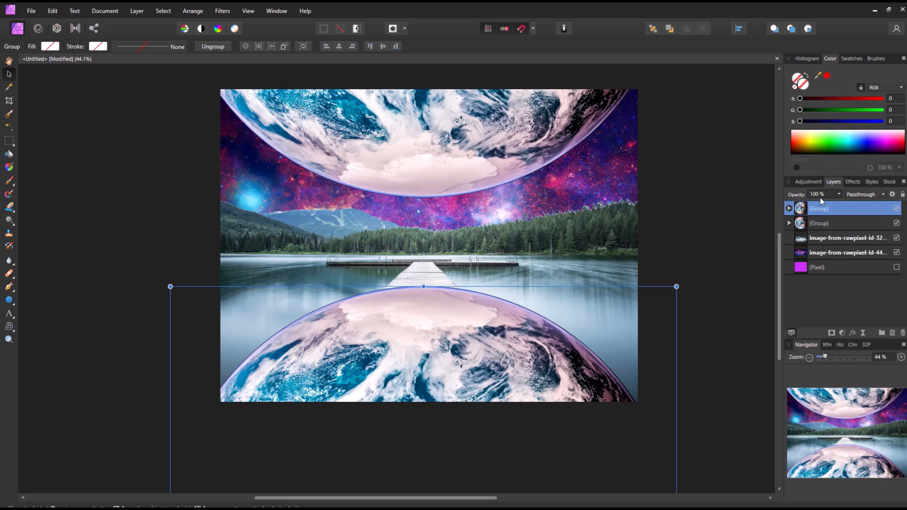
mouse_move(841, 195)
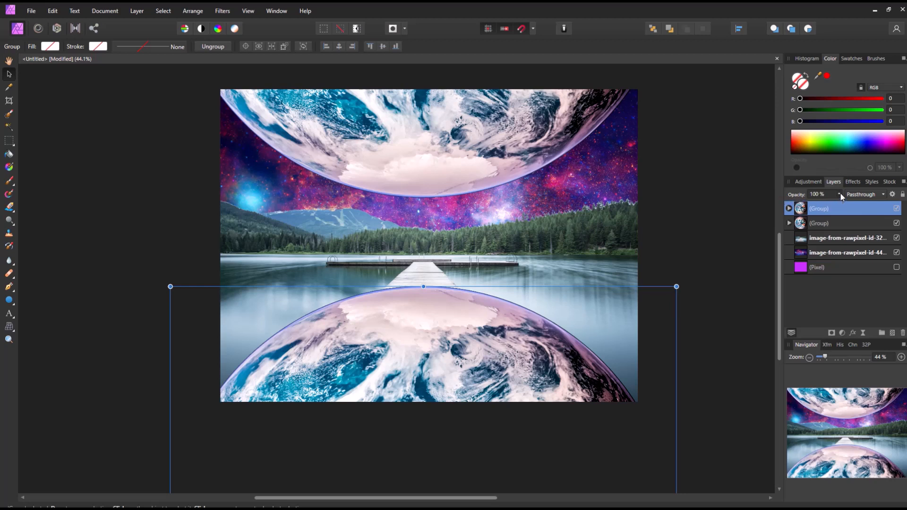
- Lower the mirrored planet group's opacity to 21% and deselect to view the faint reflection
drag(838, 195, 838, 205)
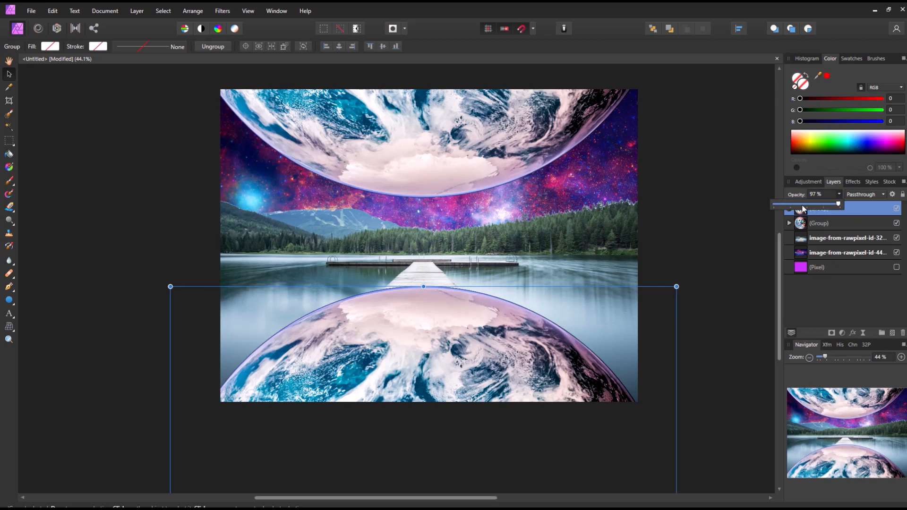
drag(838, 204, 793, 204)
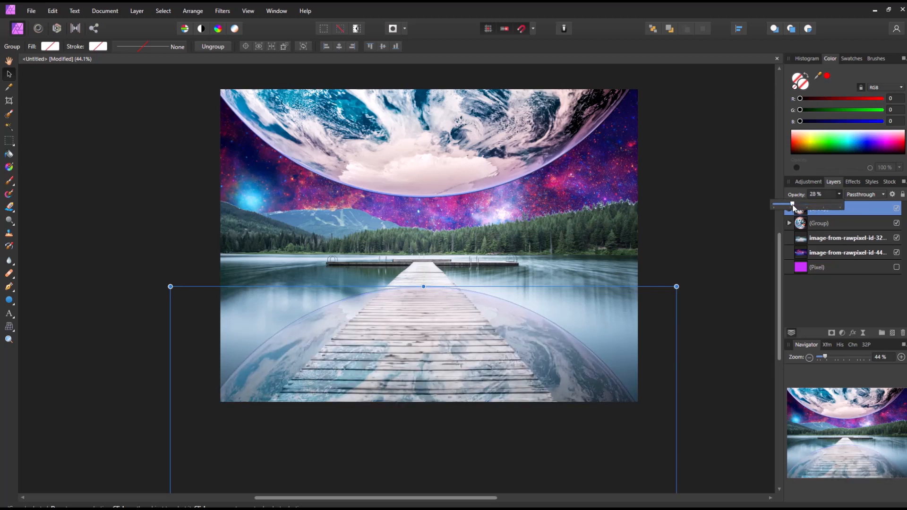
drag(791, 205, 781, 205)
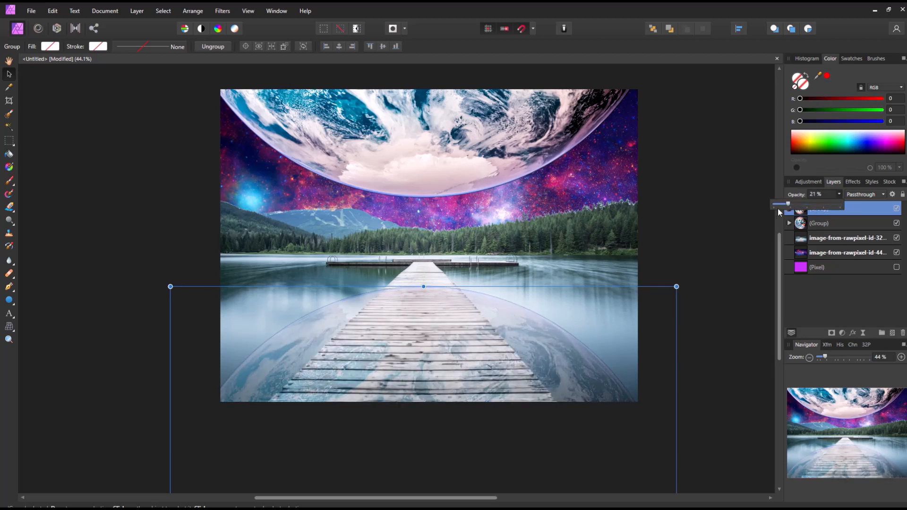
click(518, 315)
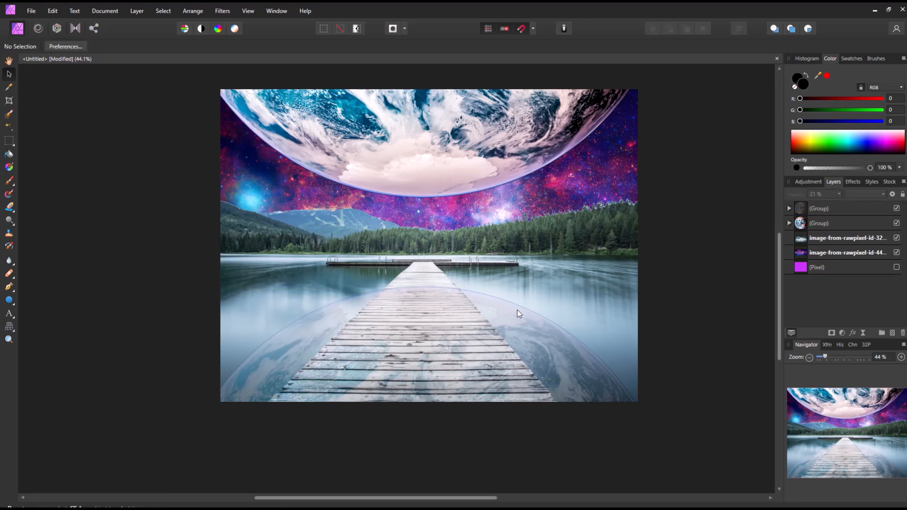
mouse_move(536, 278)
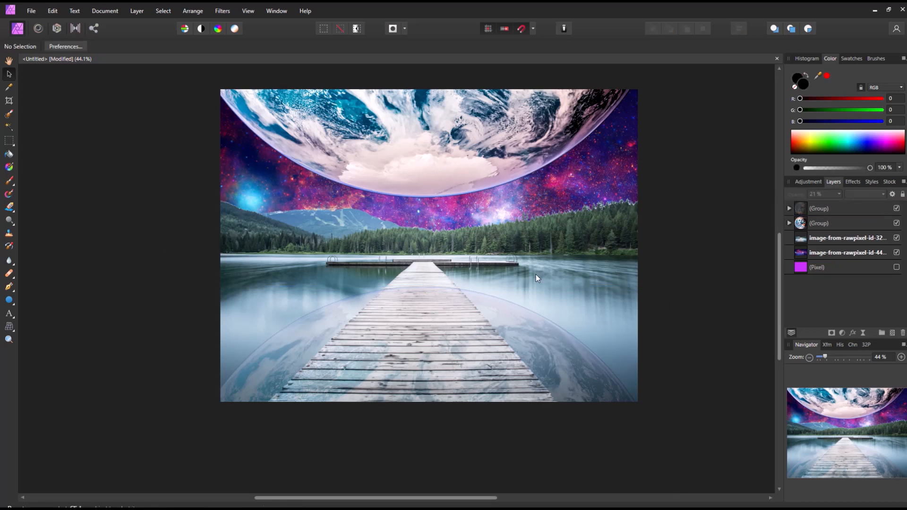
- Rasterize the reflection group and erase it off the wharf with a 166 px Erase Brush
right_click(820, 208)
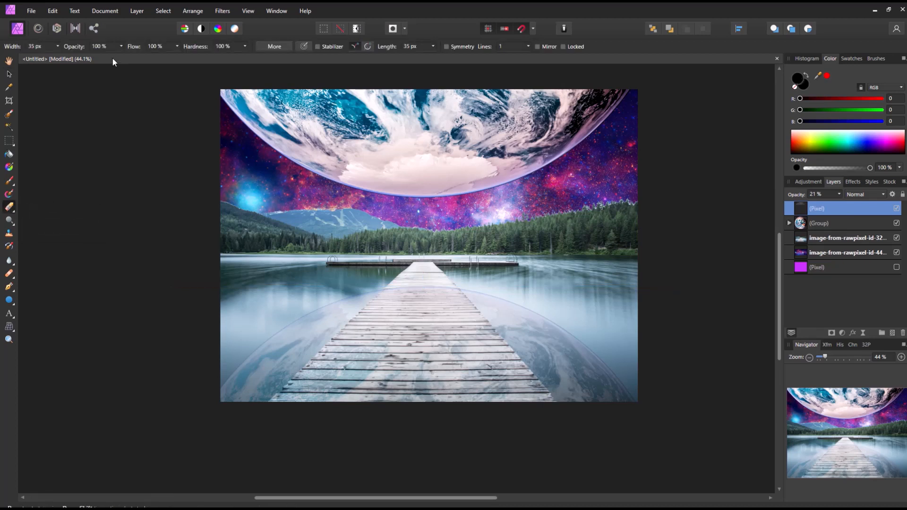
drag(34, 57, 76, 58)
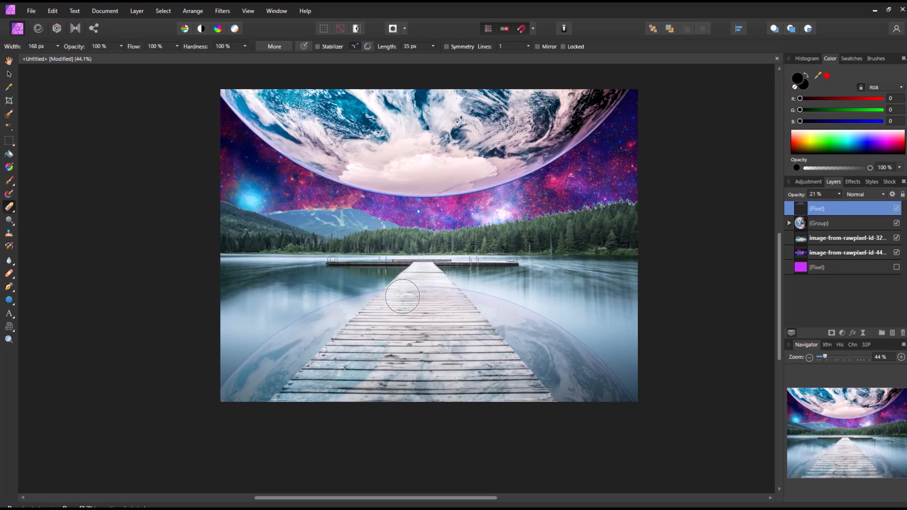
mouse_move(401, 310)
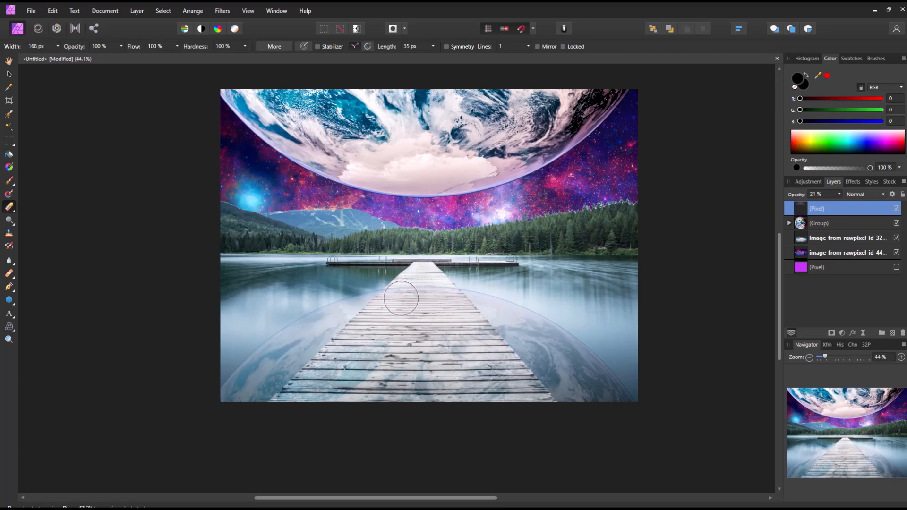
drag(403, 298, 347, 354)
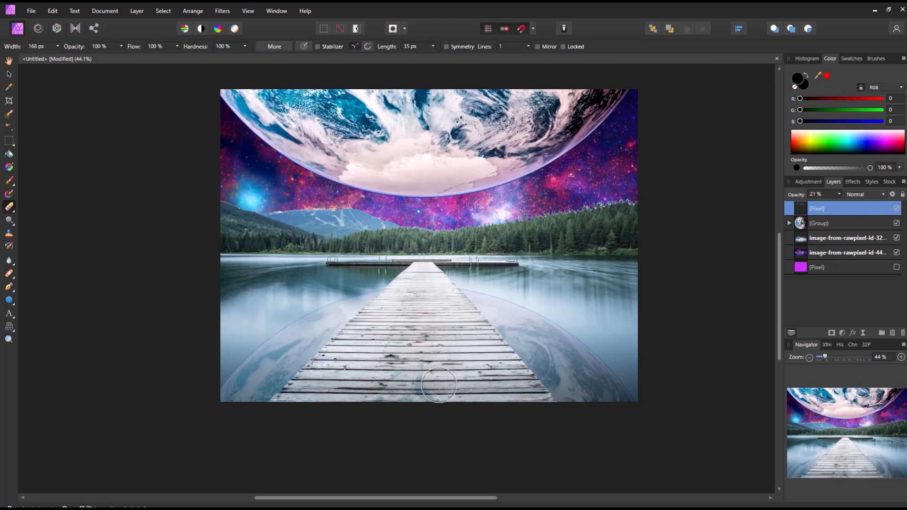
mouse_move(489, 409)
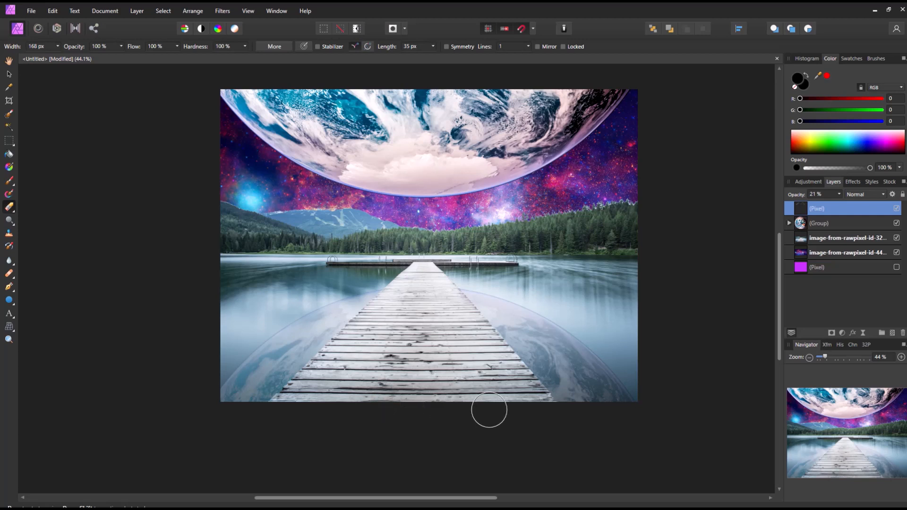
mouse_move(532, 408)
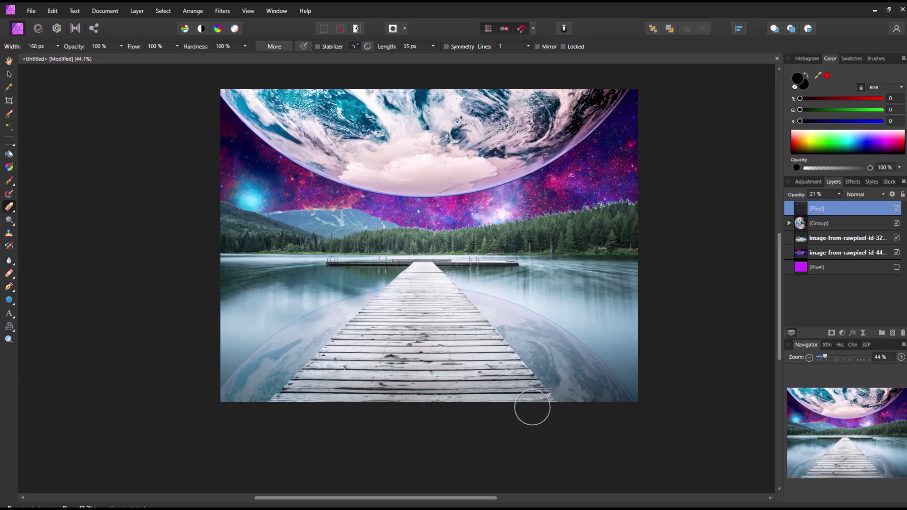
mouse_move(123, 227)
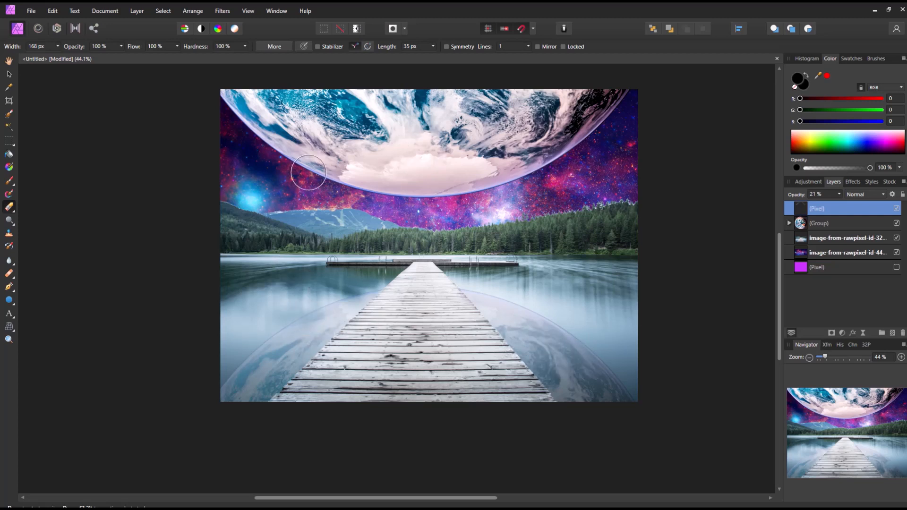
mouse_move(566, 178)
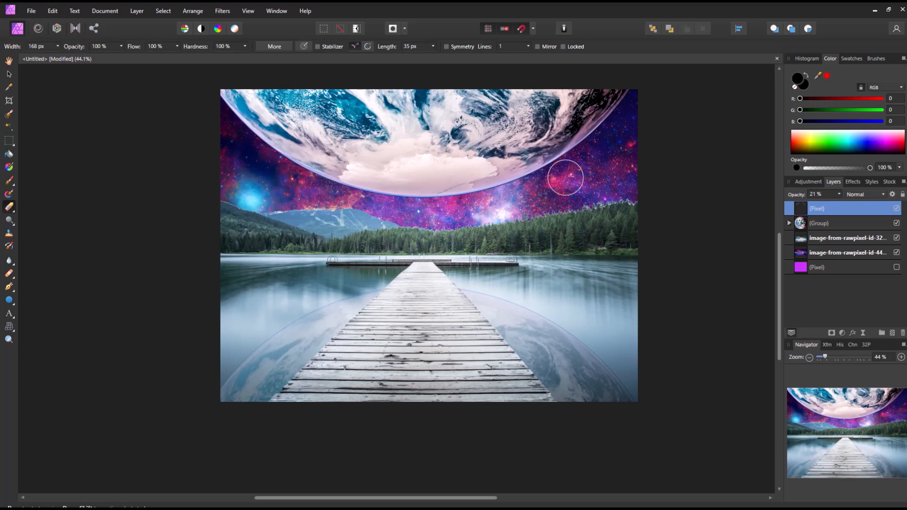
mouse_move(147, 197)
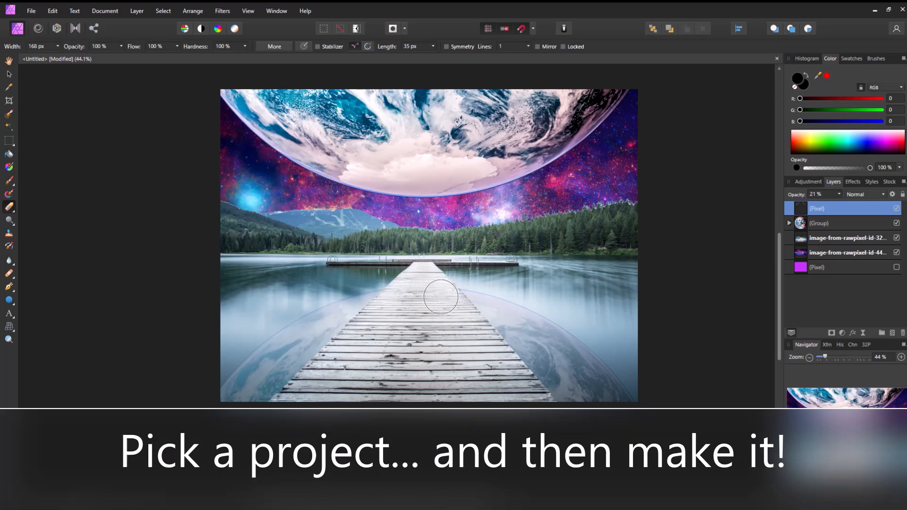
mouse_move(405, 298)
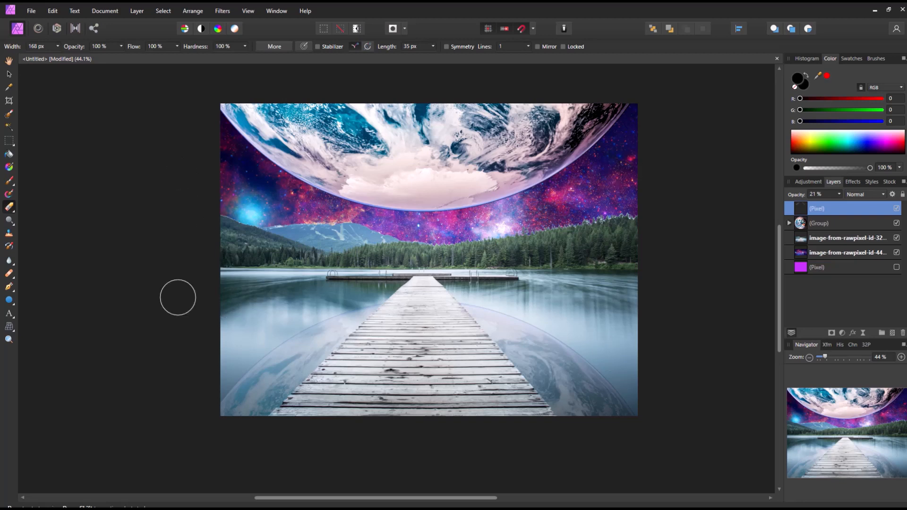
mouse_move(88, 257)
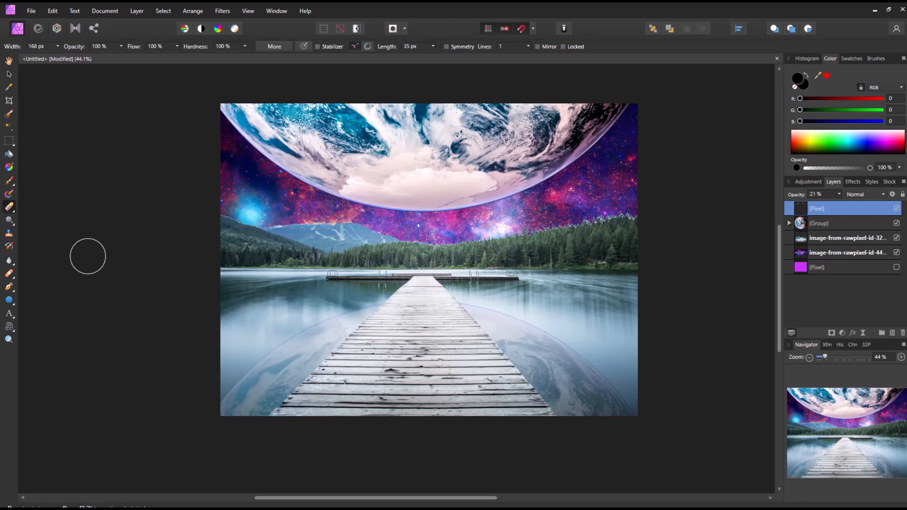